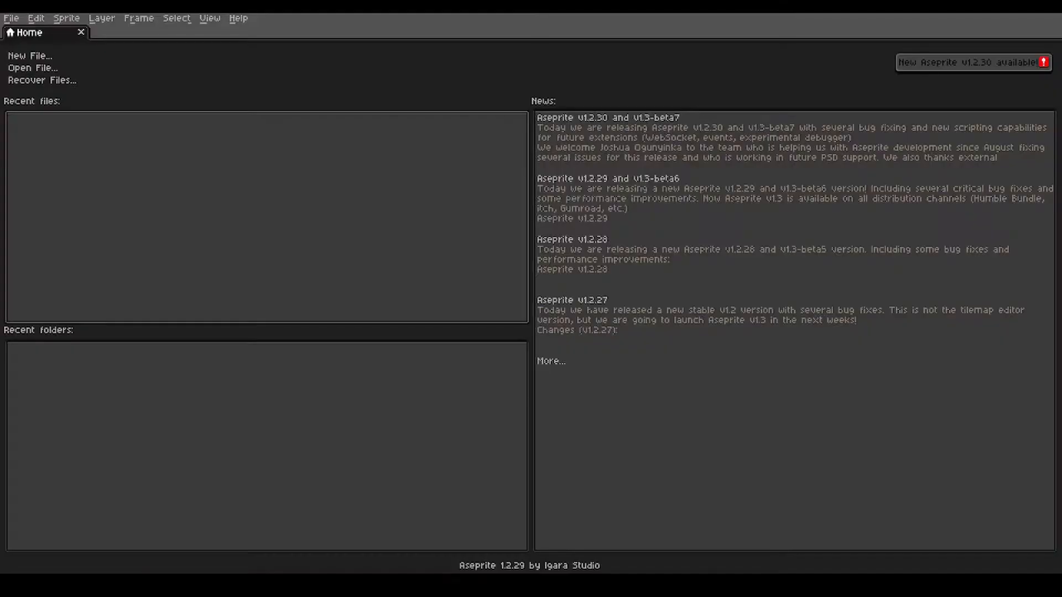
mouse_move(179, 178)
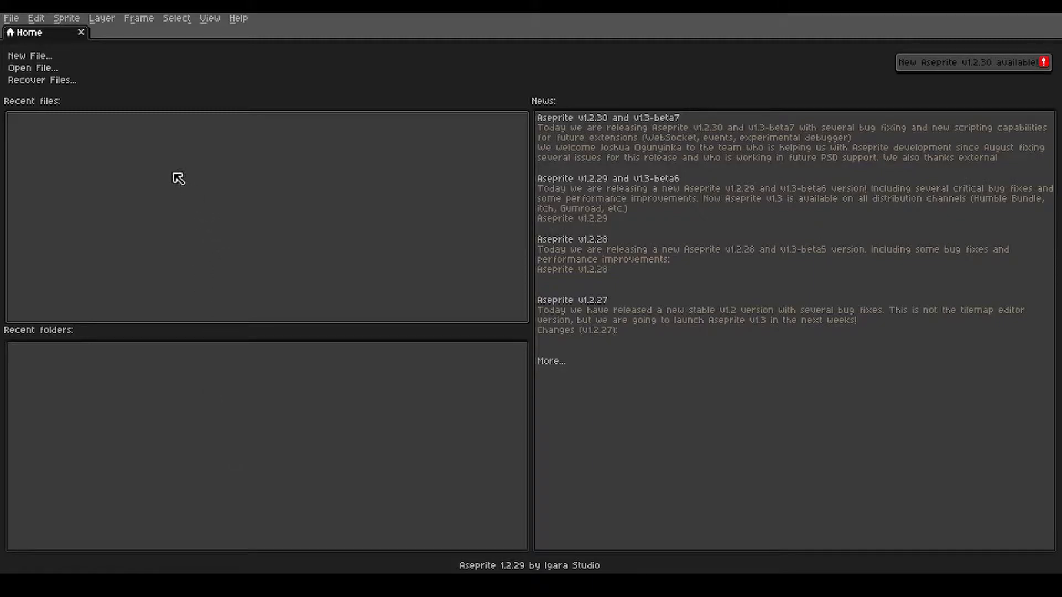
- Create a new blank 120×120 pixel sprite
left_click(30, 55)
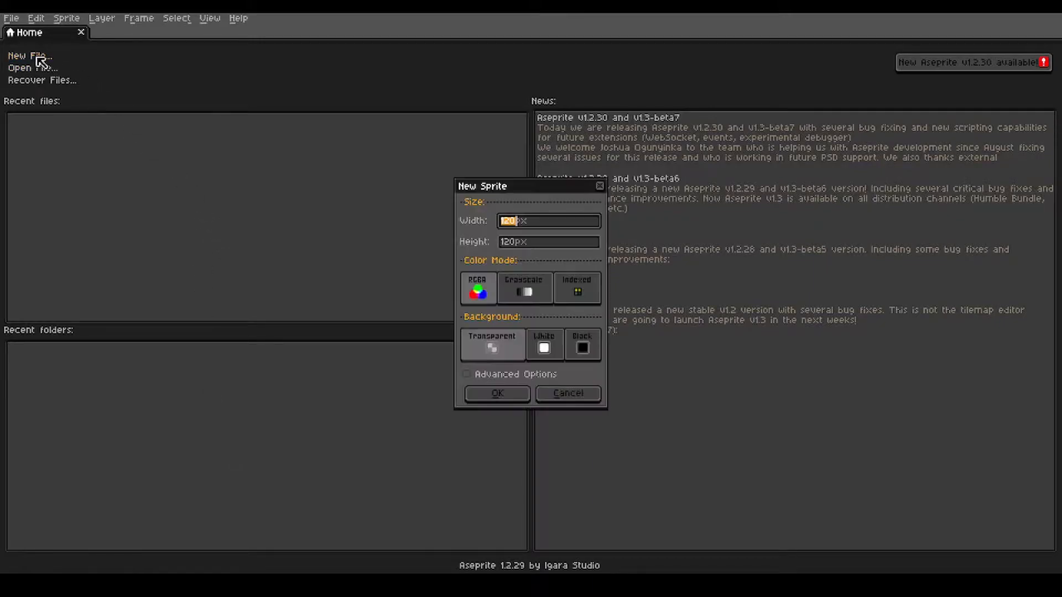
mouse_move(527, 234)
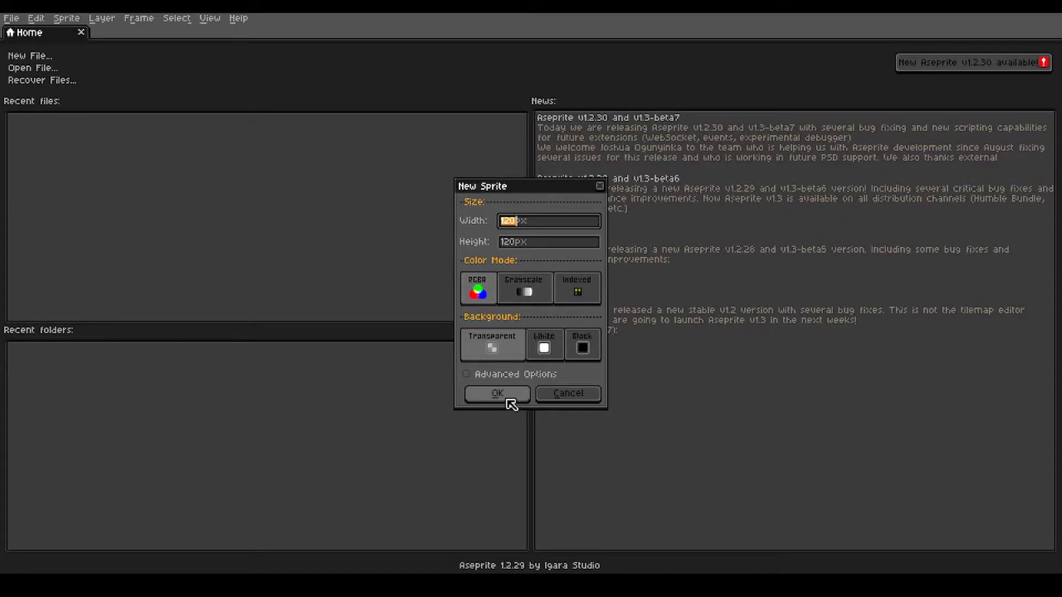
left_click(496, 394)
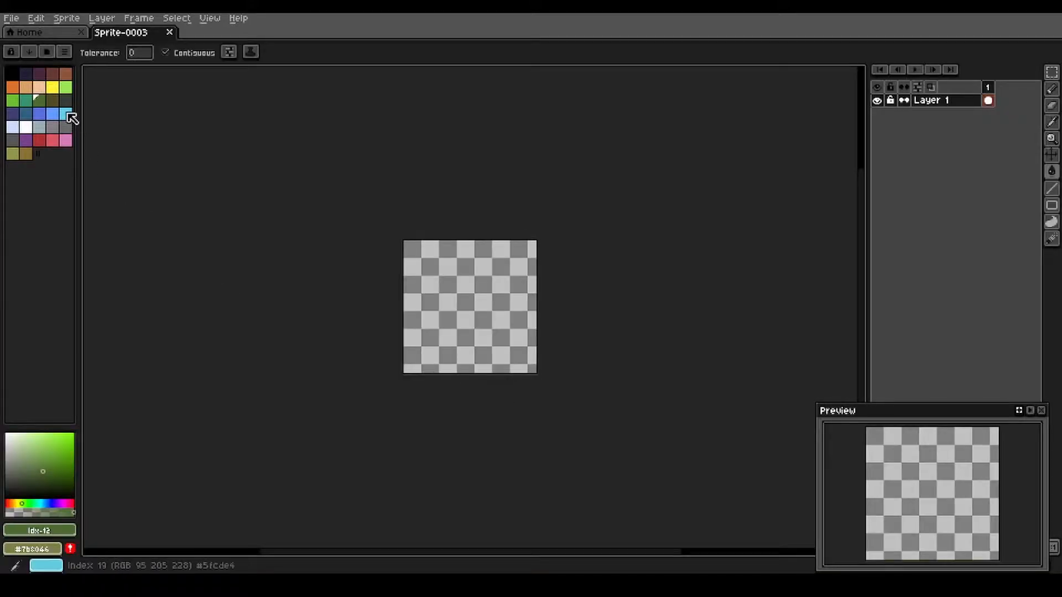
- Load the bonsai palette PNG to replace the default colours with muted greens and browns
left_click(64, 52)
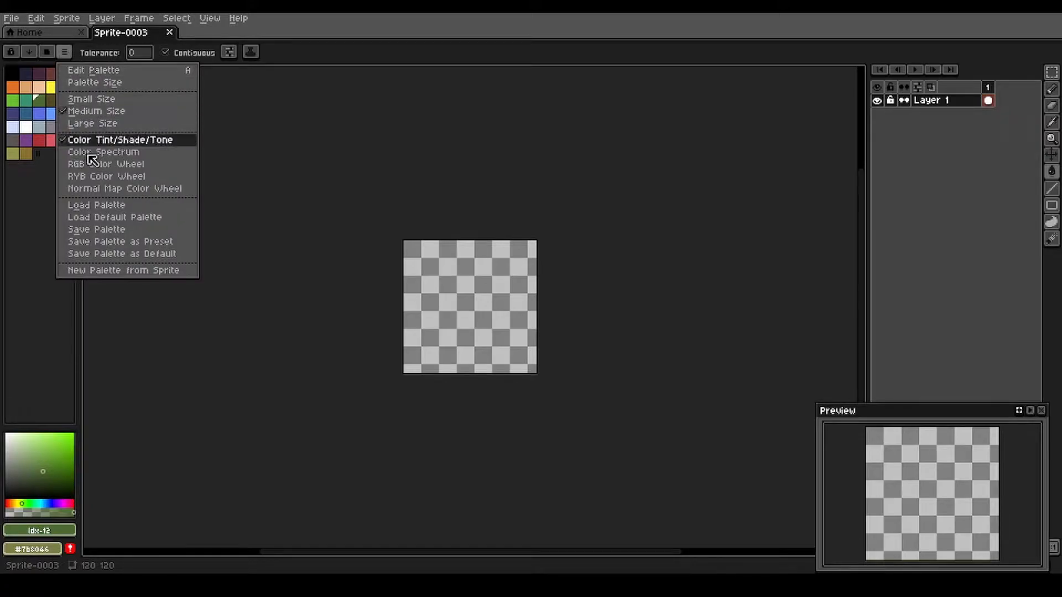
left_click(96, 205)
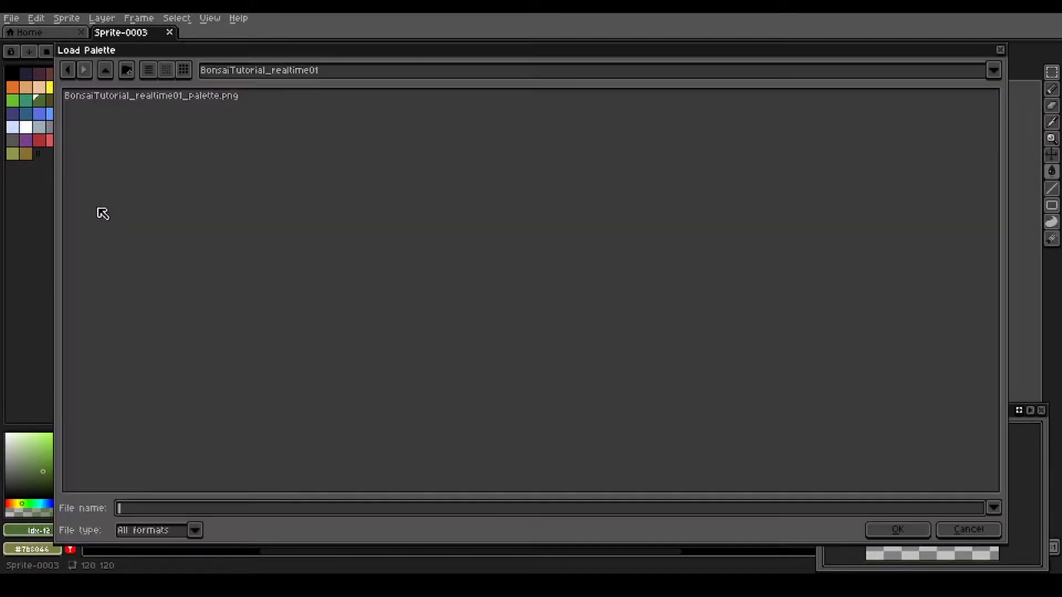
left_click(151, 95)
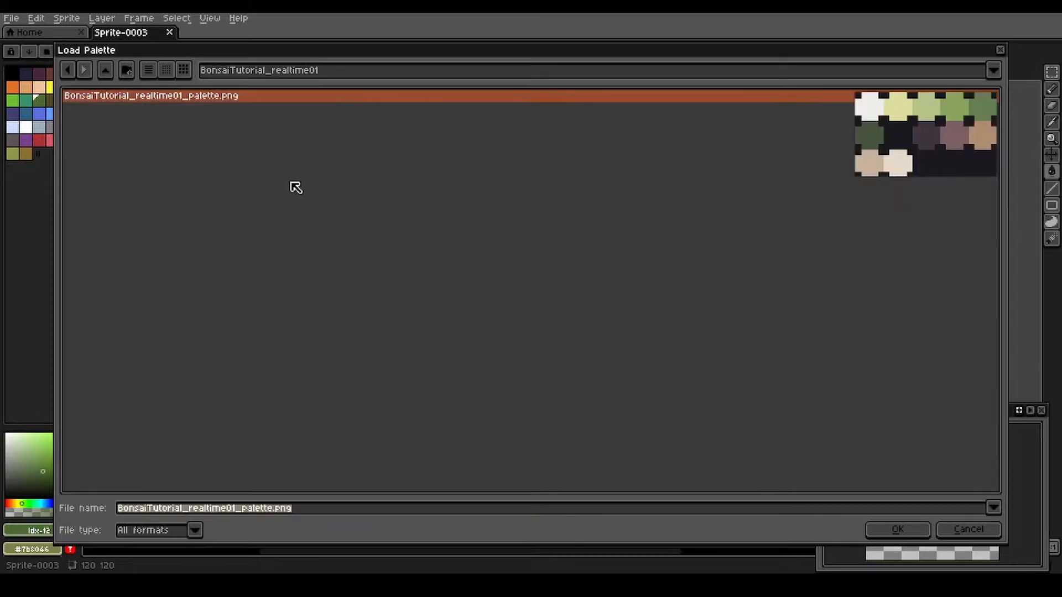
mouse_move(605, 197)
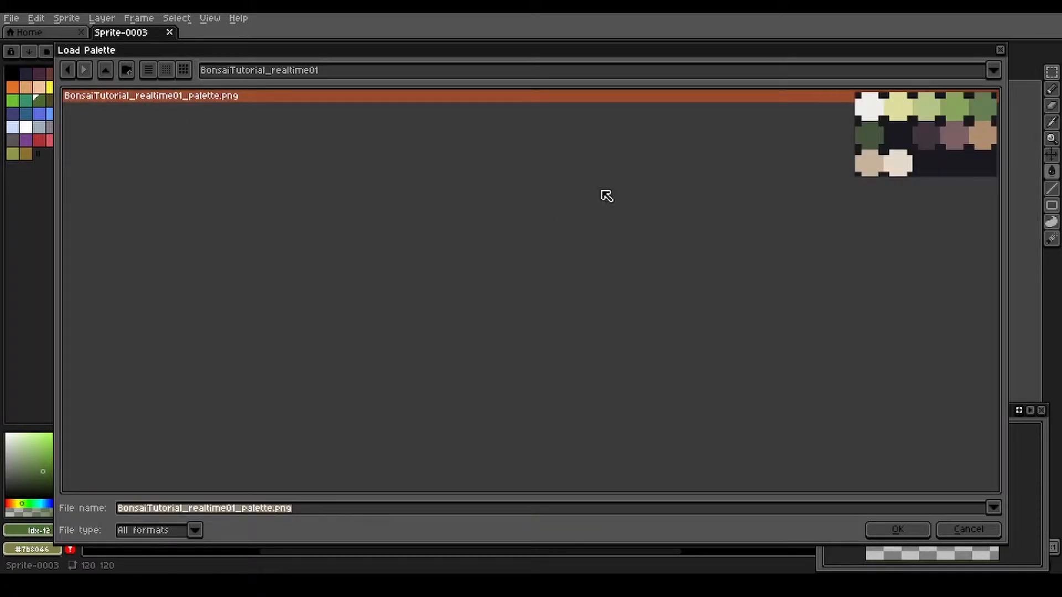
mouse_move(887, 560)
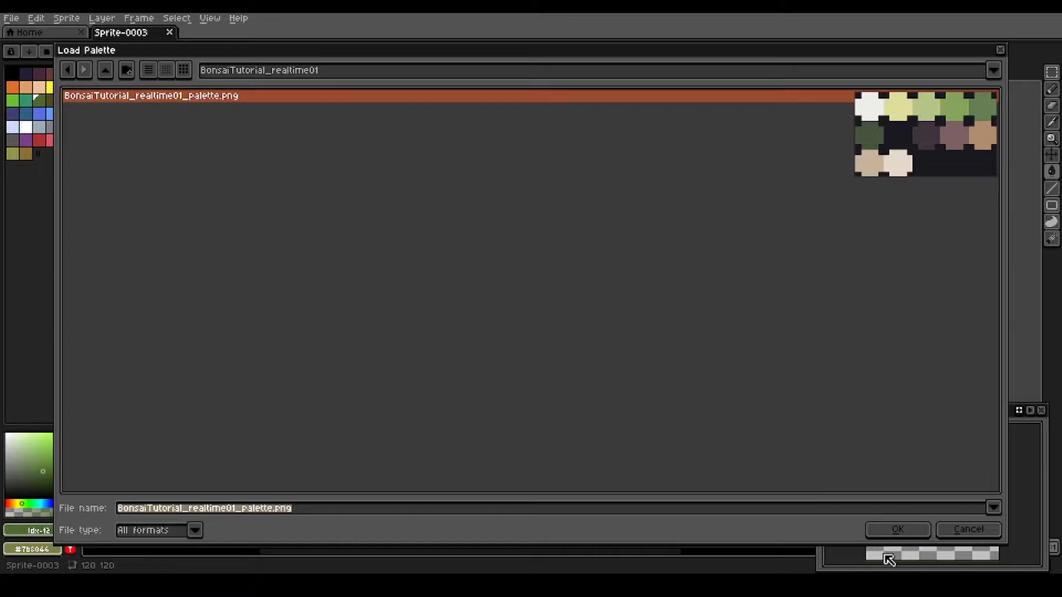
left_click(897, 530)
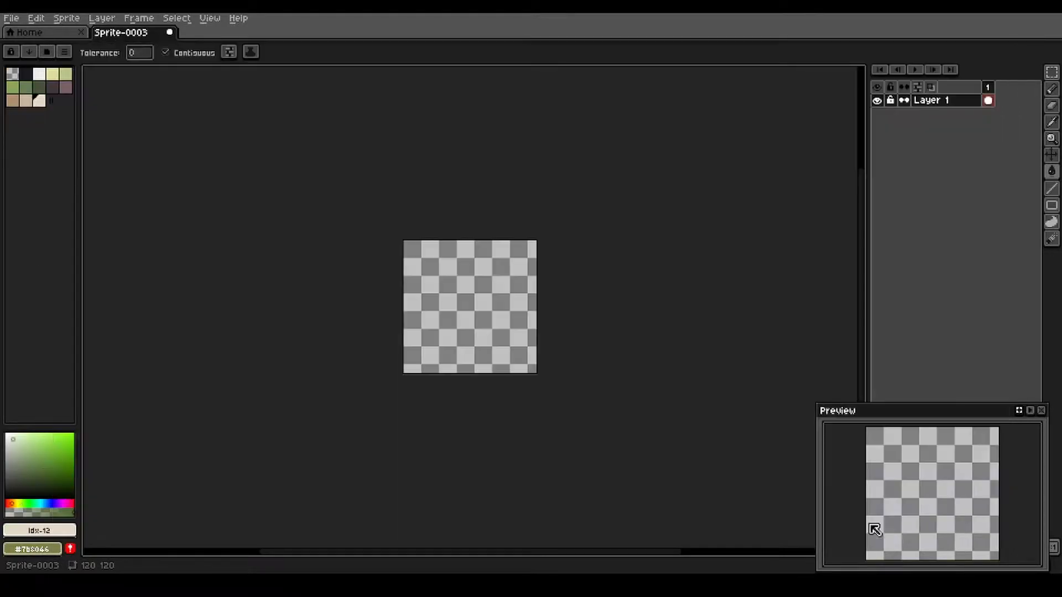
mouse_move(400, 279)
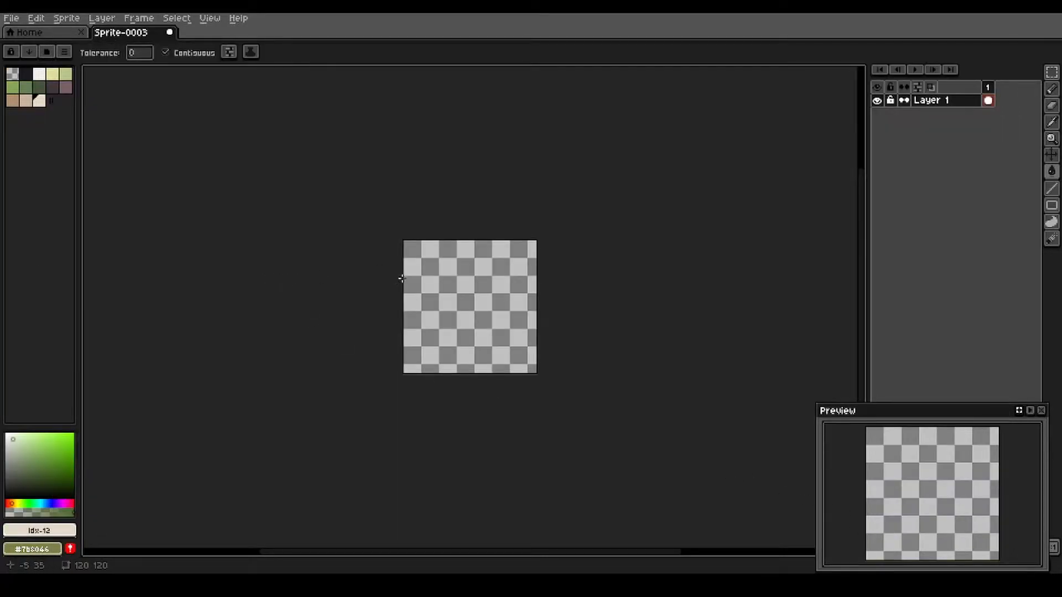
mouse_move(879, 144)
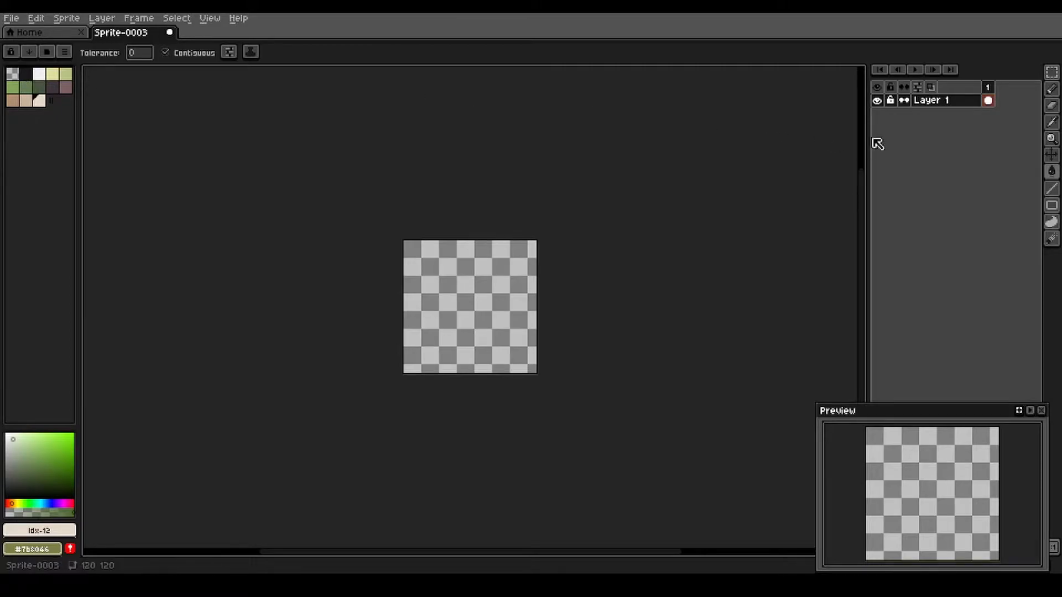
- Rename Layer 1 to 'bg', fill the canvas off-white and select the tan colour
double_click(932, 99)
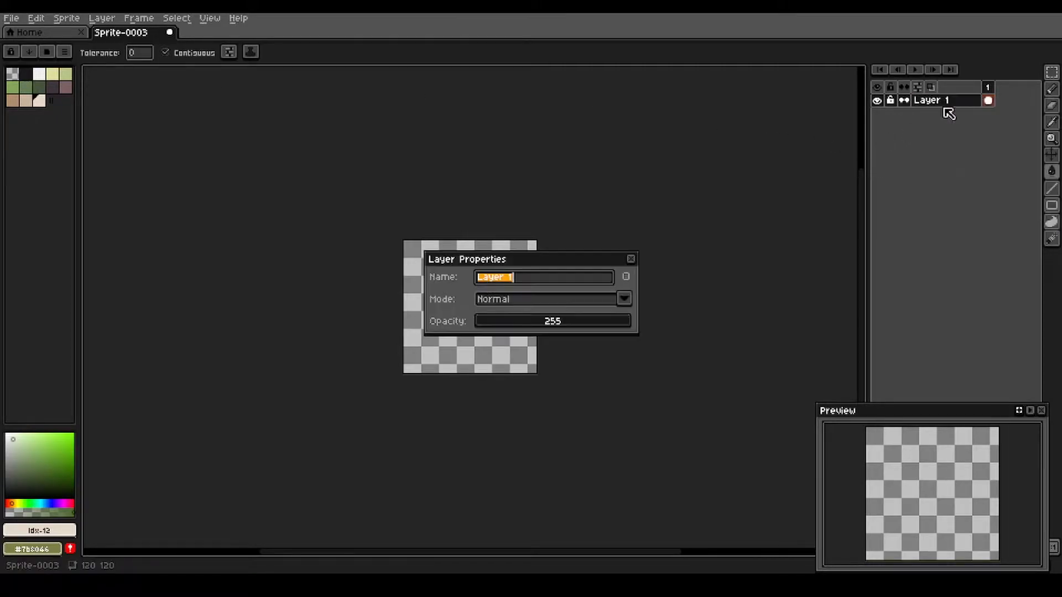
type("b")
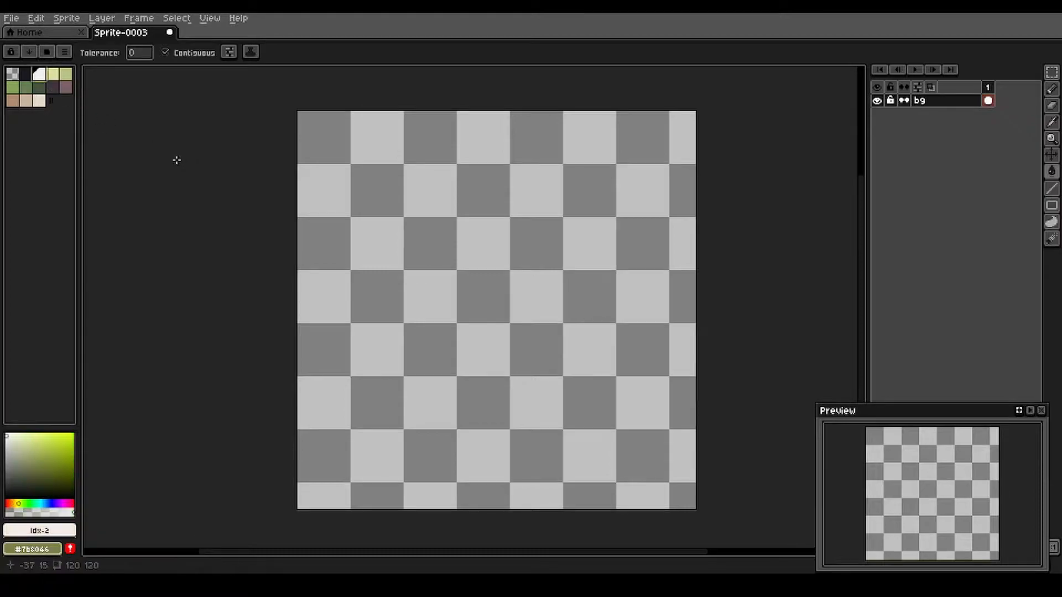
left_click(423, 225)
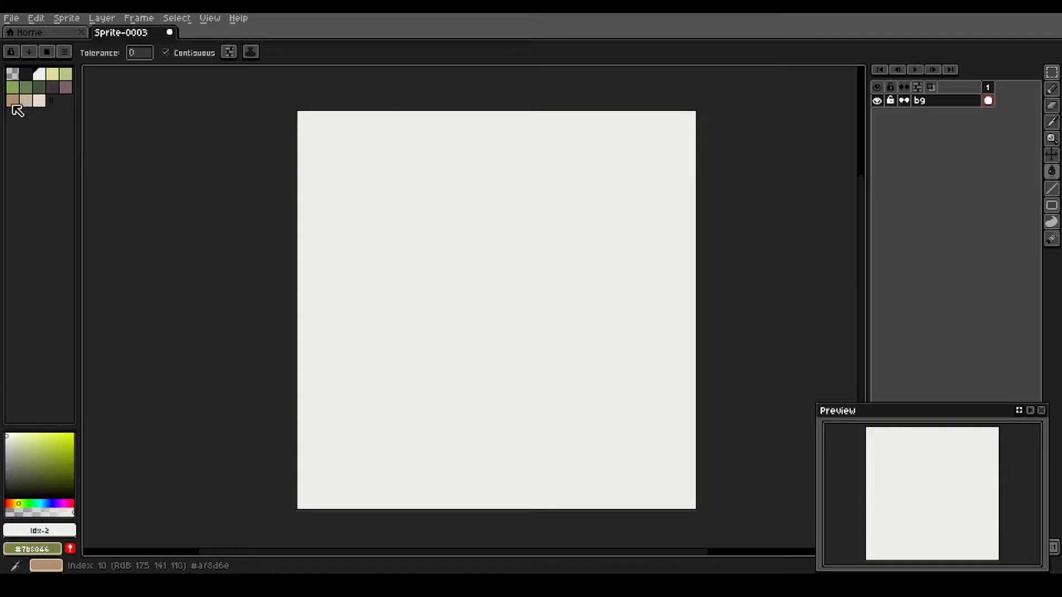
left_click(12, 100)
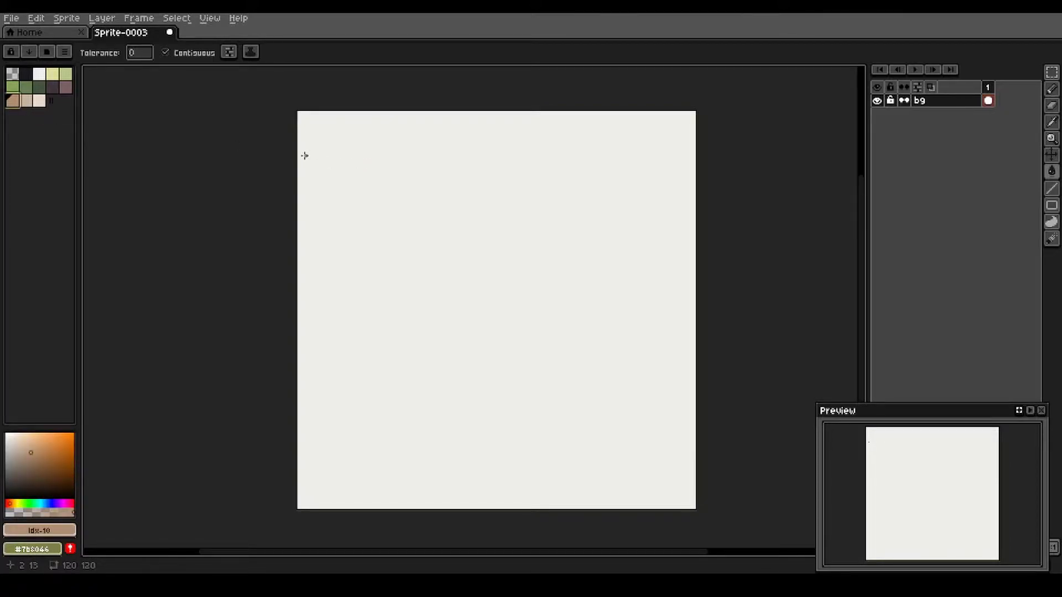
- Draw a thin tan-and-brown picture-frame border around all four canvas edges
left_click(392, 183)
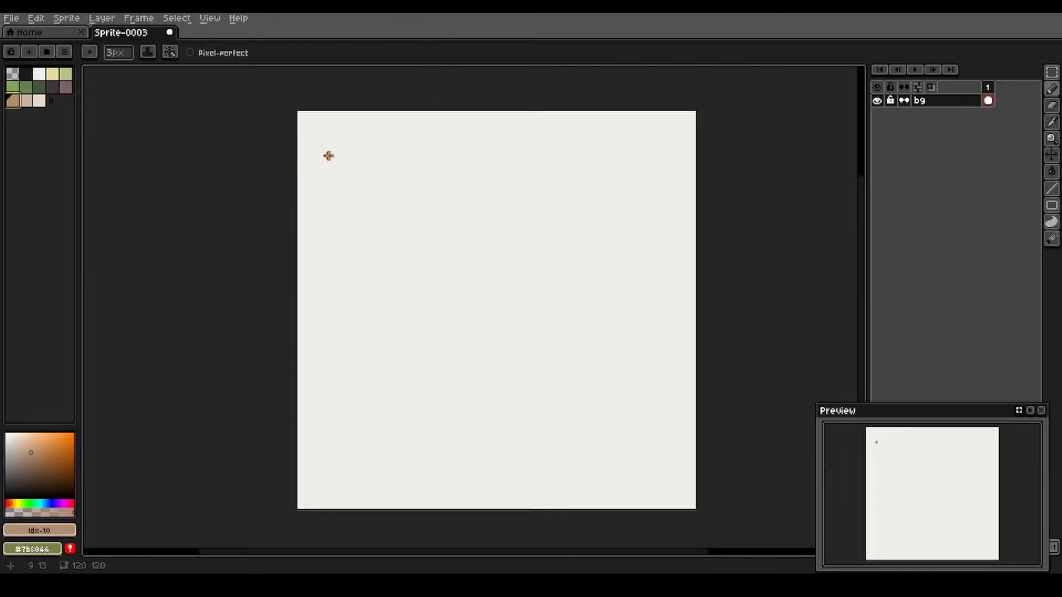
mouse_move(309, 119)
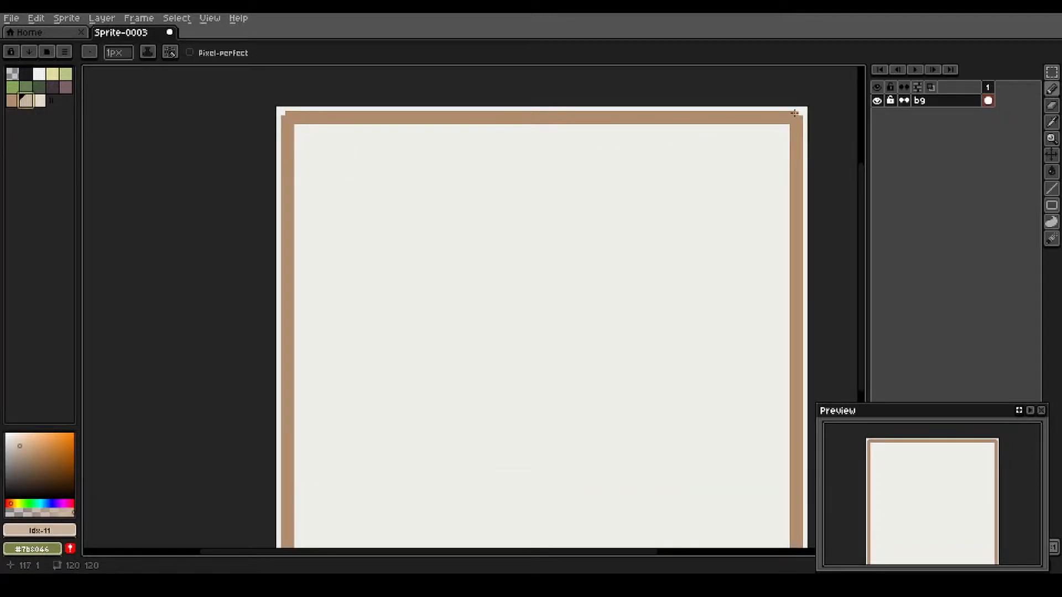
mouse_move(287, 113)
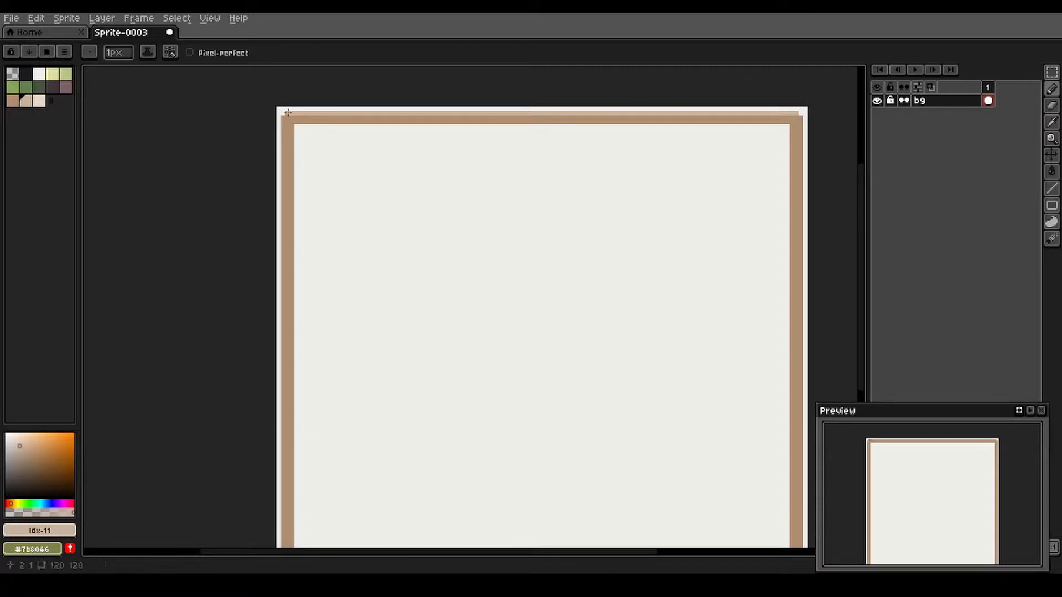
scroll("down", 3)
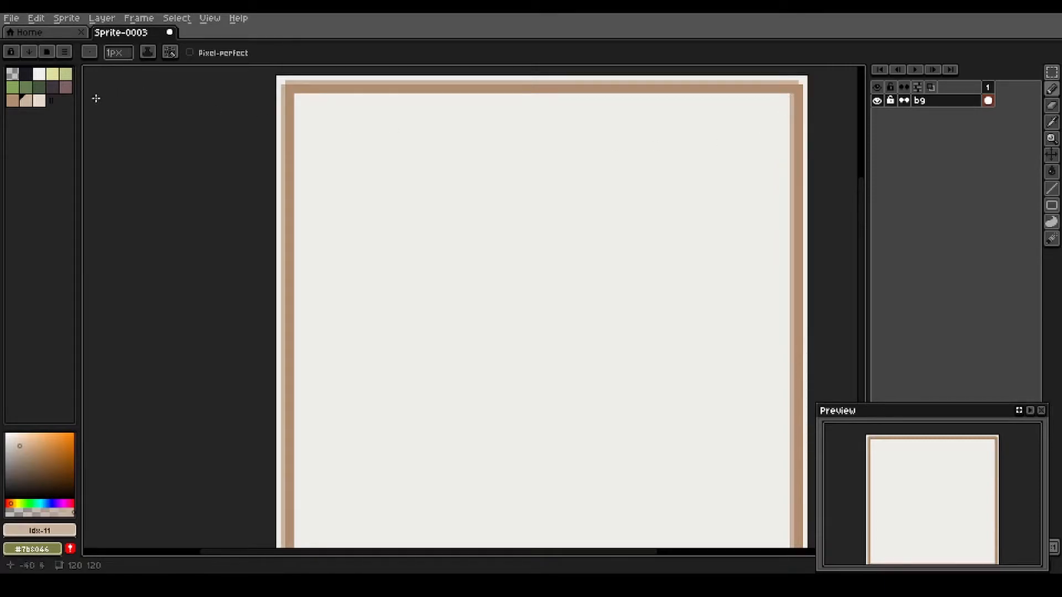
left_click(64, 86)
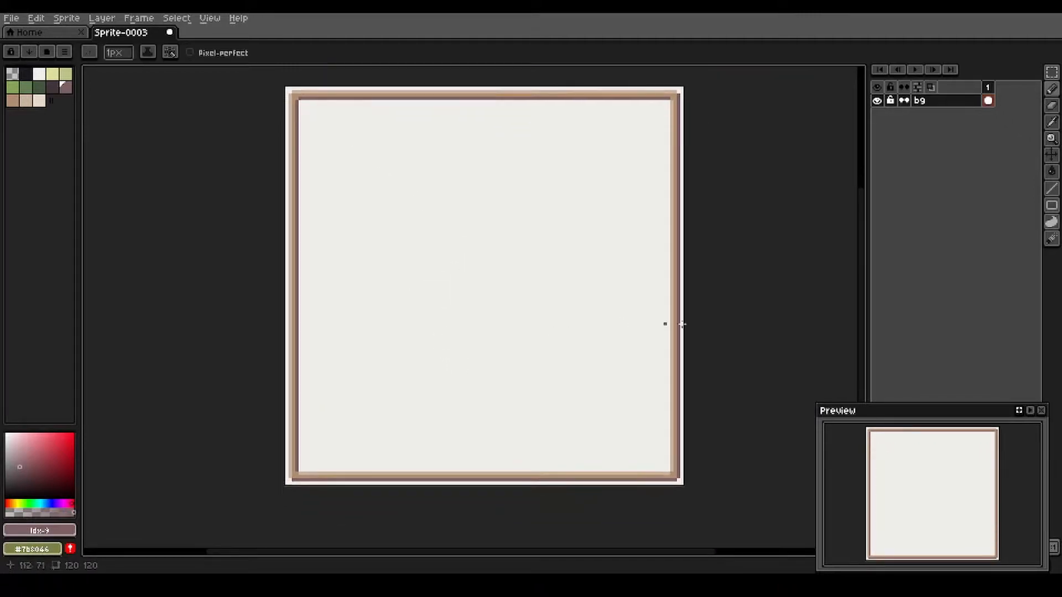
mouse_move(842, 243)
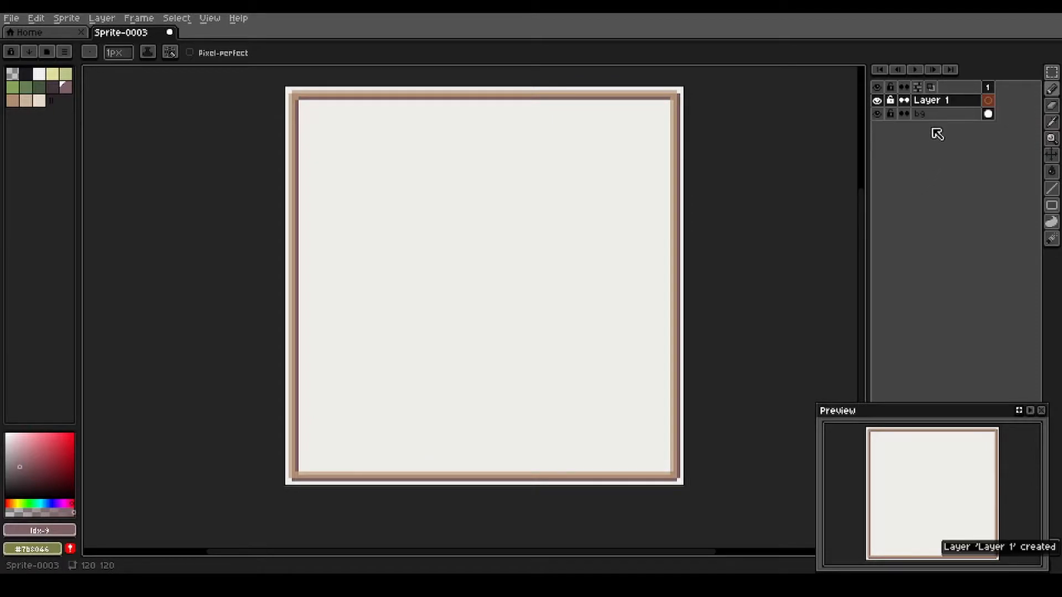
mouse_move(949, 100)
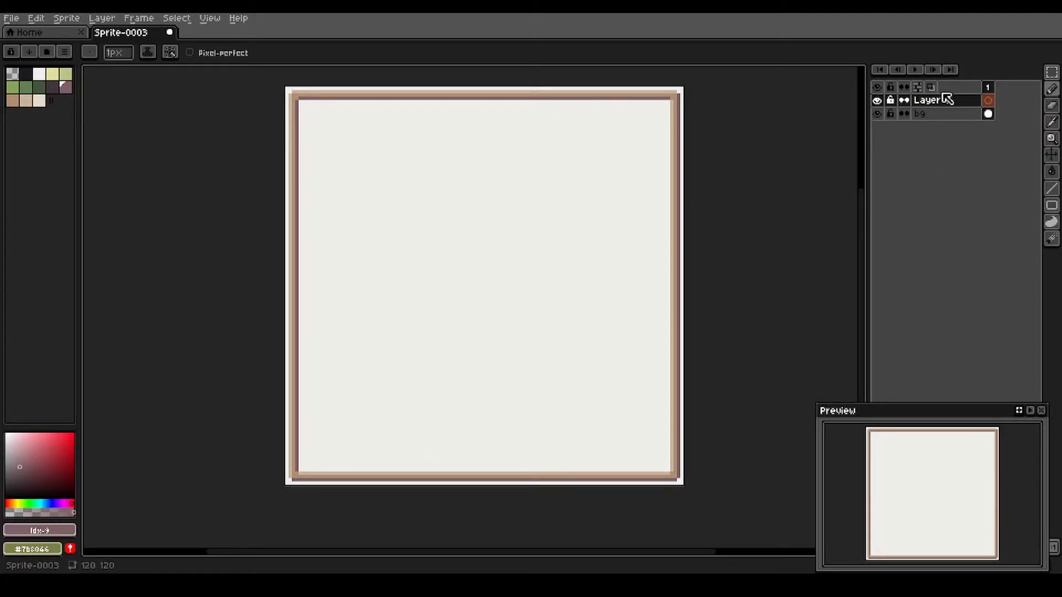
- Name a new layer 'pot' and outline a shallow slant-sided bonsai pot in dark brown
double_click(928, 100)
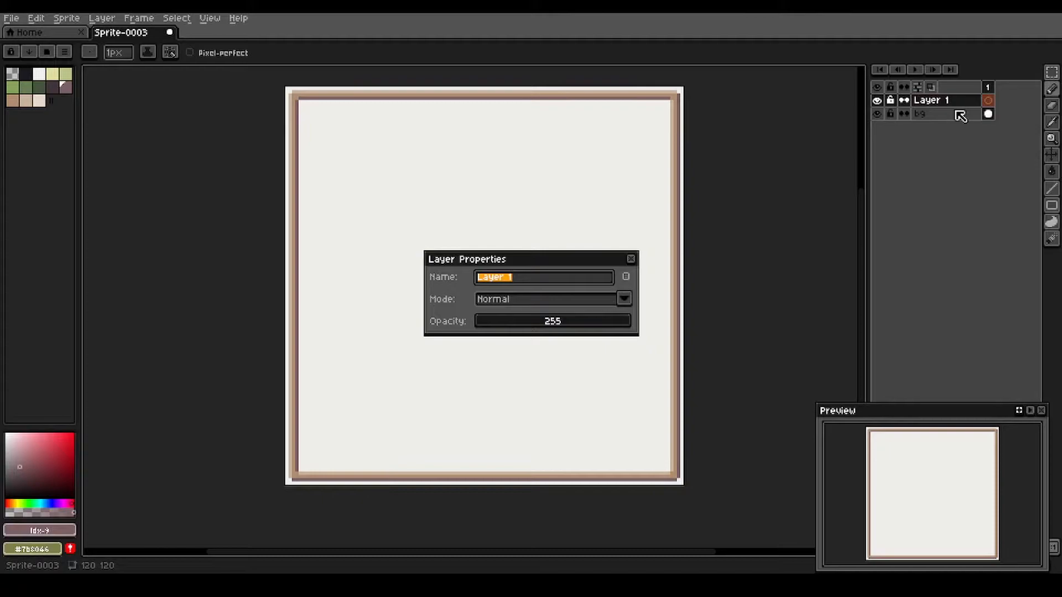
type("pot")
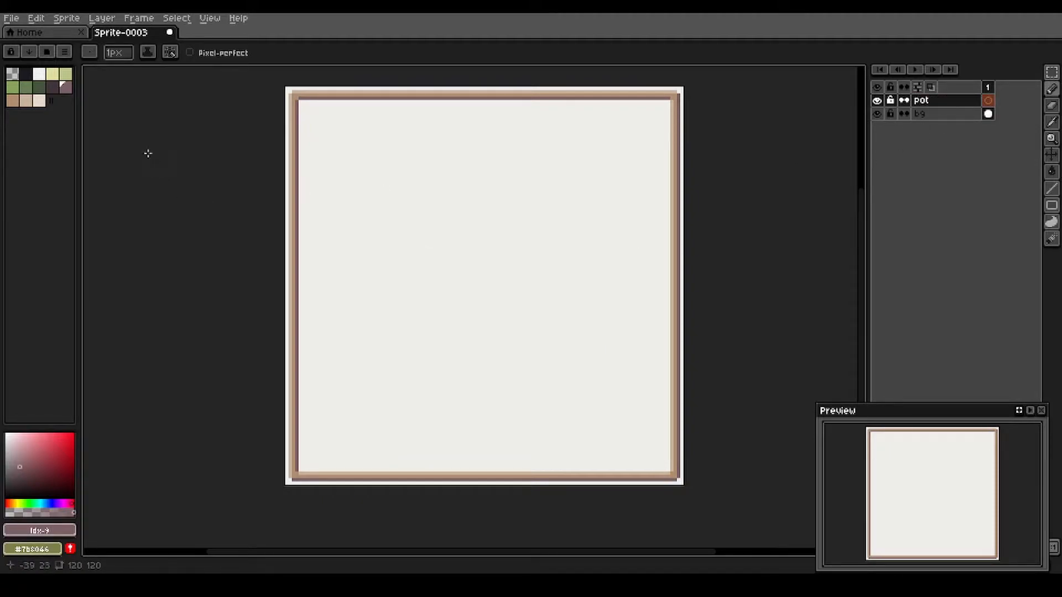
mouse_move(65, 87)
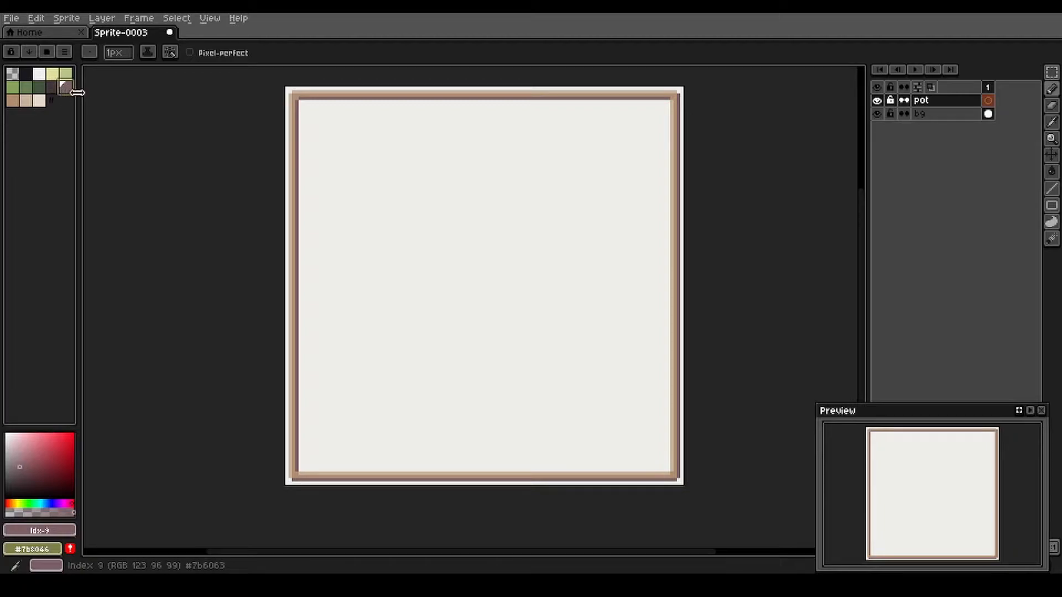
mouse_move(386, 306)
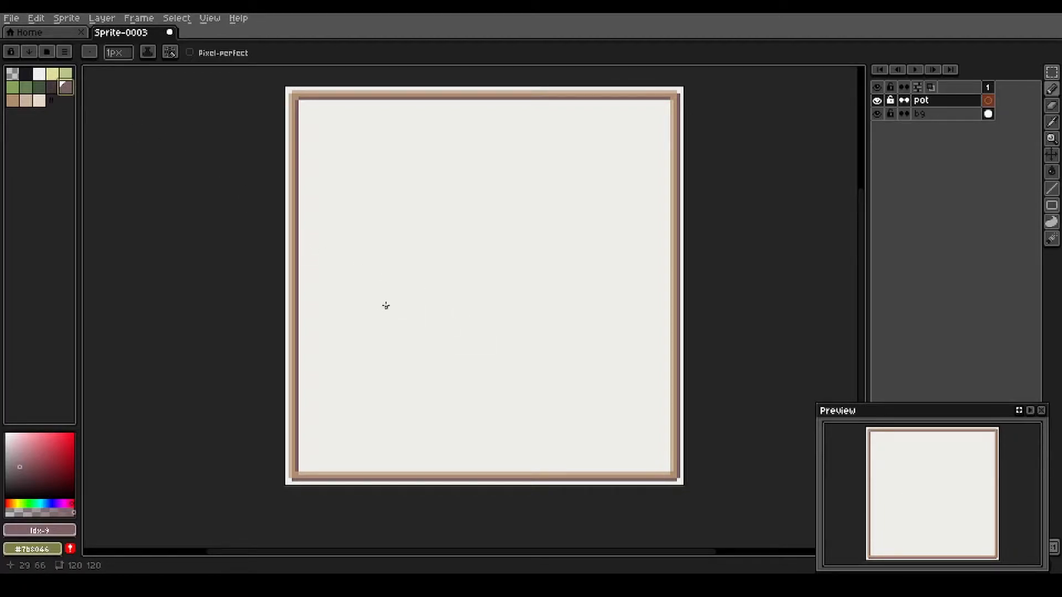
mouse_move(410, 382)
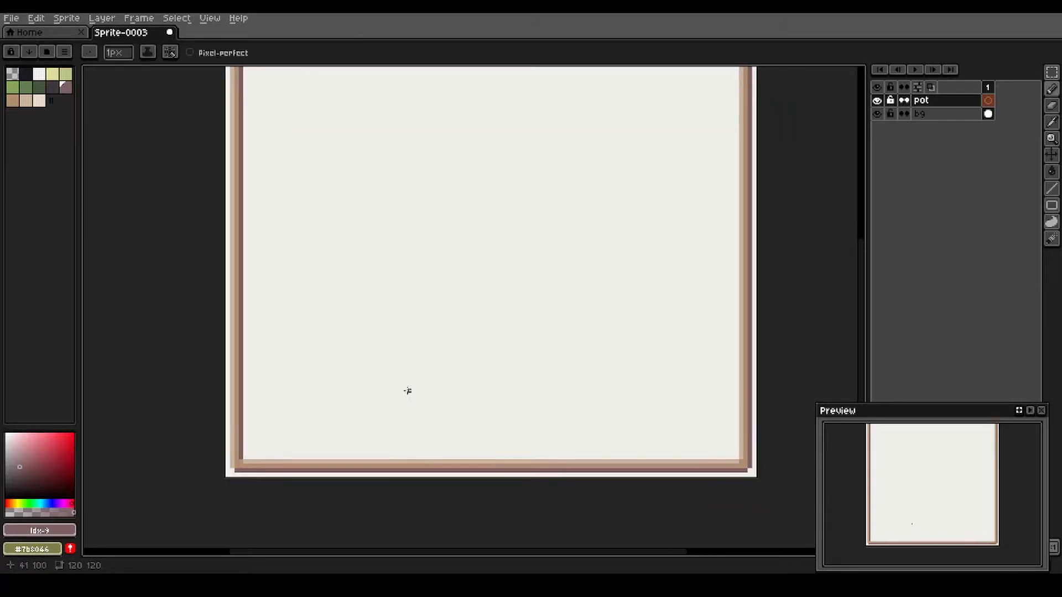
mouse_move(325, 332)
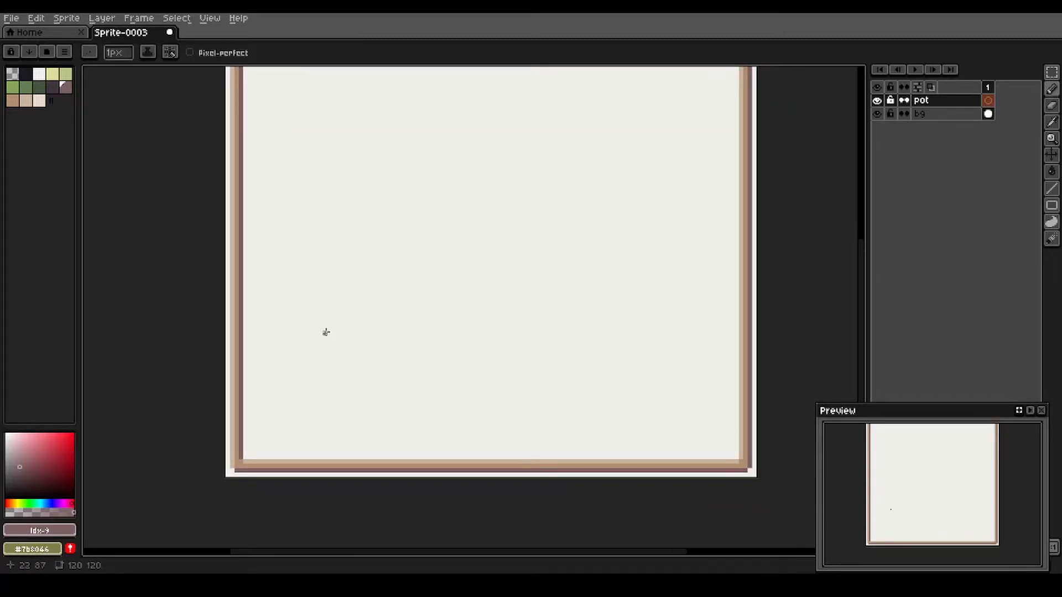
mouse_move(315, 331)
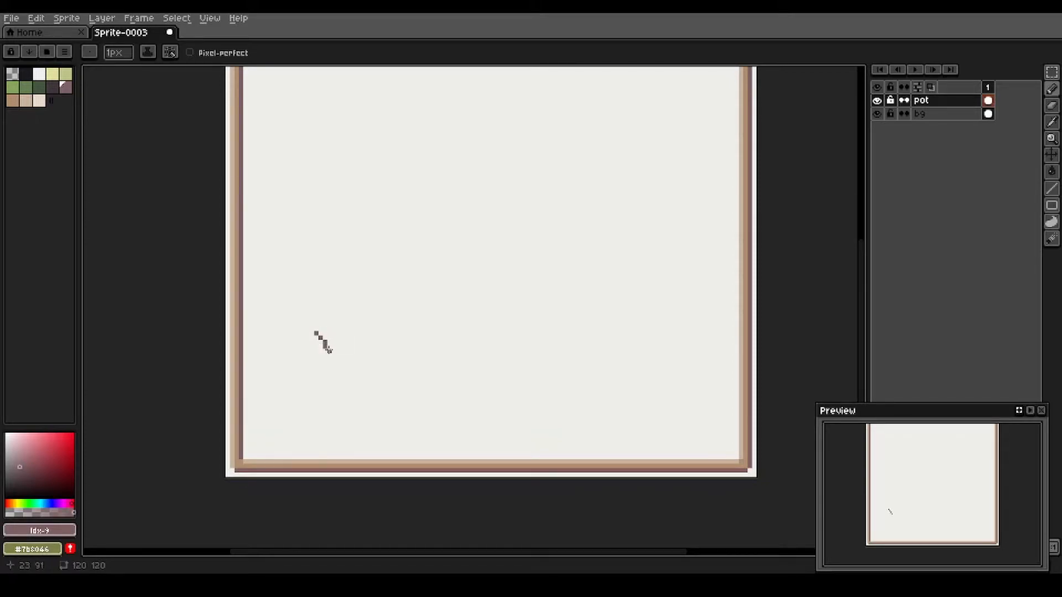
left_click_drag(316, 335, 330, 357)
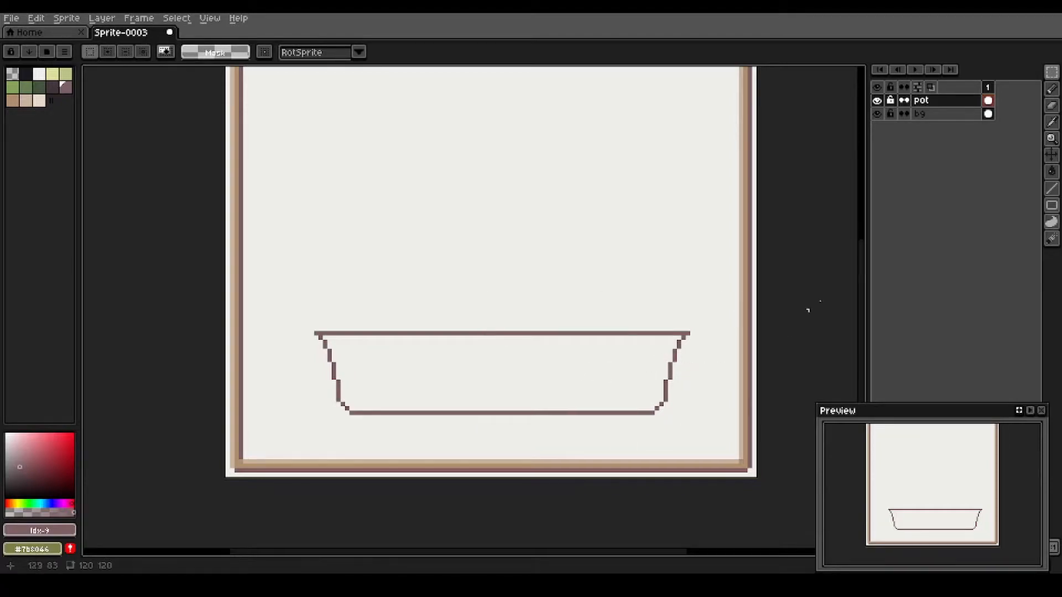
mouse_move(472, 312)
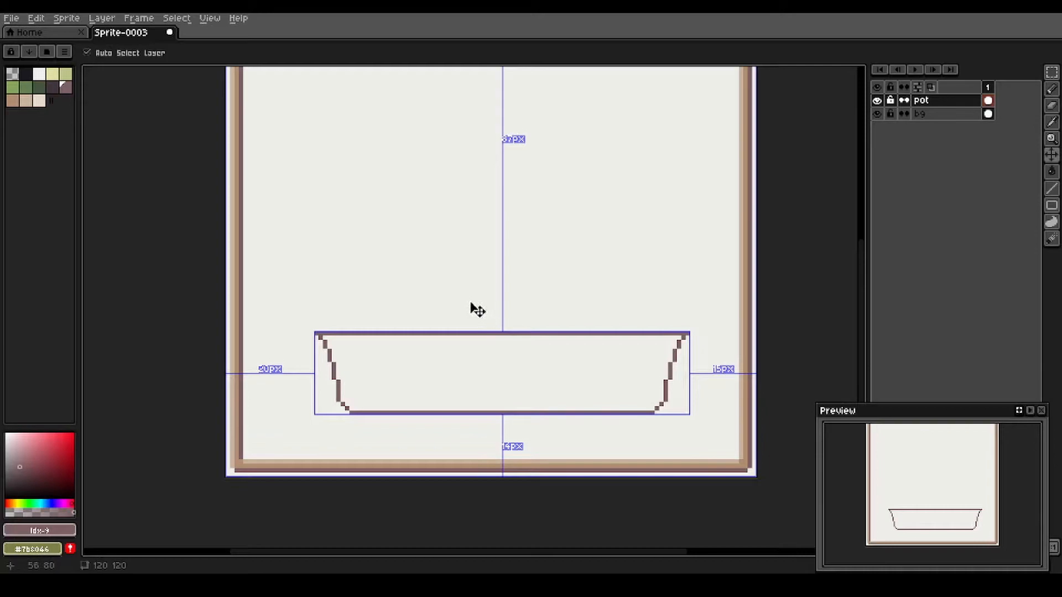
mouse_move(687, 401)
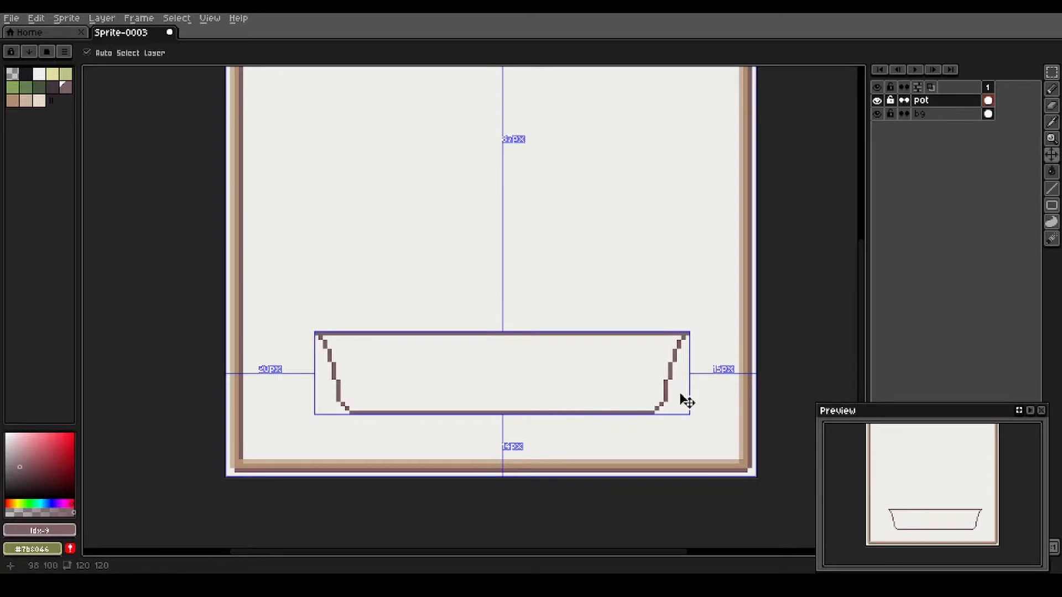
mouse_move(288, 375)
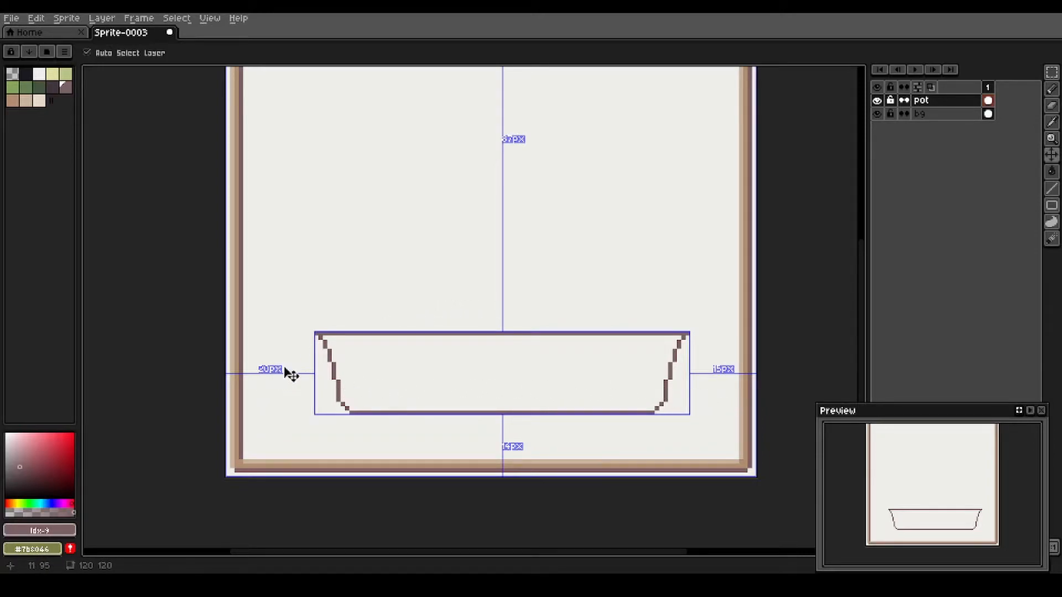
mouse_move(581, 379)
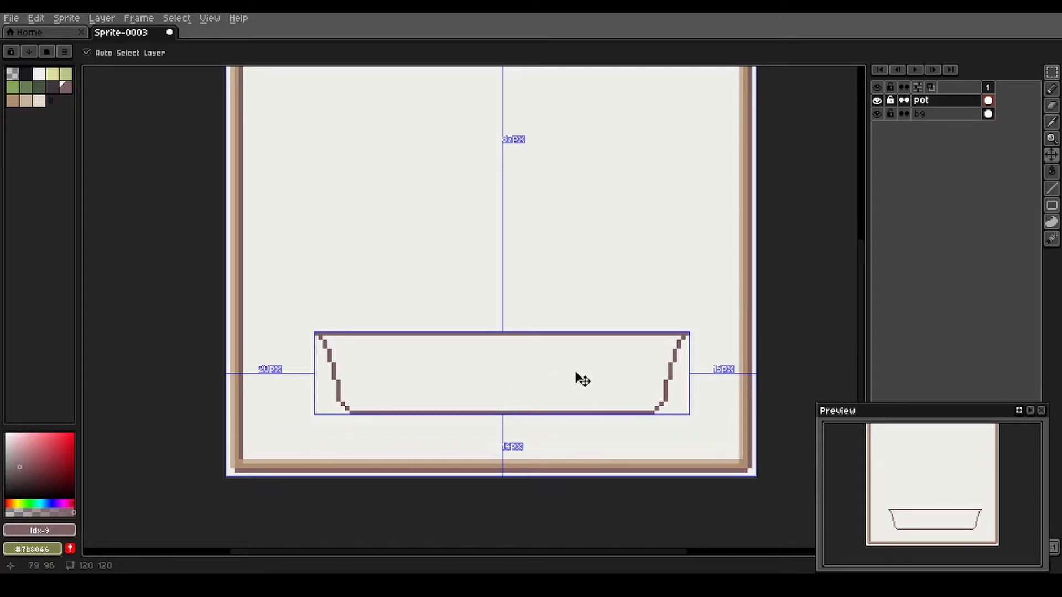
mouse_move(683, 377)
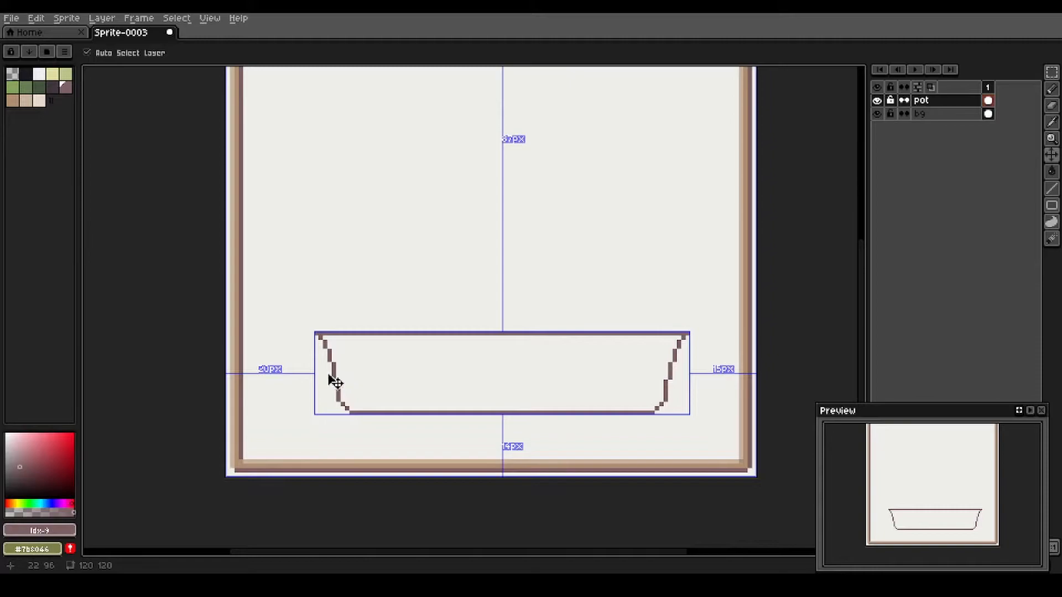
mouse_move(432, 382)
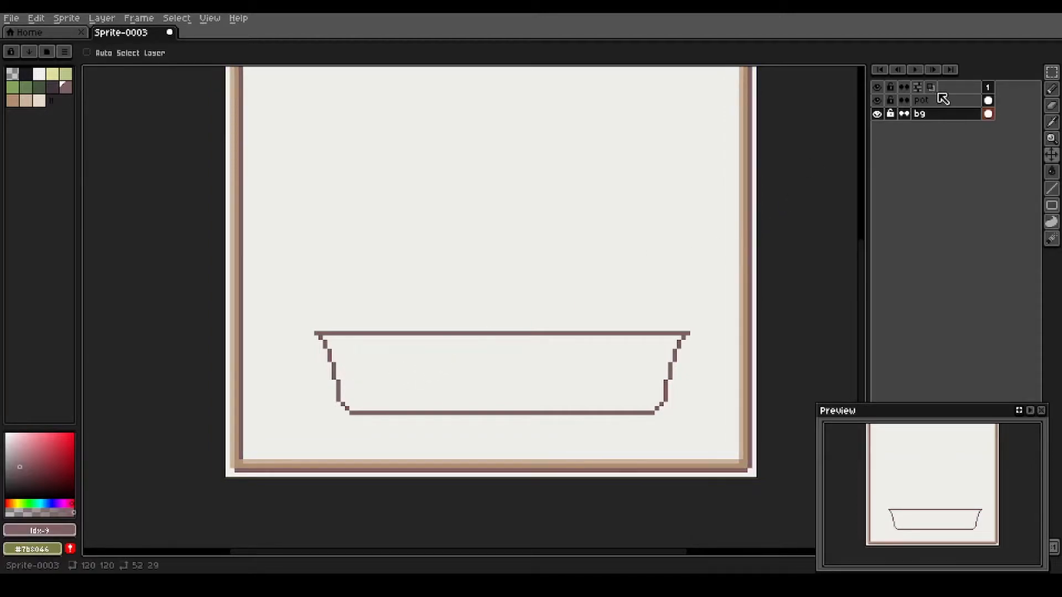
- Shift the pot outline left so it sits horizontally centred within the frame
left_click(922, 100)
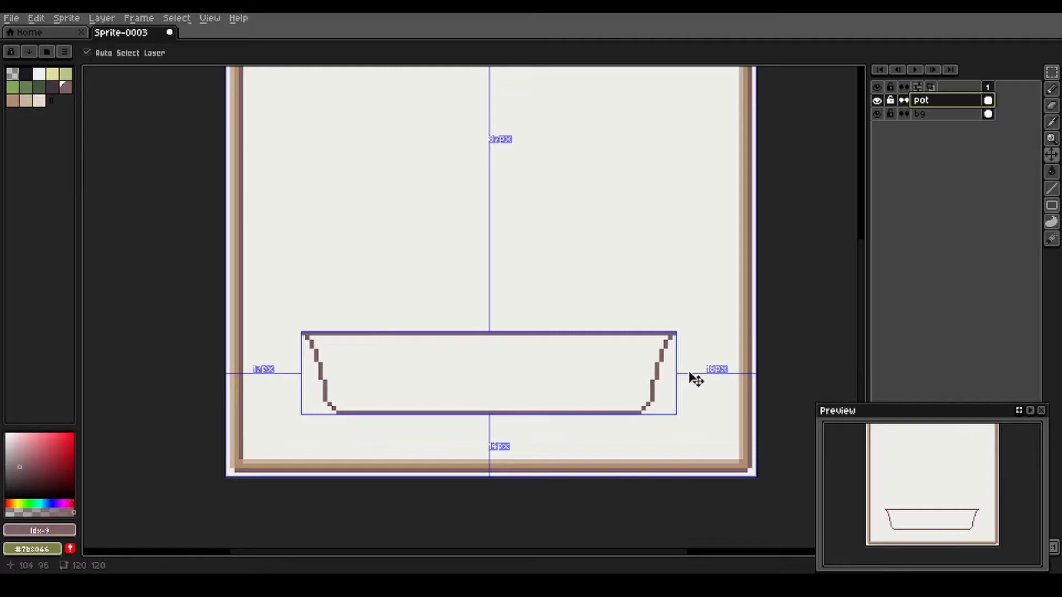
mouse_move(309, 345)
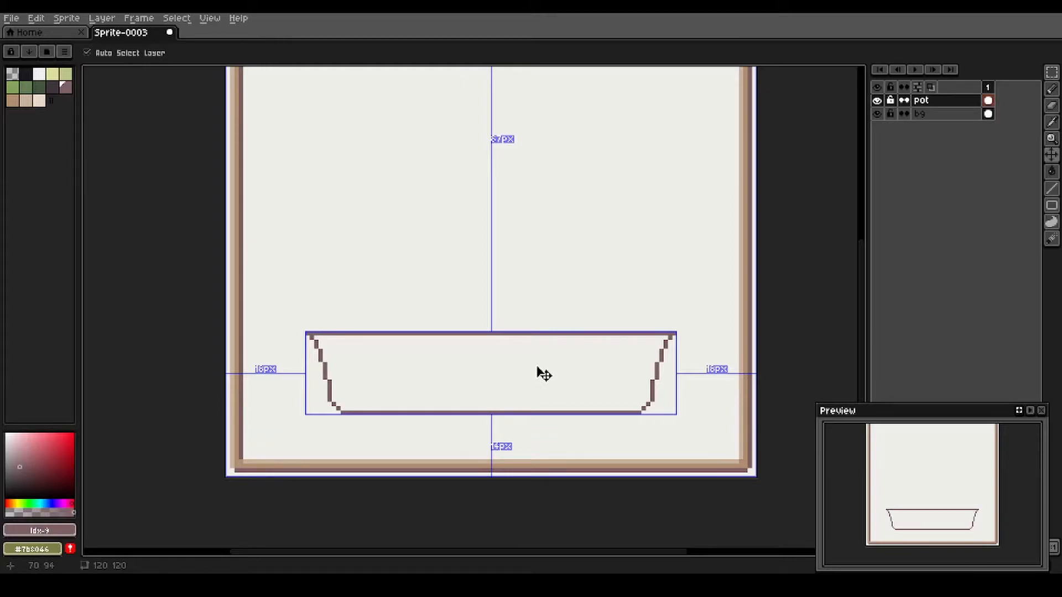
mouse_move(534, 374)
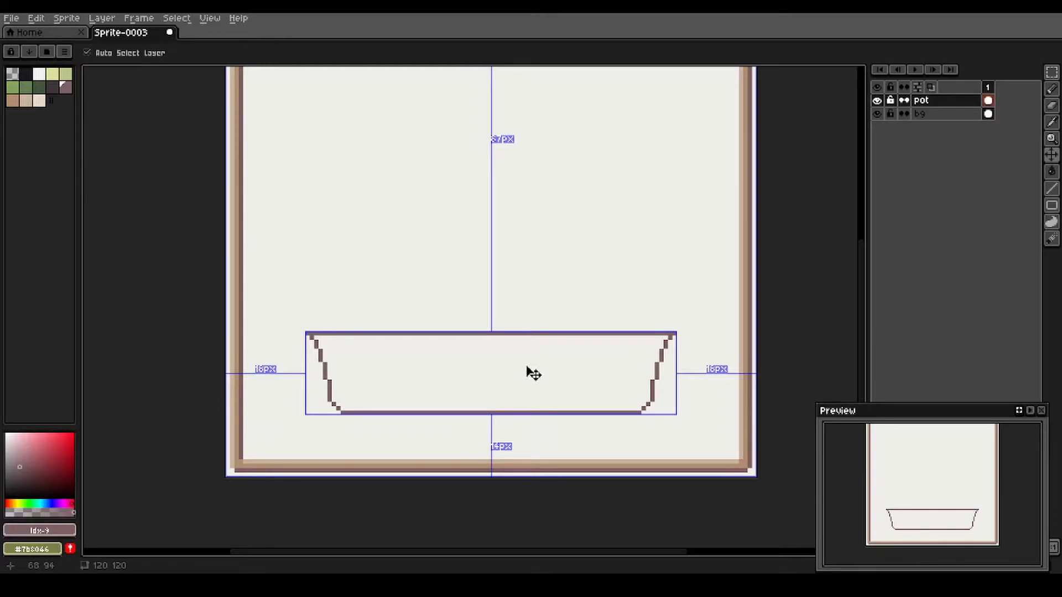
mouse_move(452, 362)
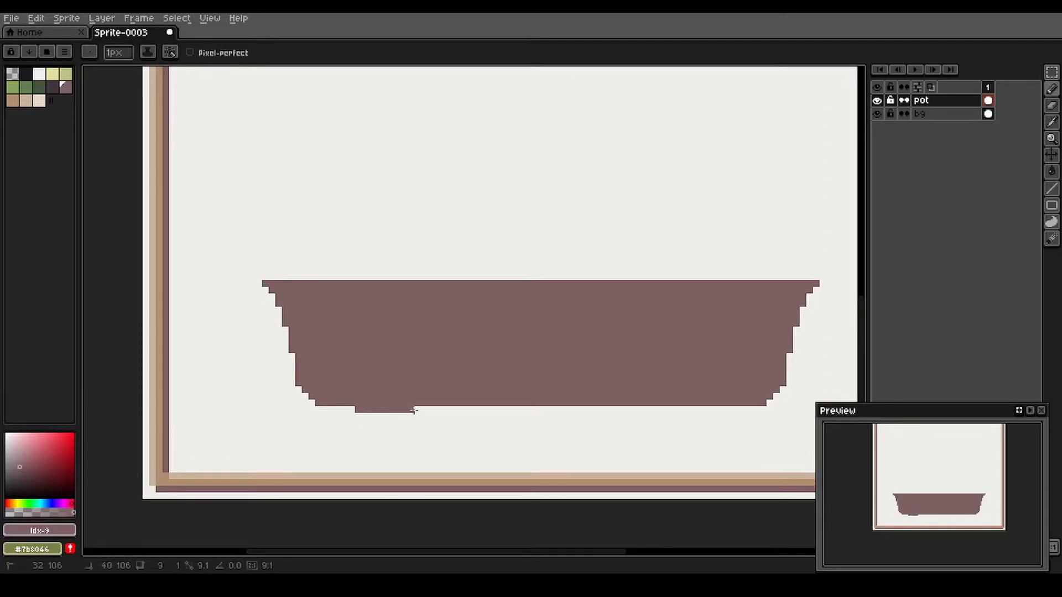
mouse_move(724, 409)
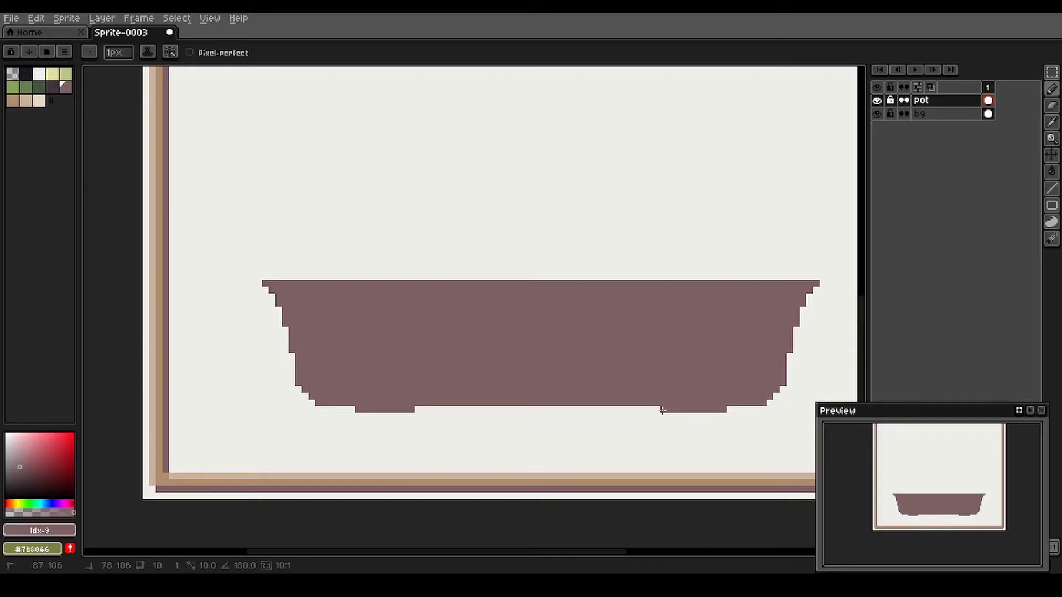
mouse_move(383, 422)
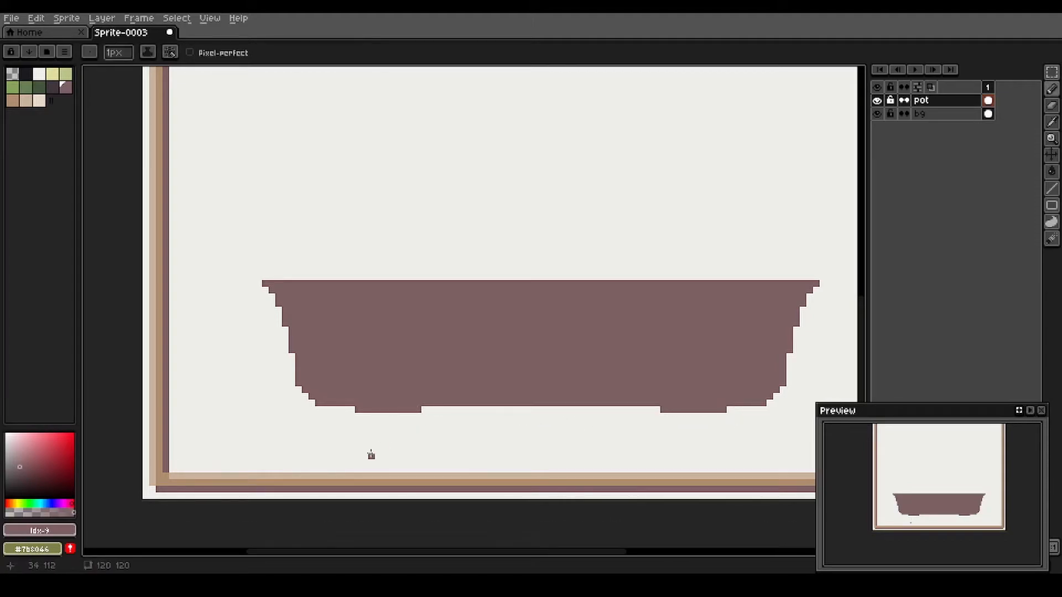
mouse_move(376, 424)
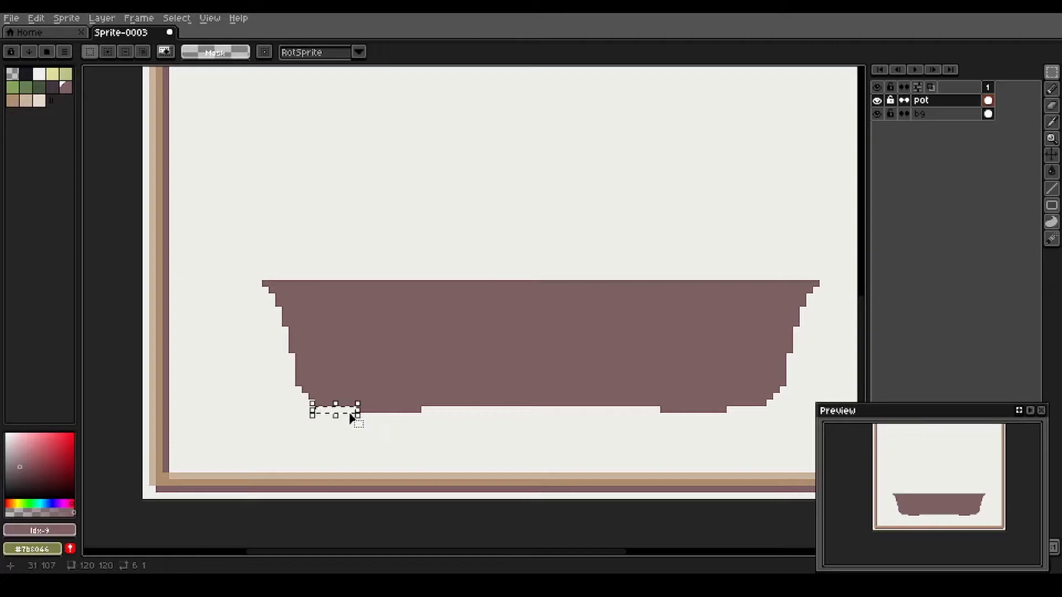
mouse_move(741, 412)
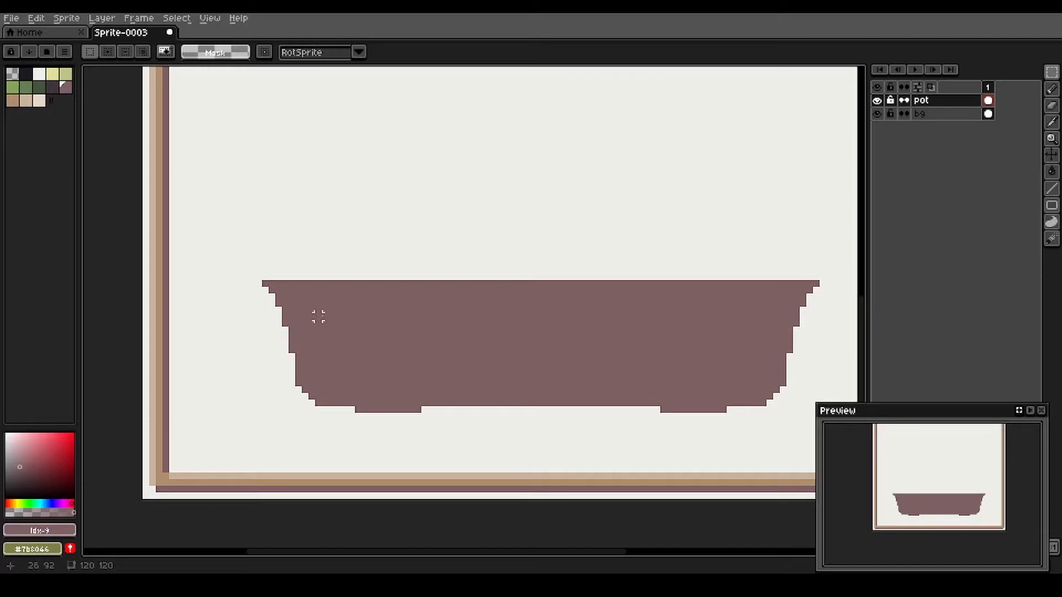
mouse_move(317, 297)
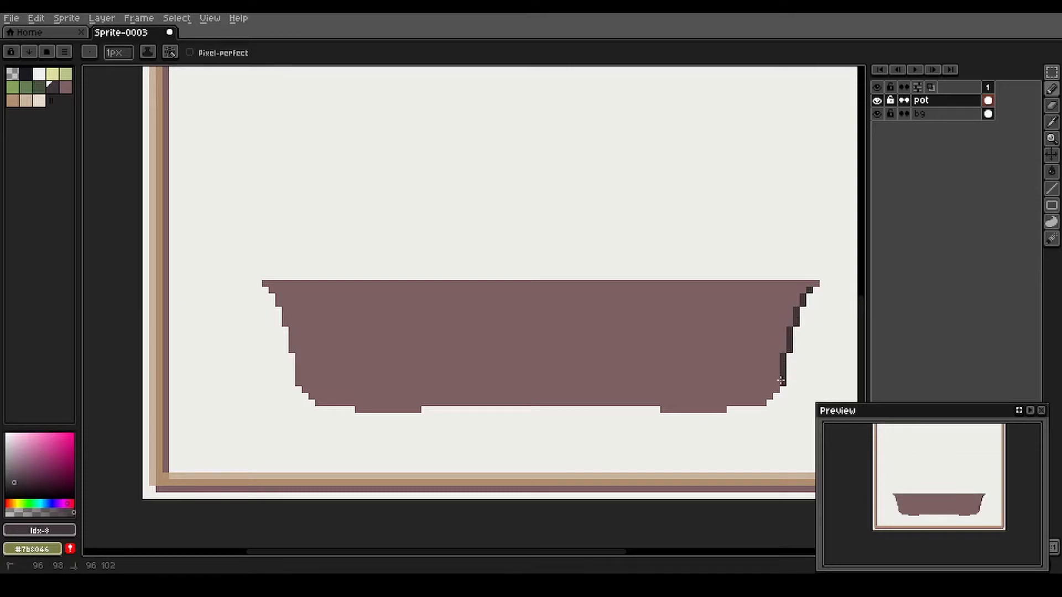
- Darken the pot's right edge, base and ridges and highlight its left edge and rim in tan
left_click(772, 396)
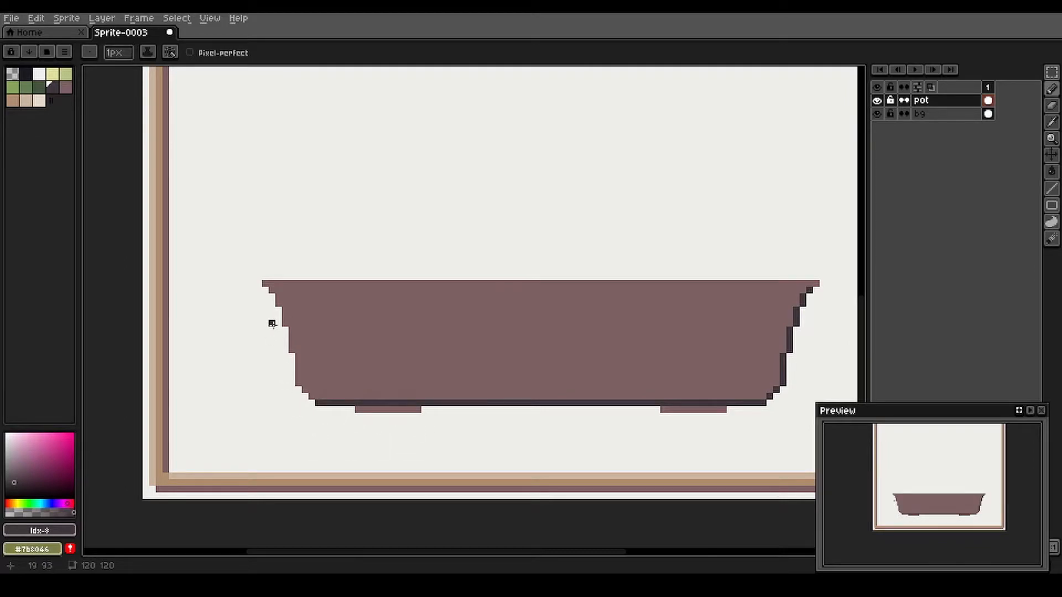
mouse_move(225, 197)
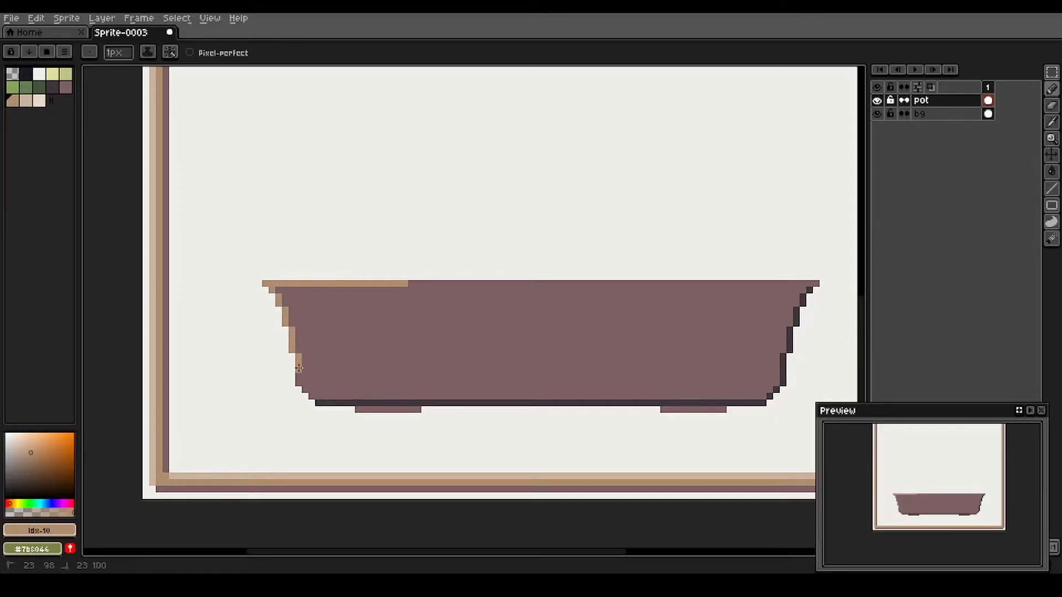
mouse_move(234, 300)
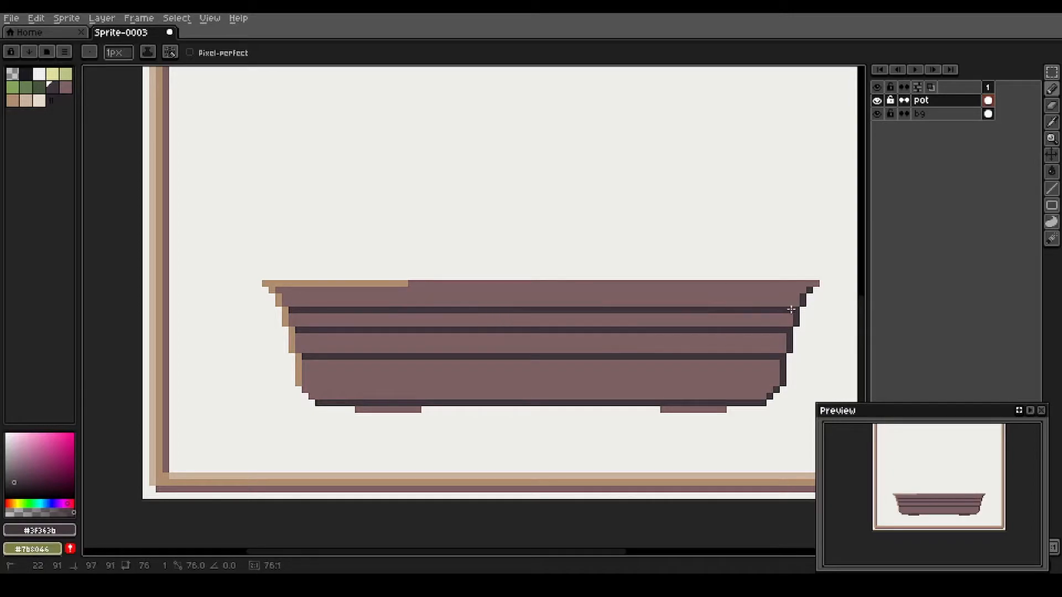
mouse_move(285, 297)
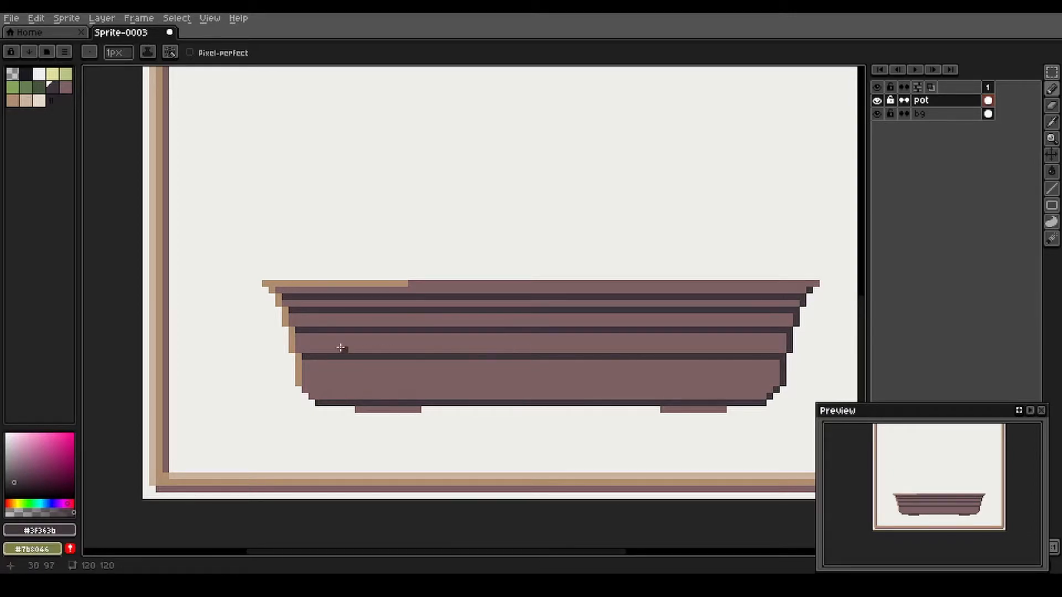
left_click(393, 277)
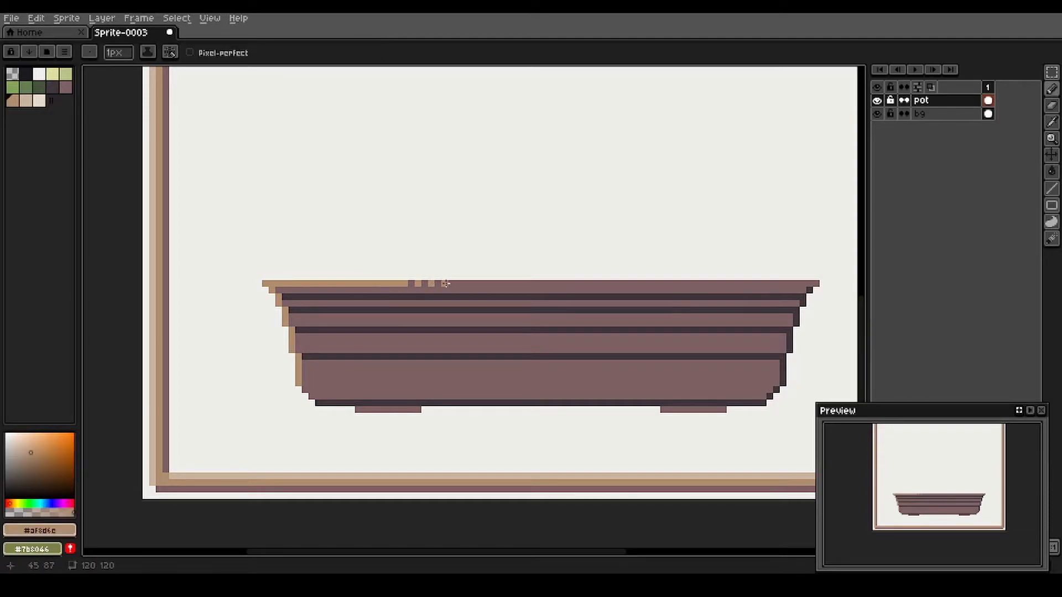
mouse_move(462, 282)
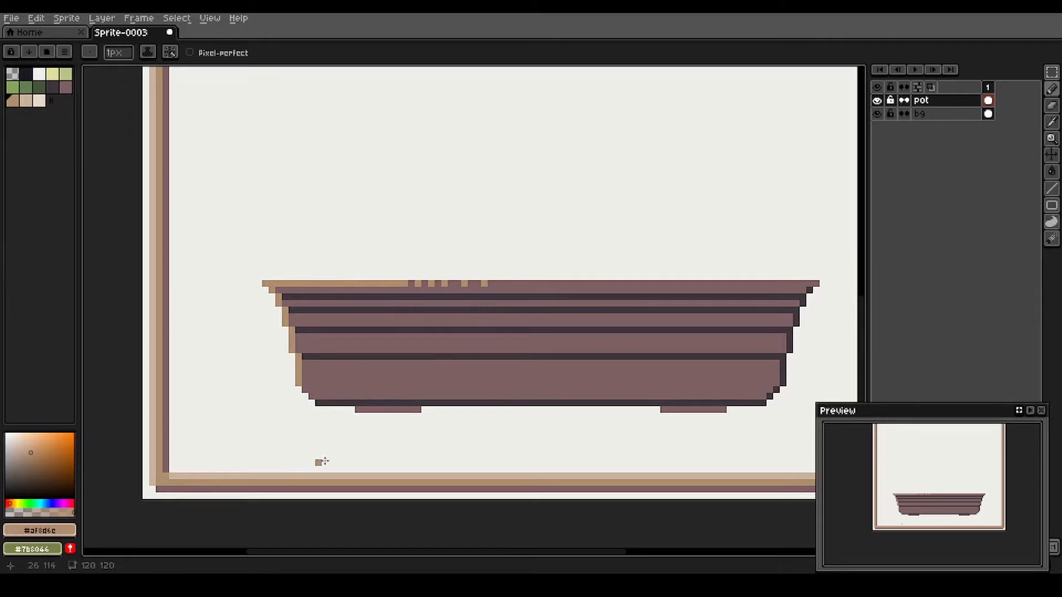
mouse_move(294, 288)
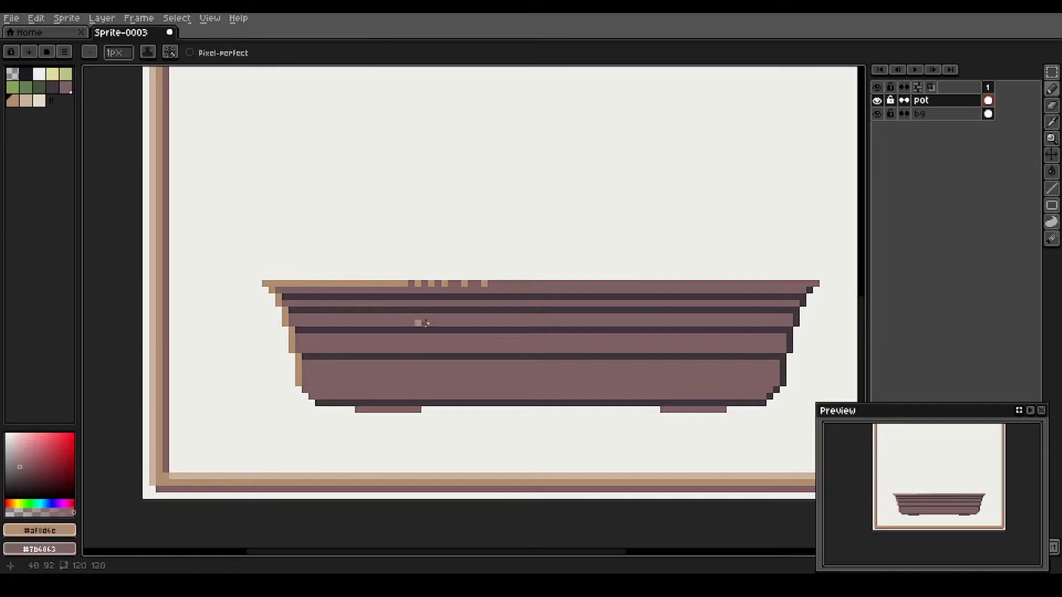
mouse_move(293, 287)
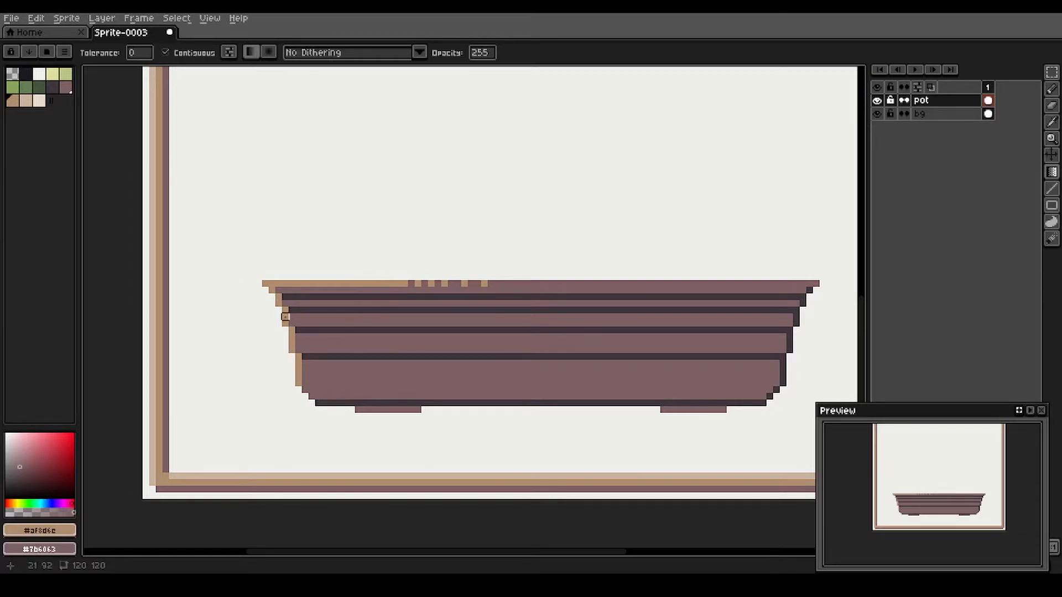
mouse_move(318, 296)
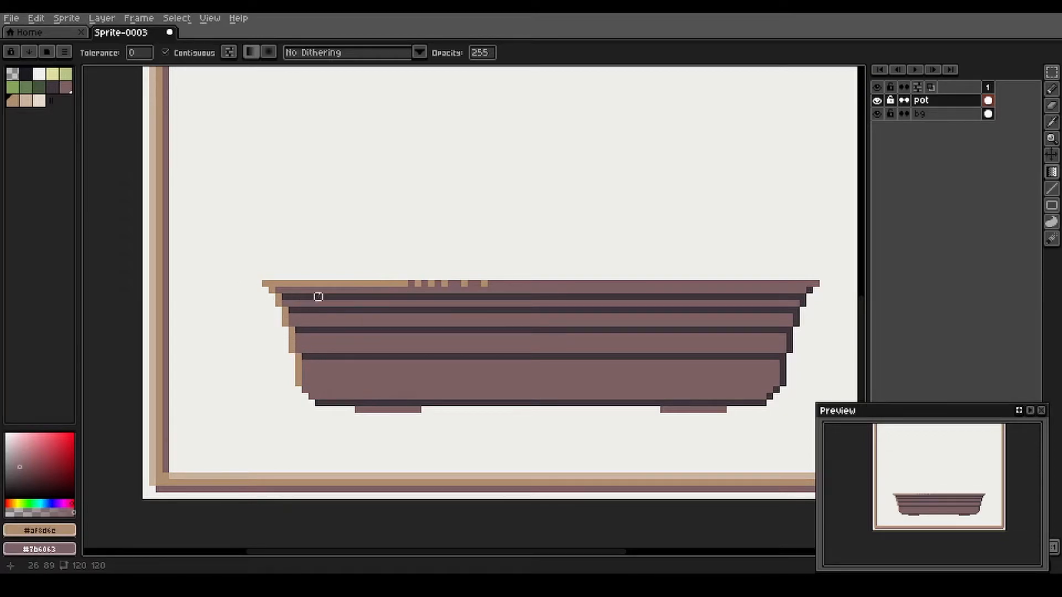
- Apply Bayer 8x8 dithered light on the pot's left side and dark shadow on its right
left_click(1051, 171)
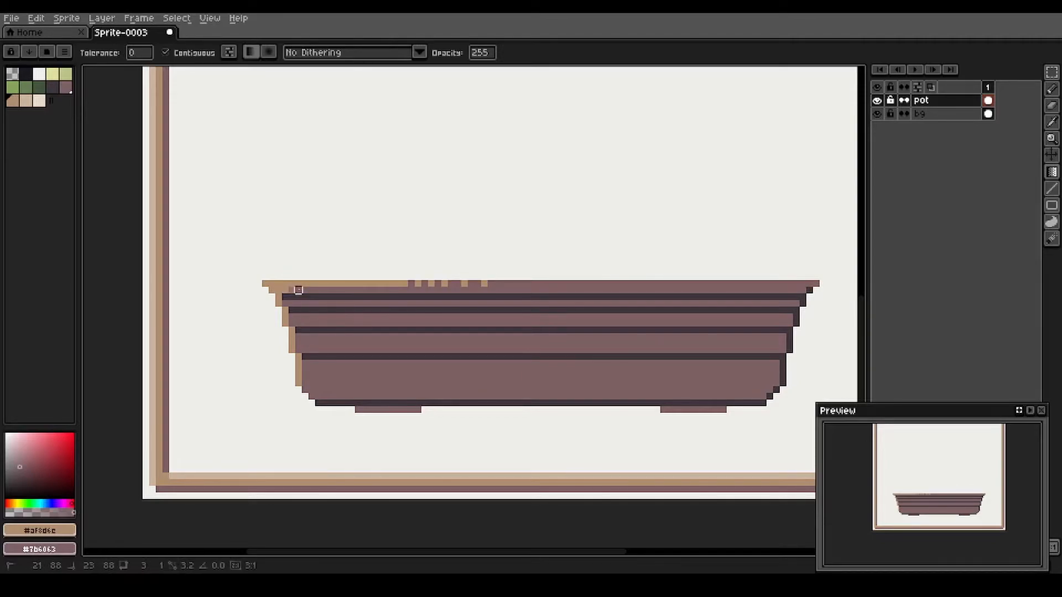
mouse_move(344, 290)
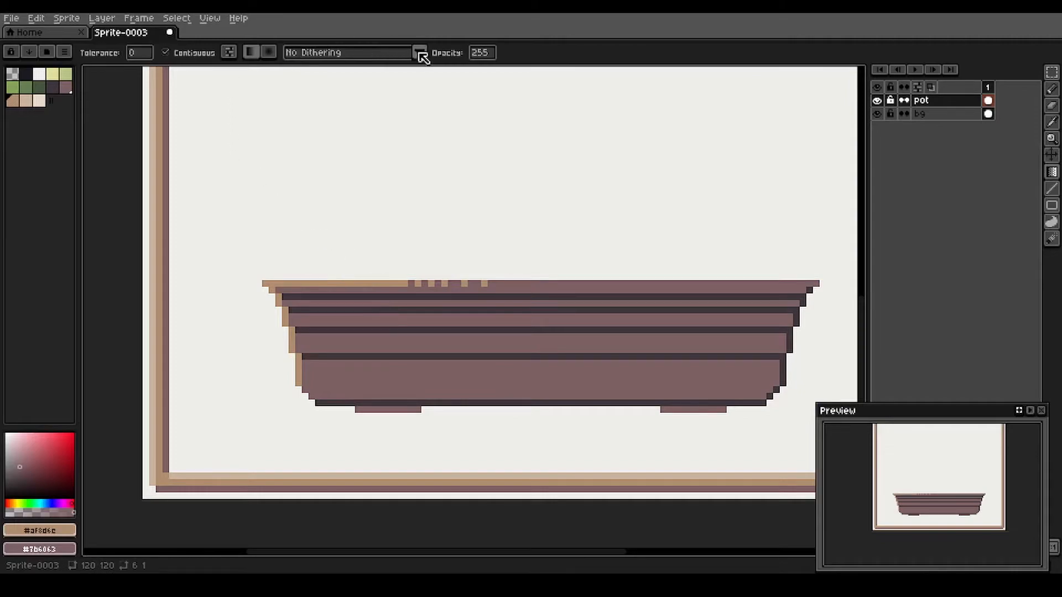
left_click(418, 52)
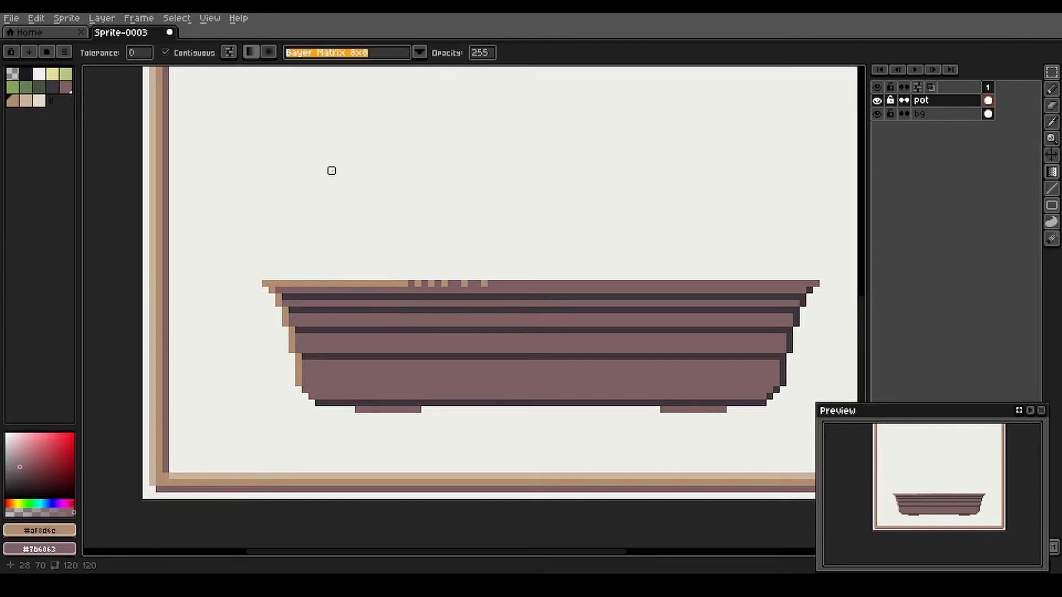
mouse_move(318, 290)
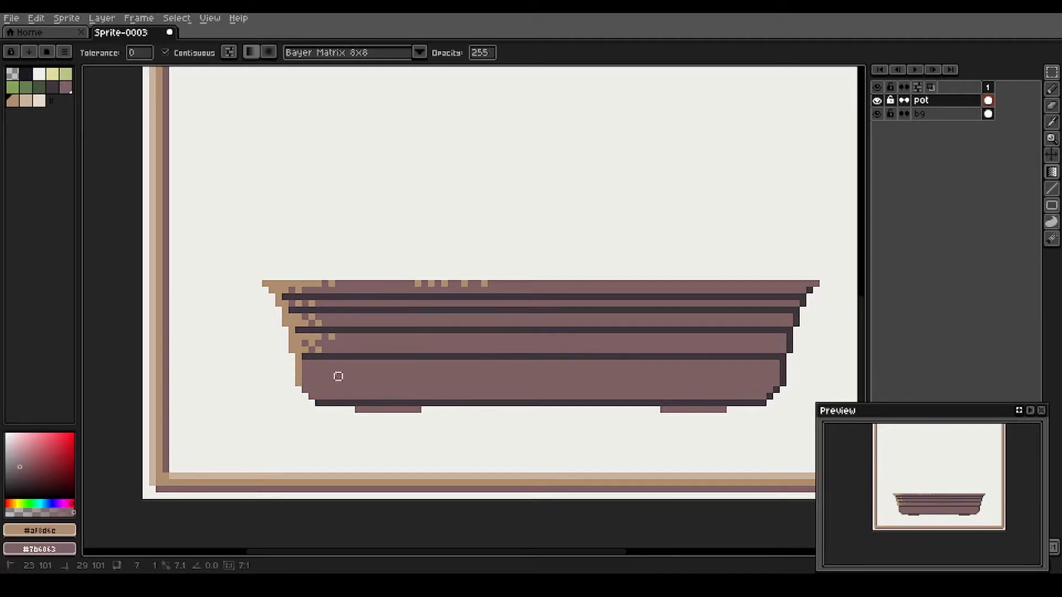
left_click(329, 373)
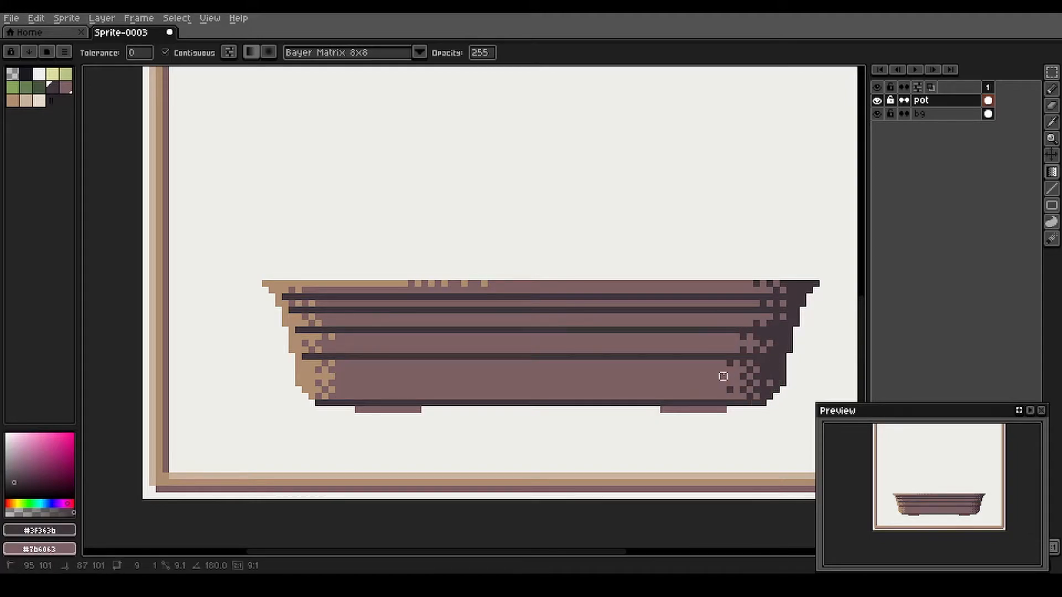
mouse_move(399, 277)
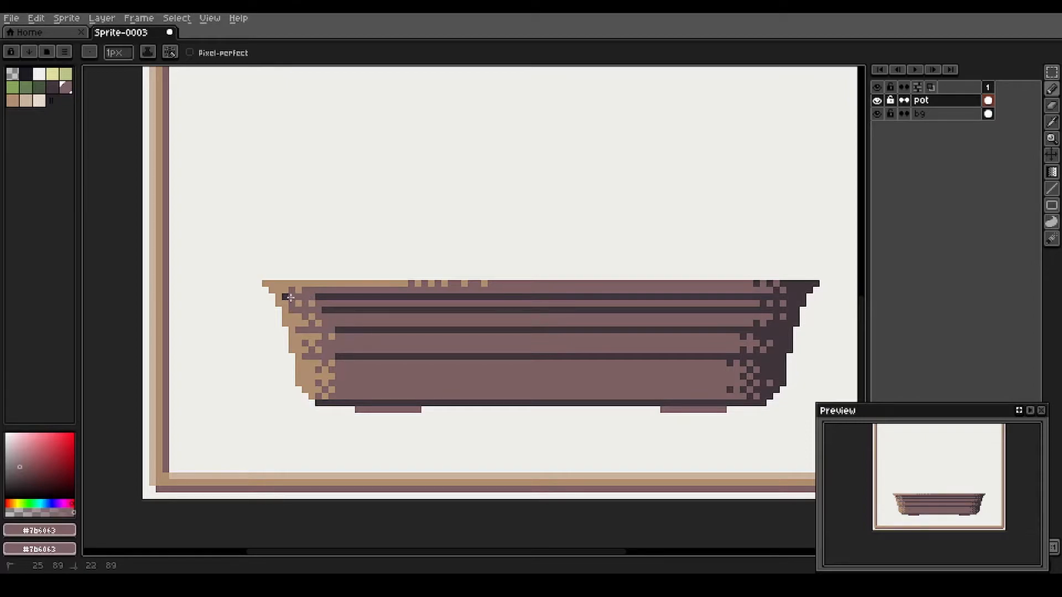
mouse_move(239, 315)
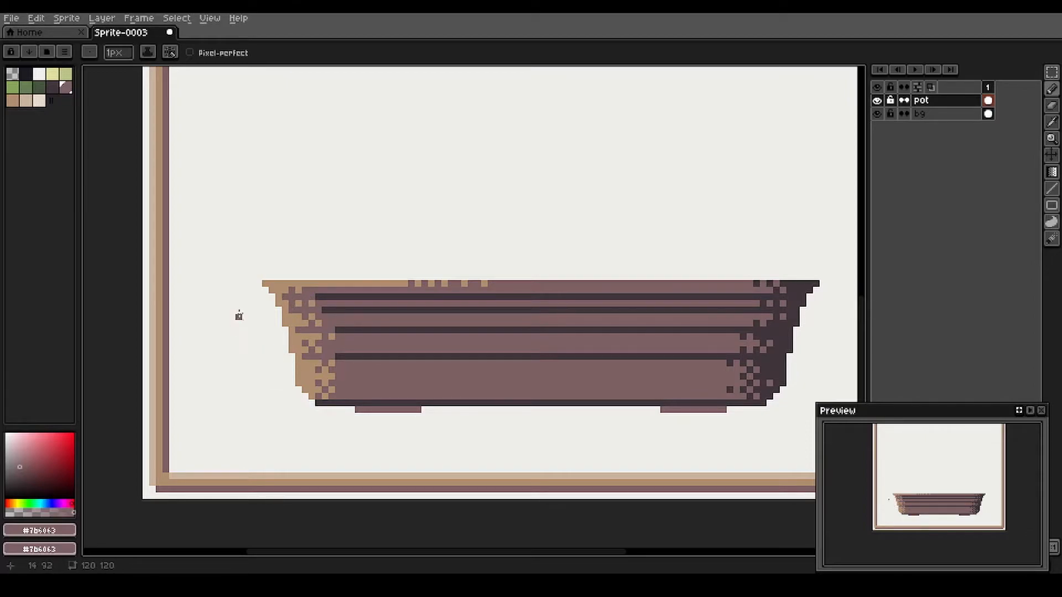
scroll("down", 3)
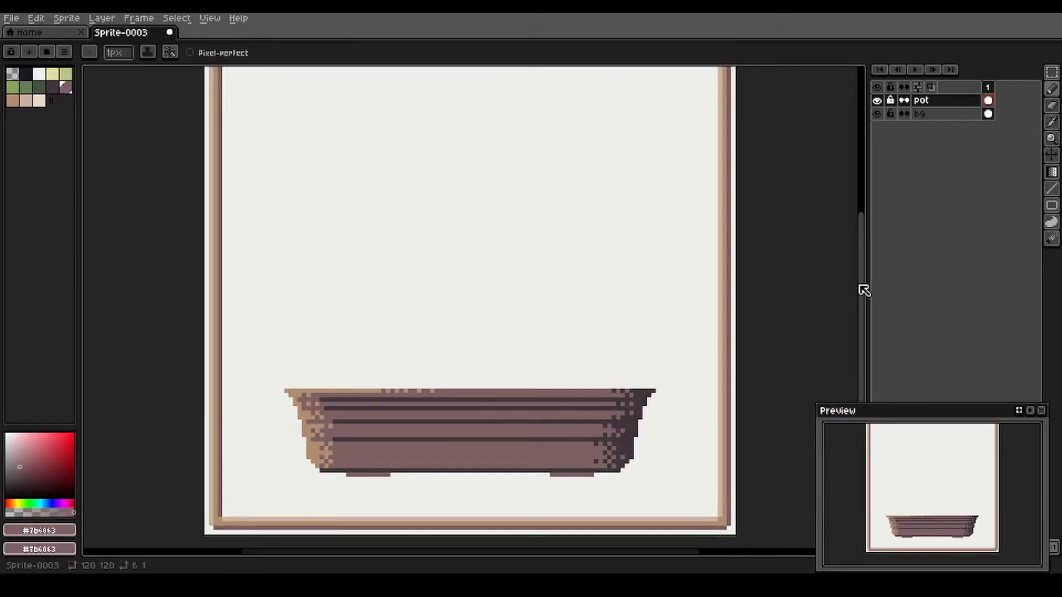
mouse_move(843, 280)
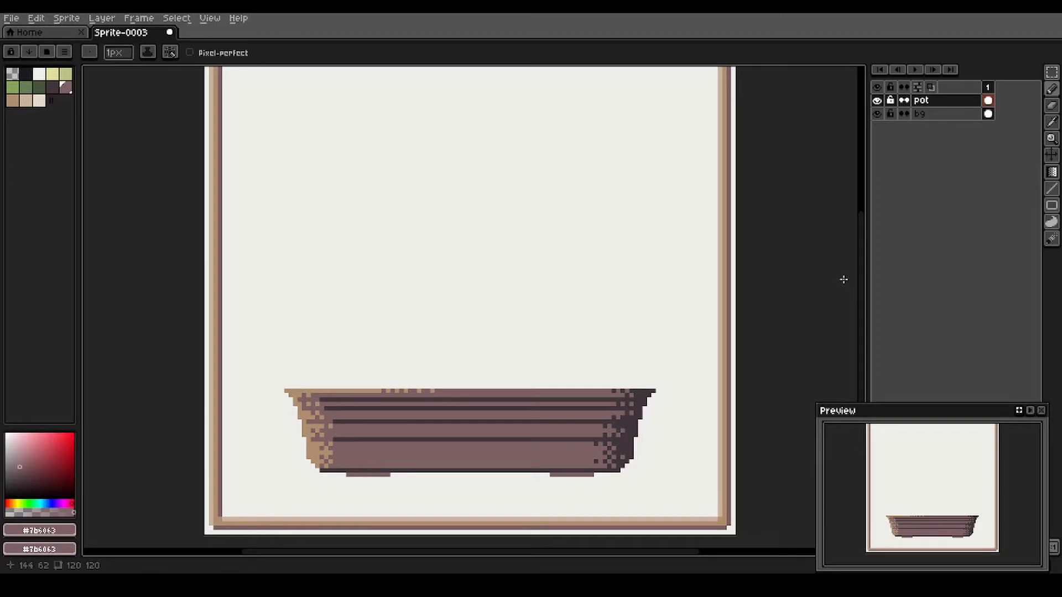
- Add a 'soil' layer and draw a filled green mossy mound on the pot's rim
left_click(917, 86)
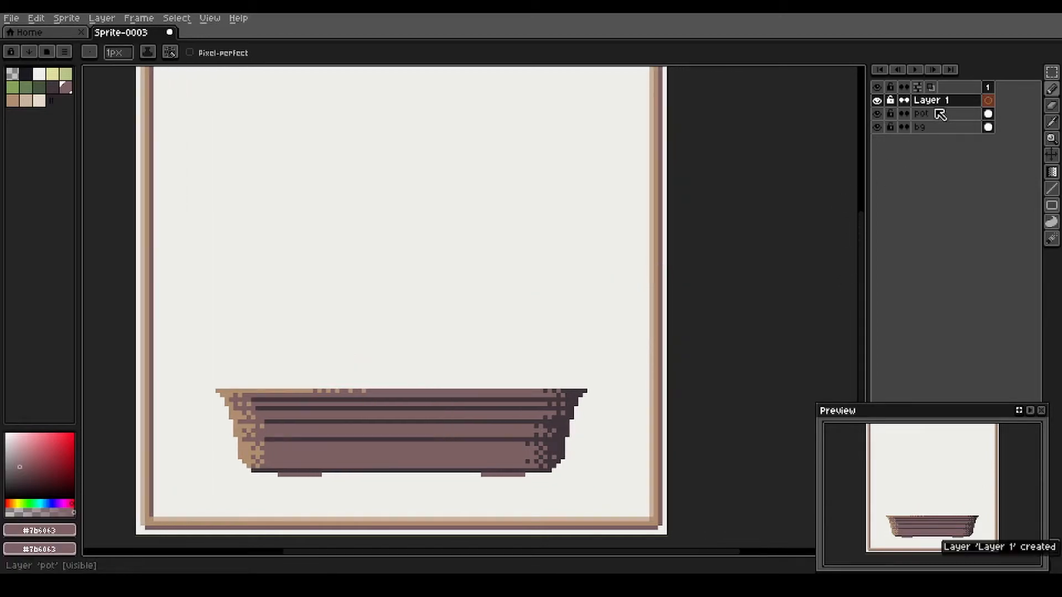
double_click(932, 101)
type("soil")
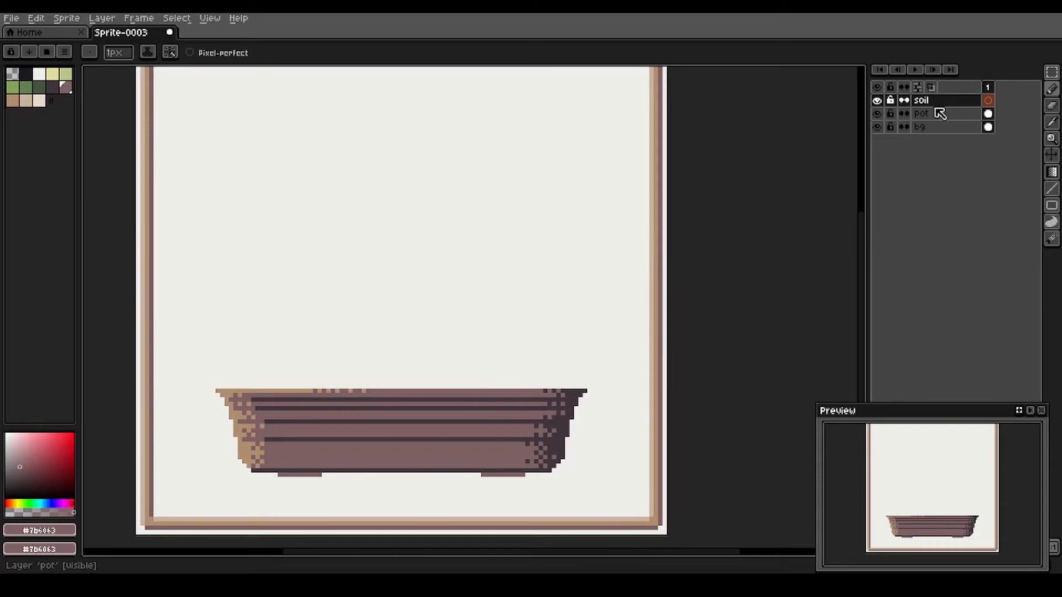
left_click(25, 86)
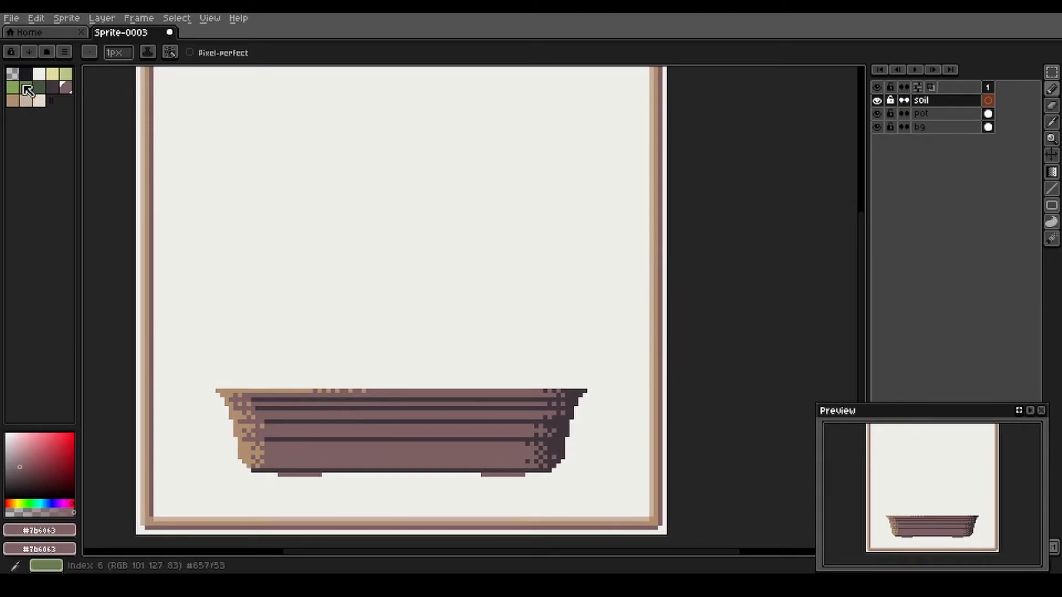
left_click(22, 89)
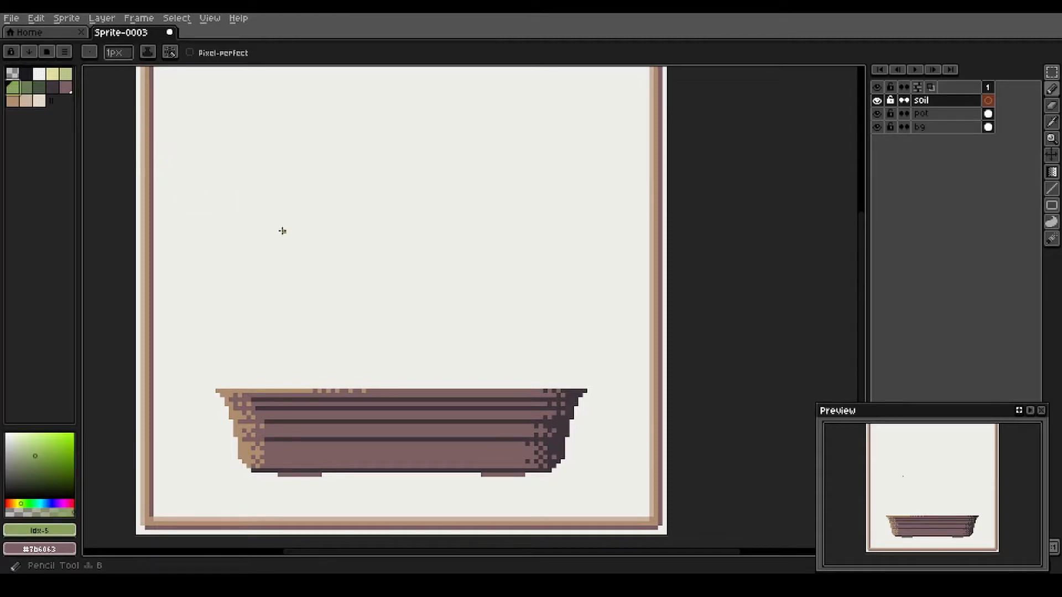
mouse_move(228, 385)
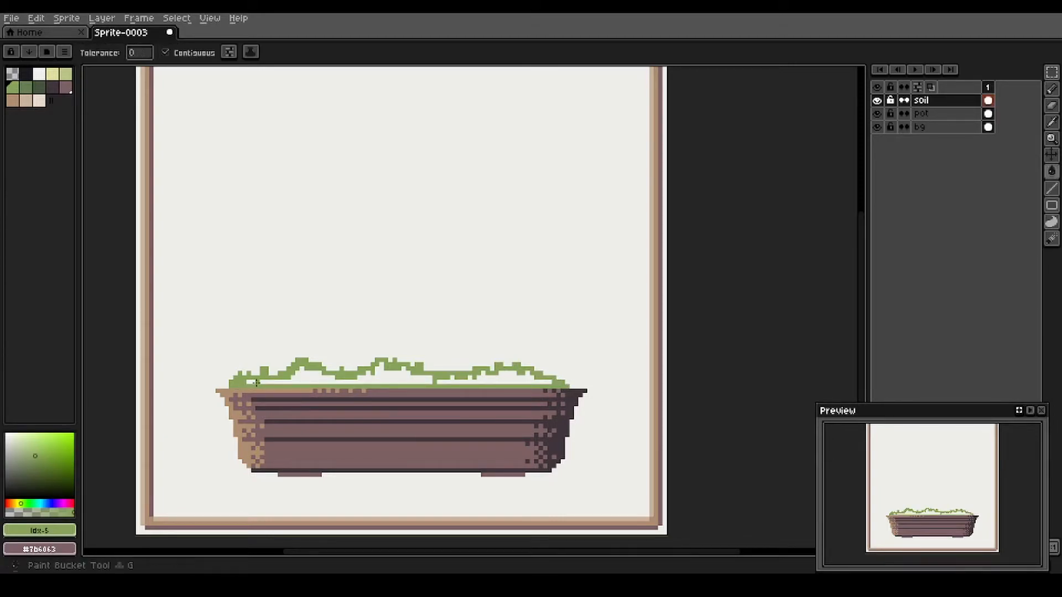
left_click(406, 379)
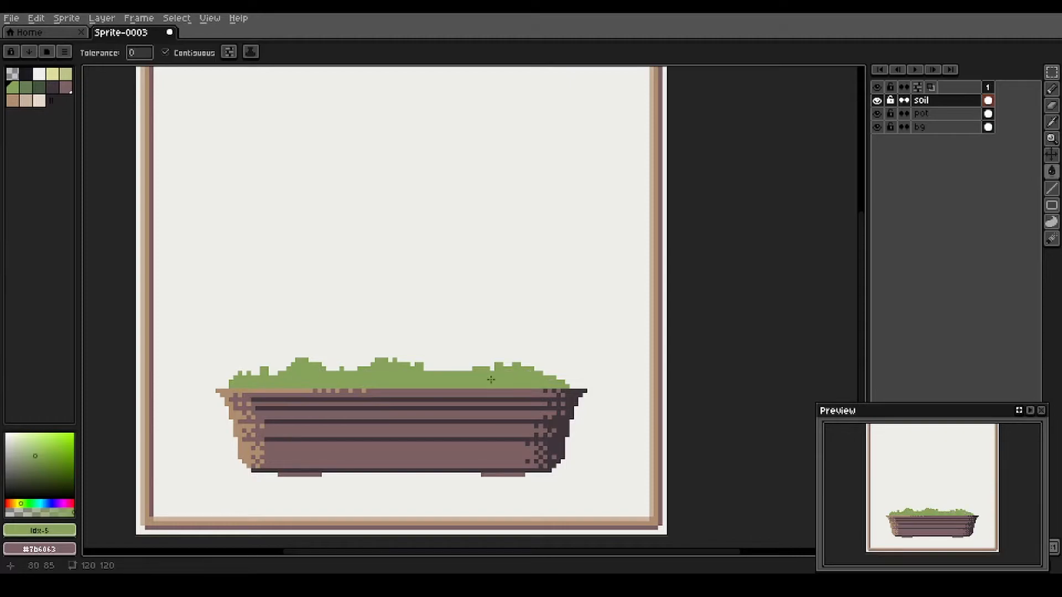
mouse_move(443, 355)
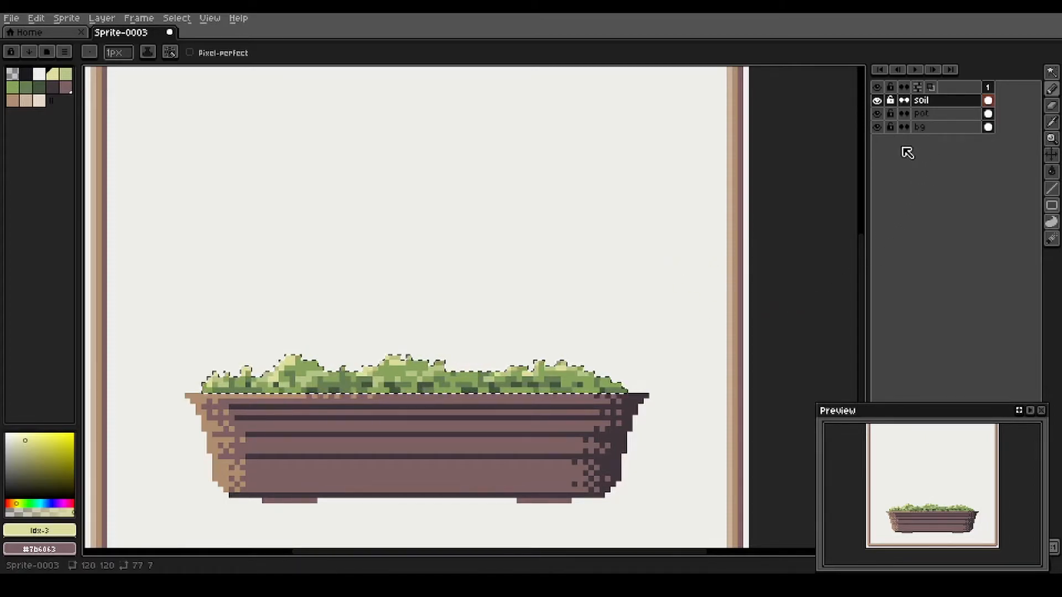
- Name the new layer 'trunk'
double_click(929, 100)
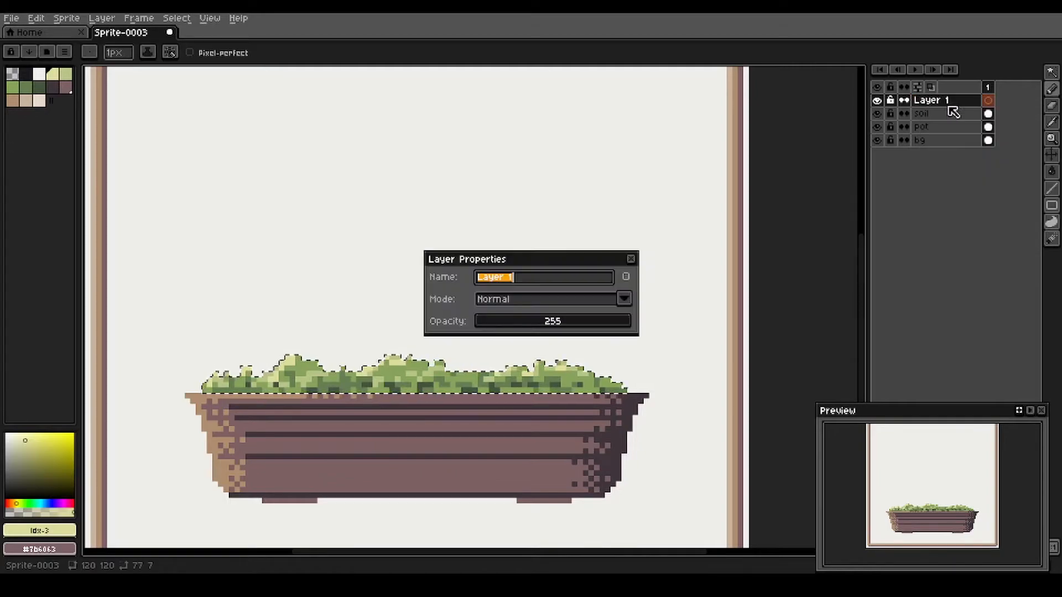
type("tru")
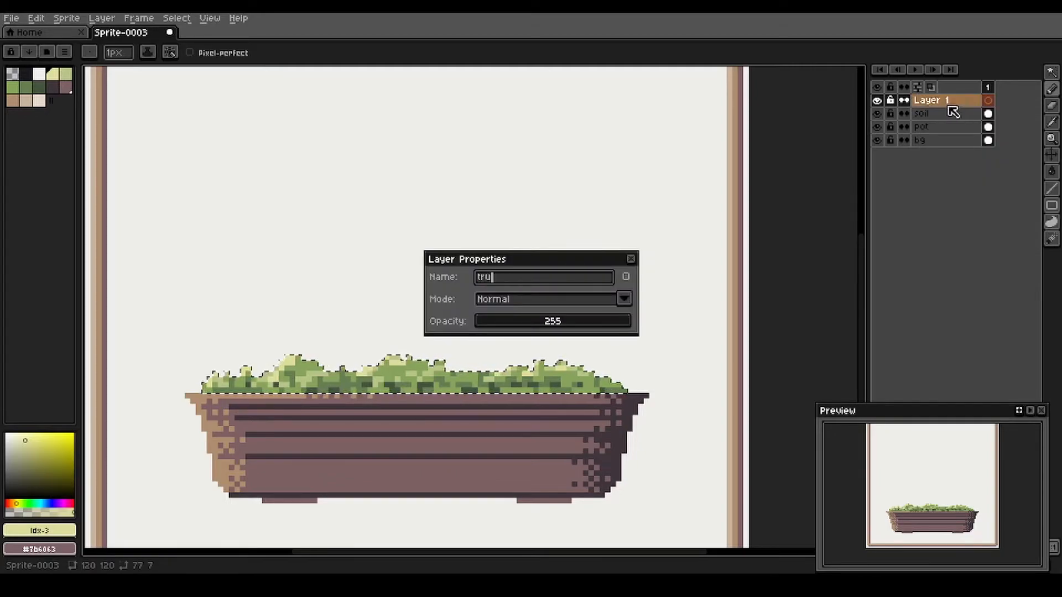
key("Return")
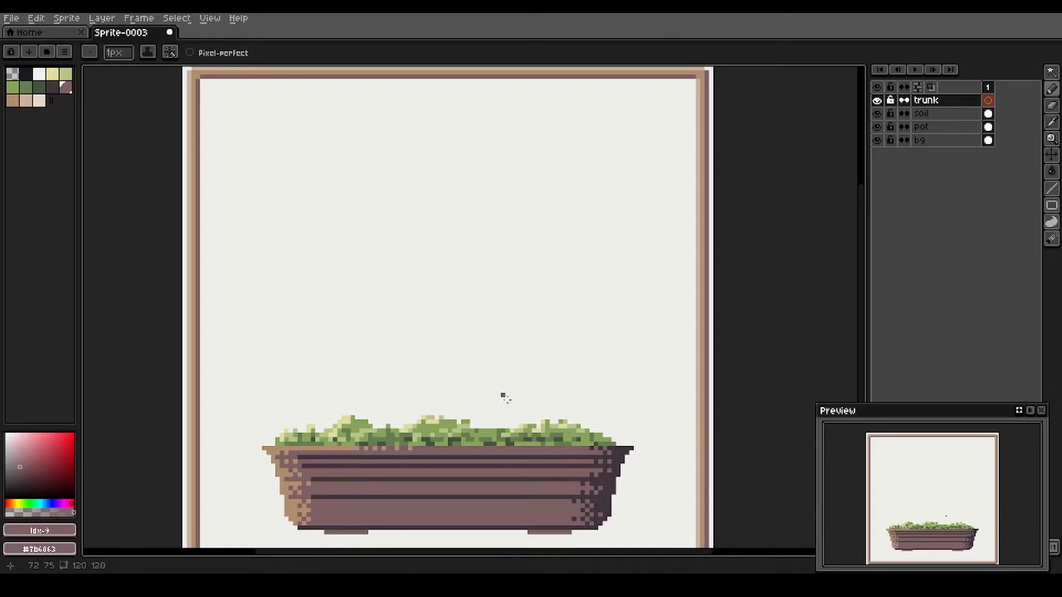
mouse_move(516, 425)
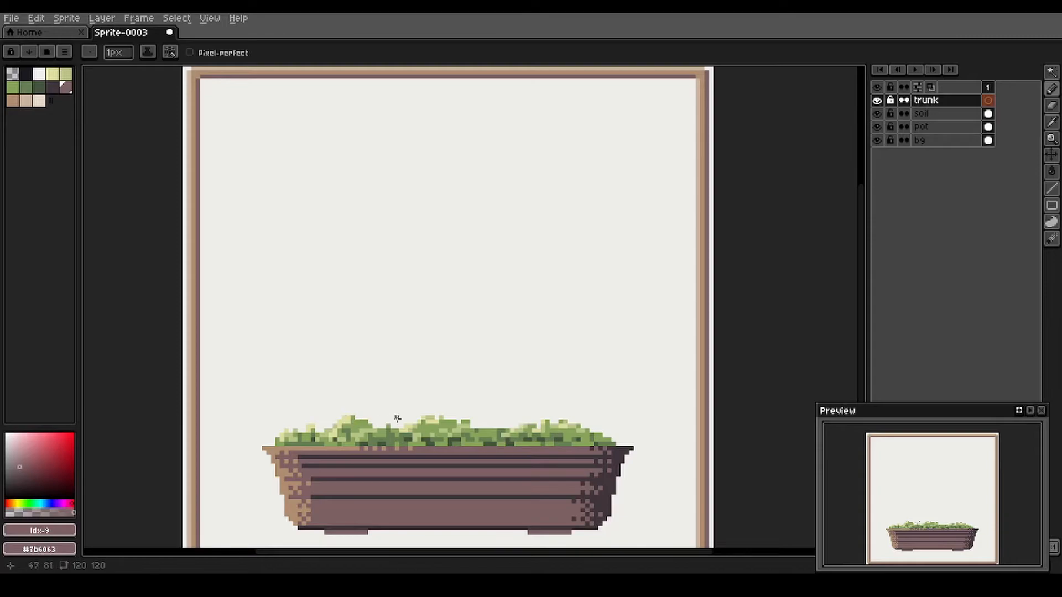
mouse_move(421, 175)
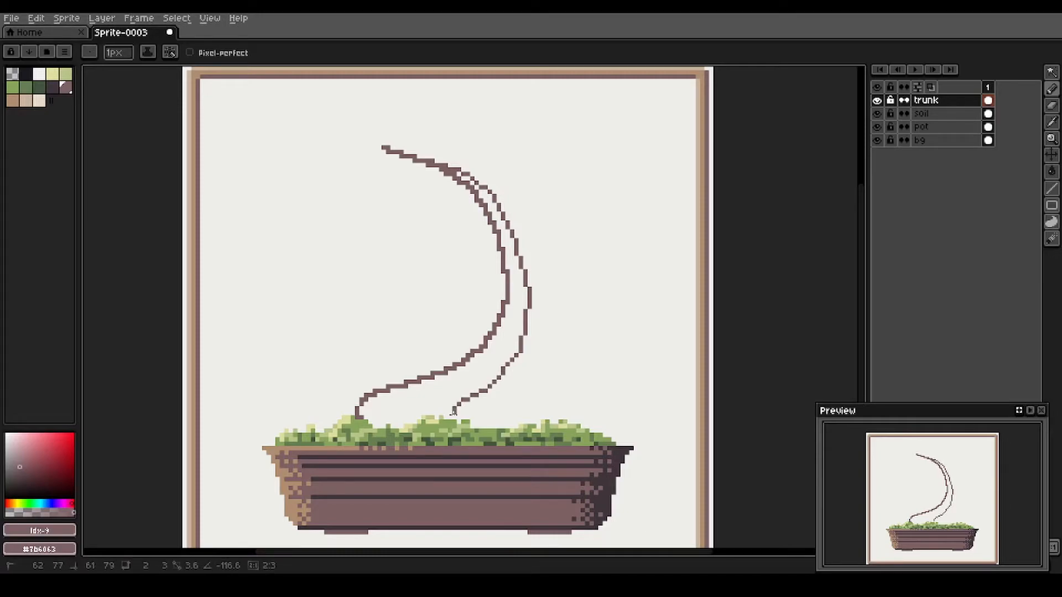
mouse_move(454, 409)
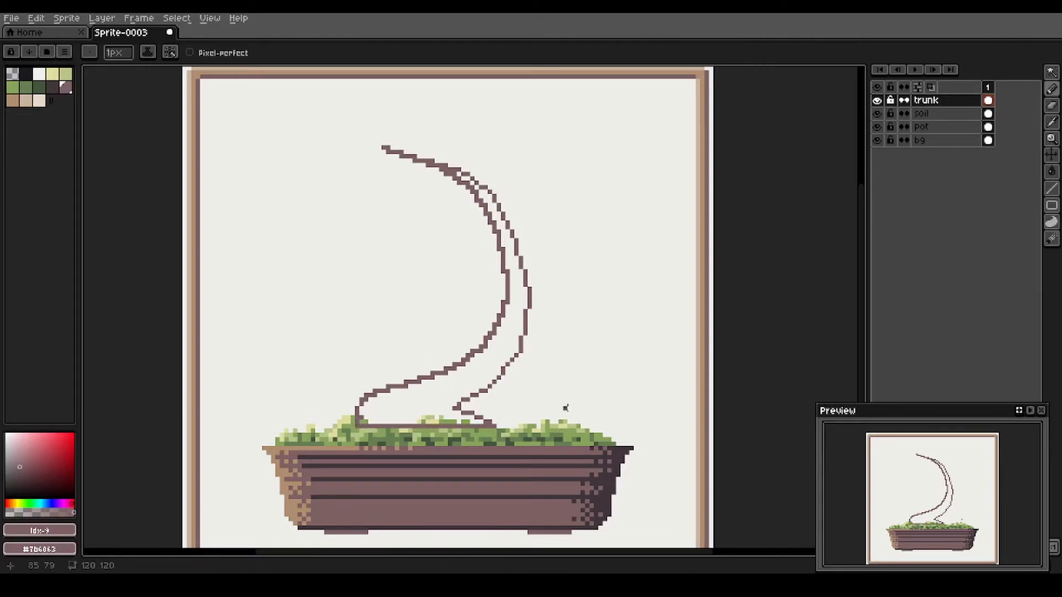
- Fill the curving trunk outline with brown and draw a branch rising to the upper right
left_click(926, 100)
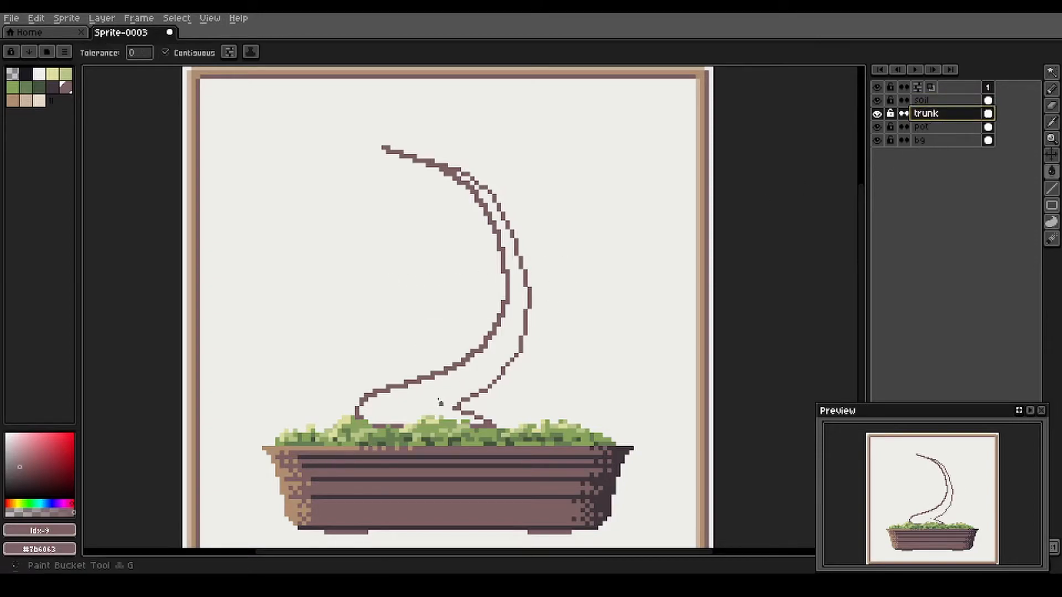
left_click(487, 246)
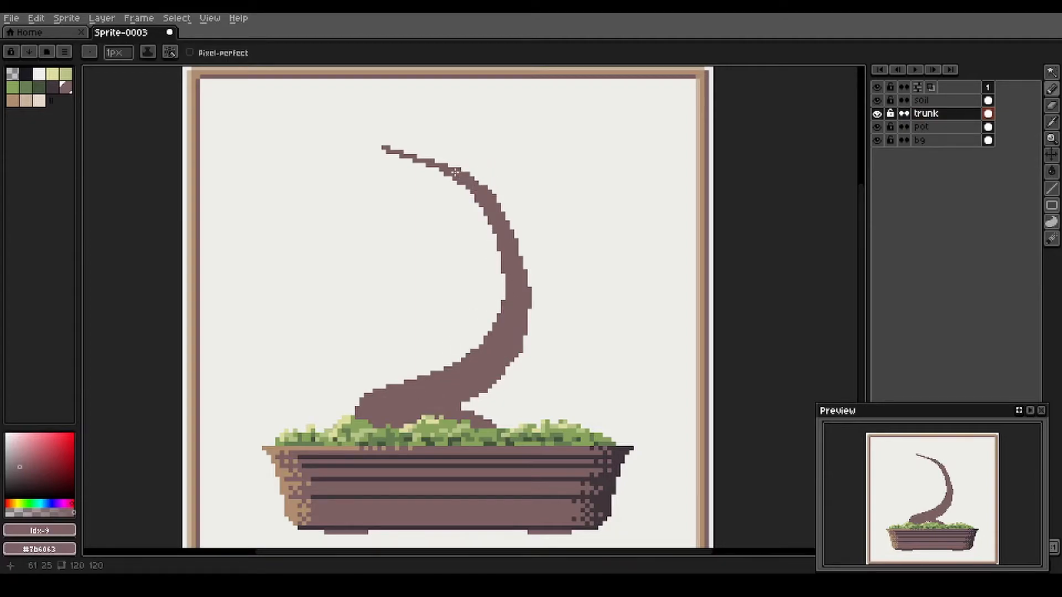
mouse_move(525, 312)
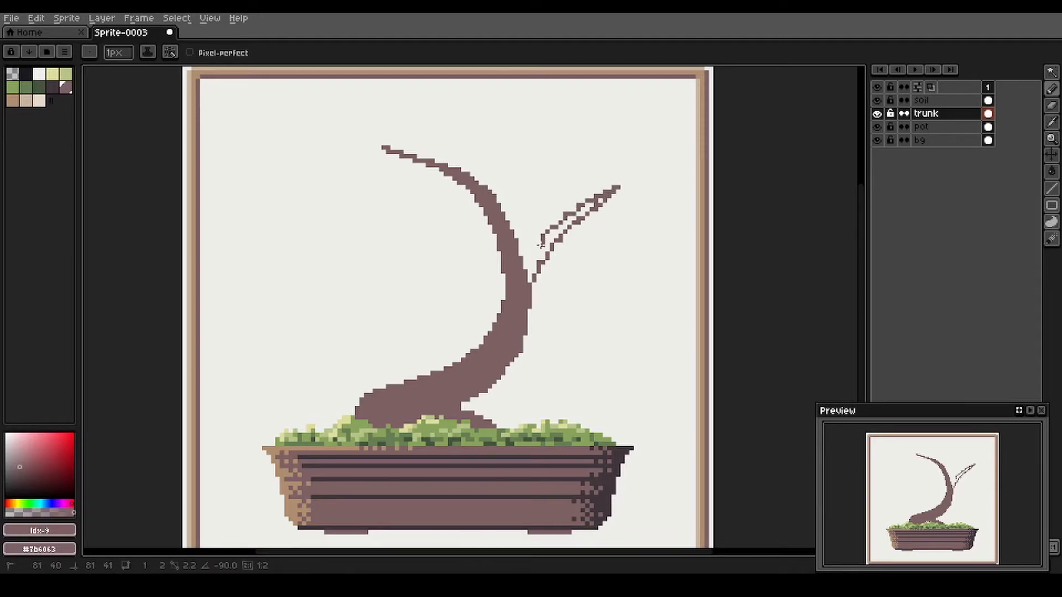
left_click(529, 264)
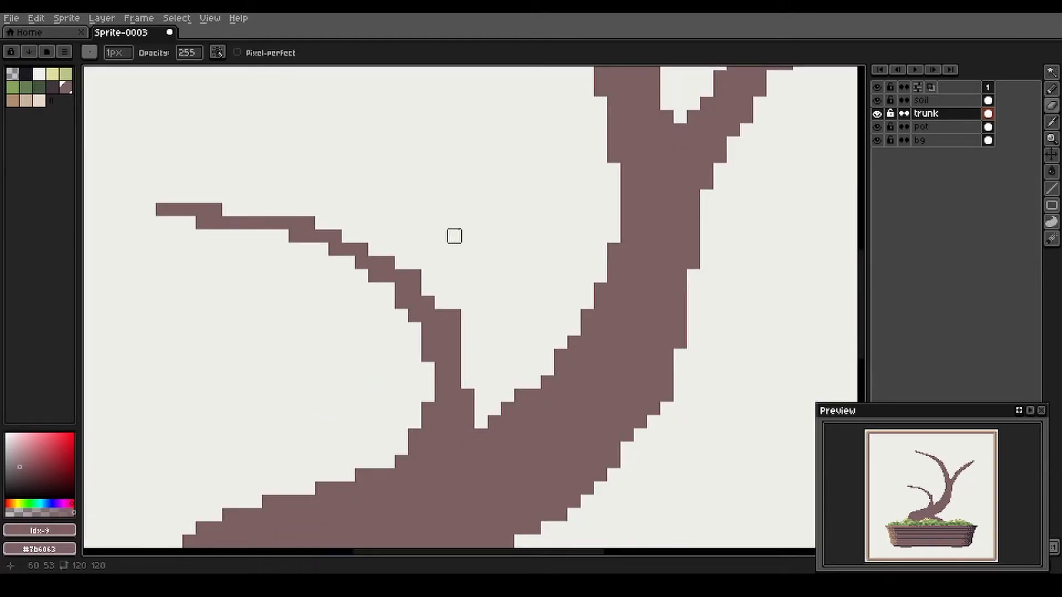
mouse_move(453, 316)
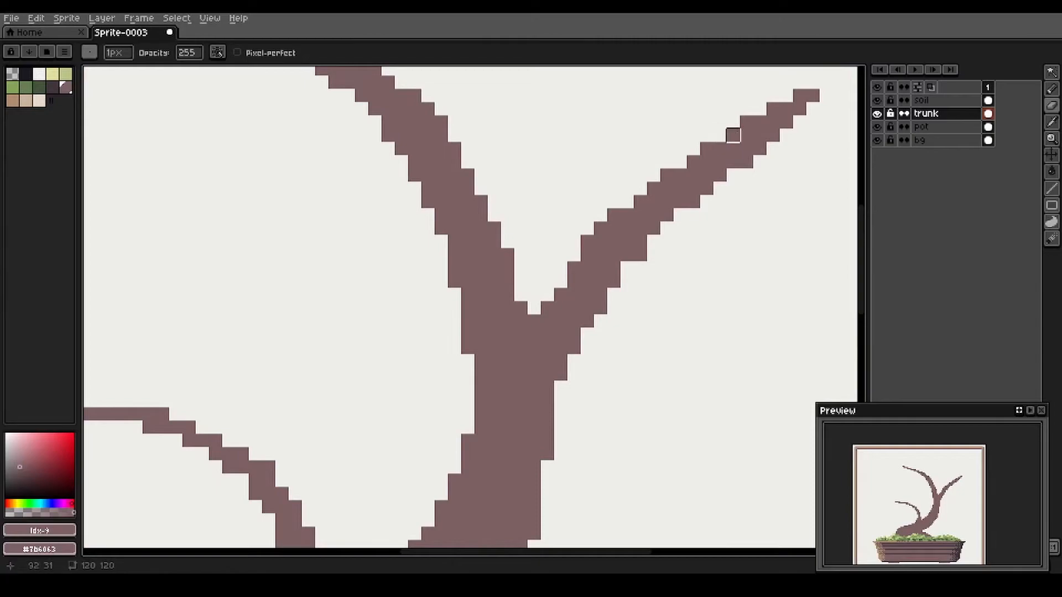
mouse_move(772, 96)
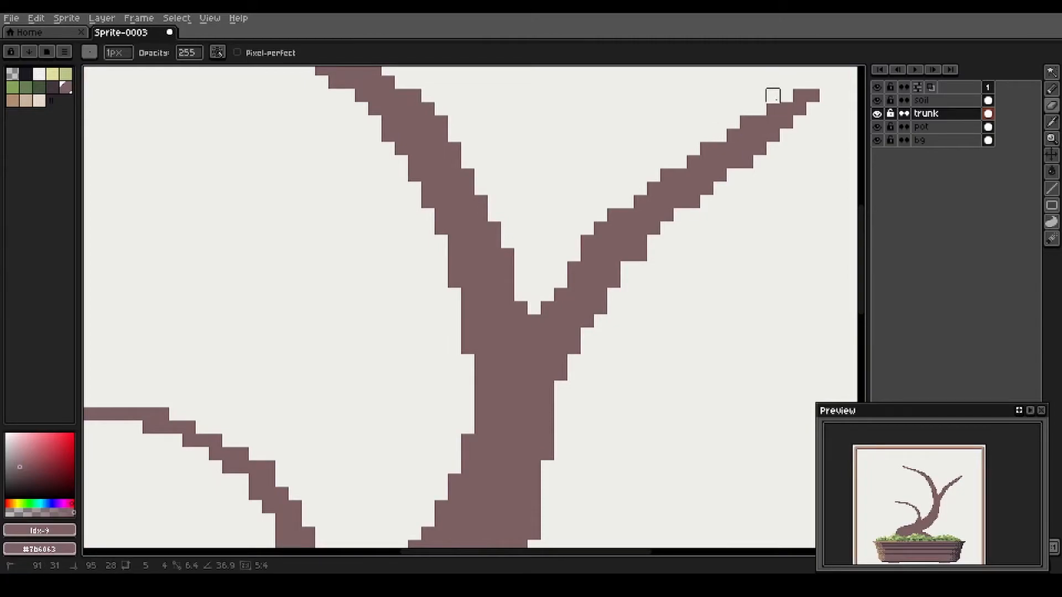
mouse_move(533, 295)
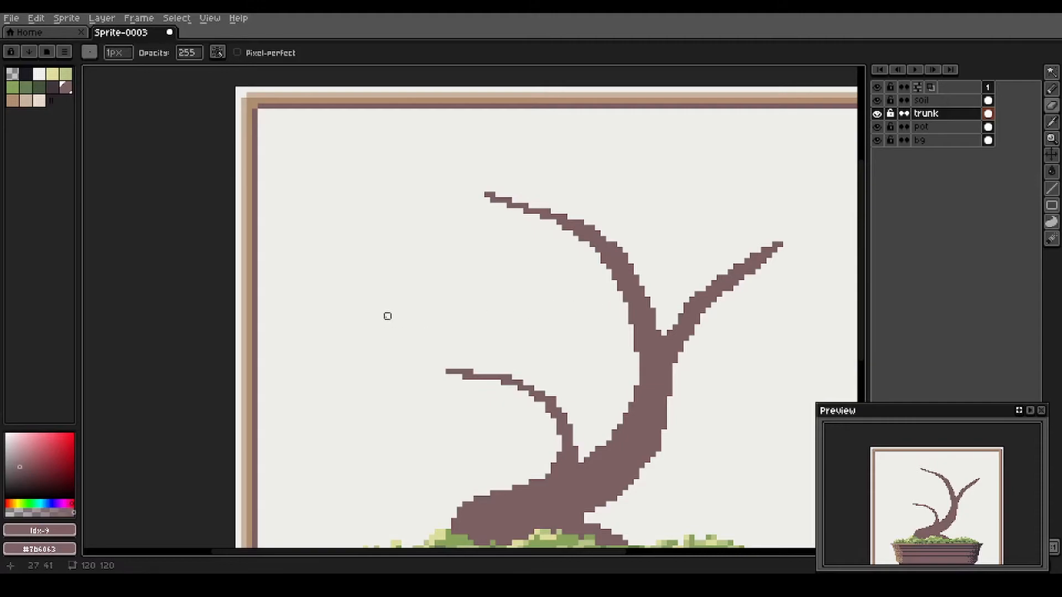
mouse_move(492, 310)
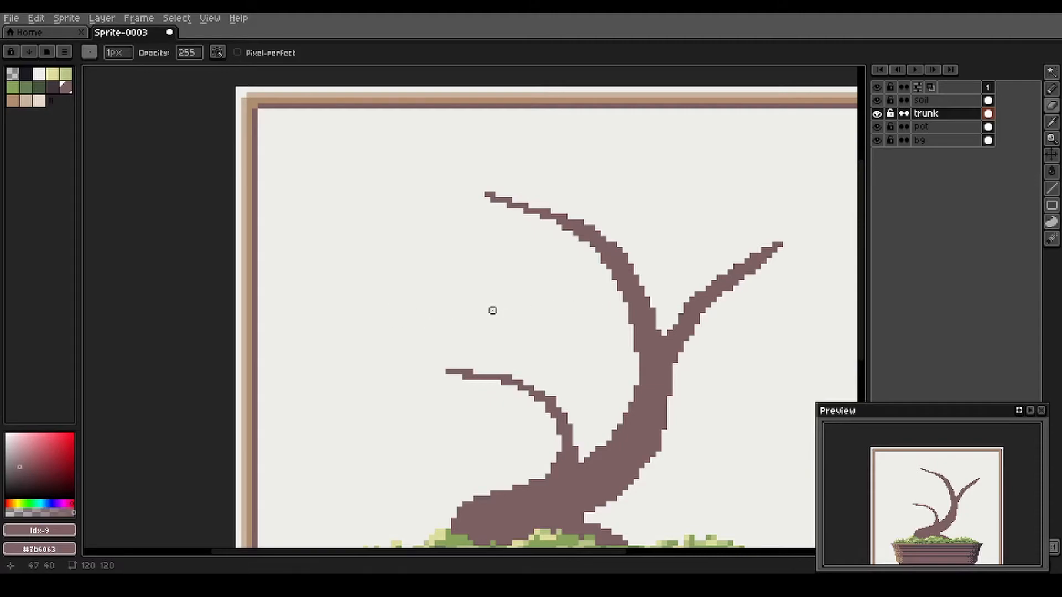
mouse_move(111, 156)
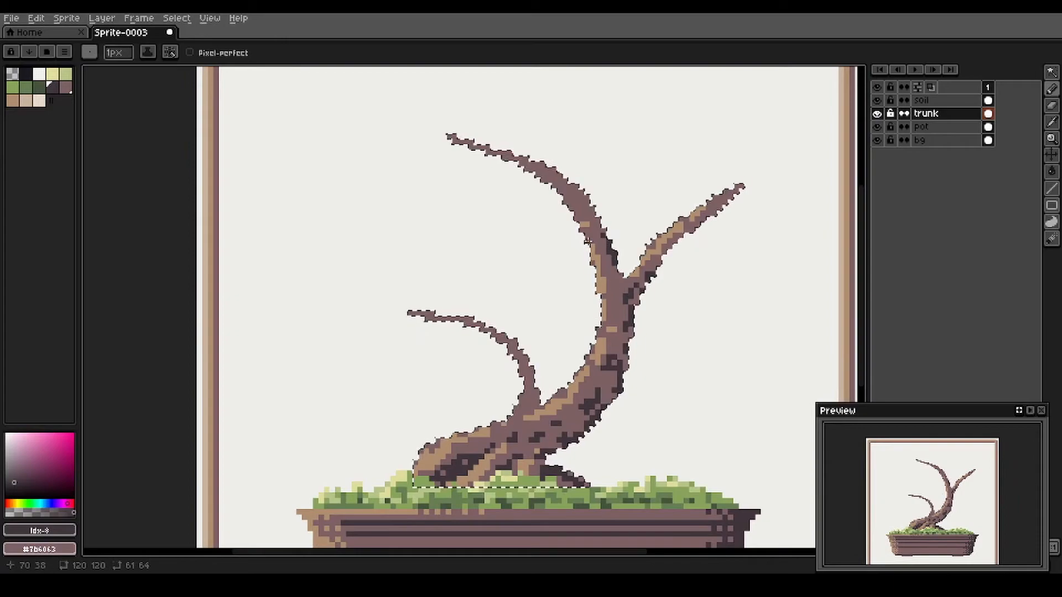
- Speckle lighter and darker greens across the moss mound around the trunk base
left_click(924, 100)
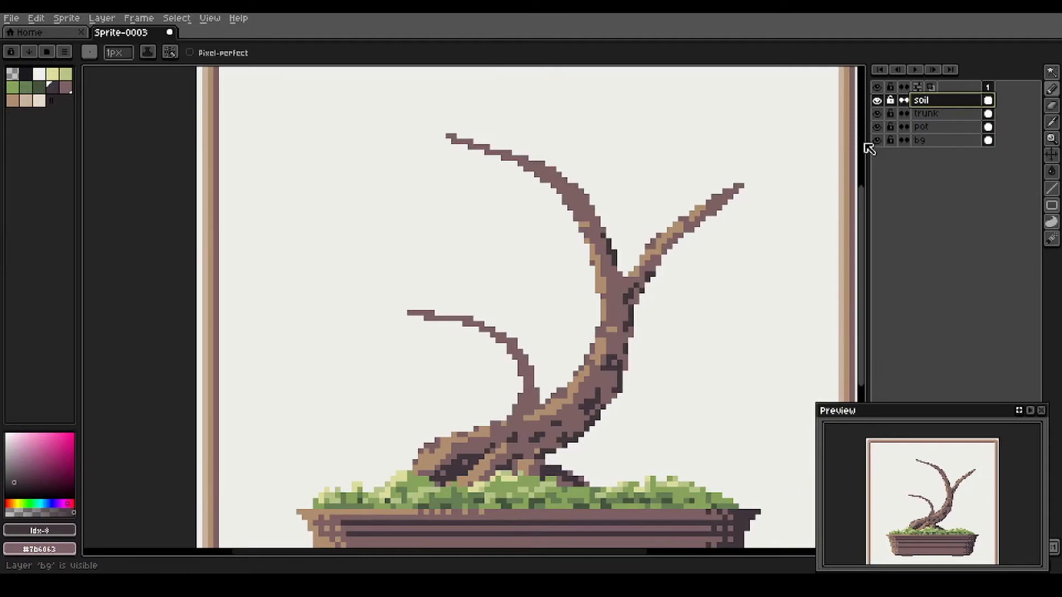
- Create a layer named 'foliage', choose green, and paint the top canopy clump over the upper branch
right_click(921, 100)
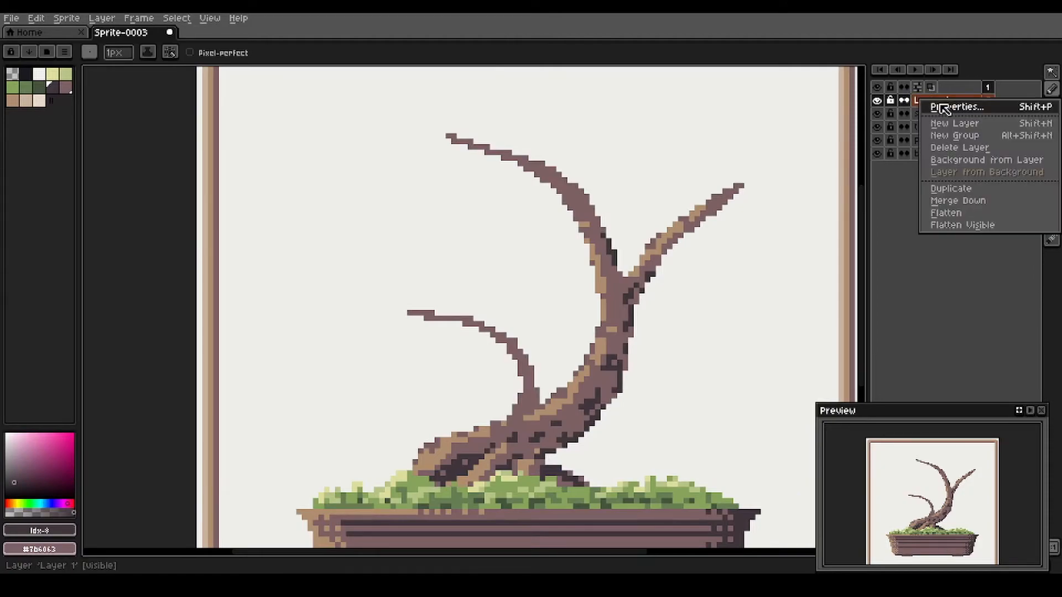
left_click(956, 107)
type("foliage")
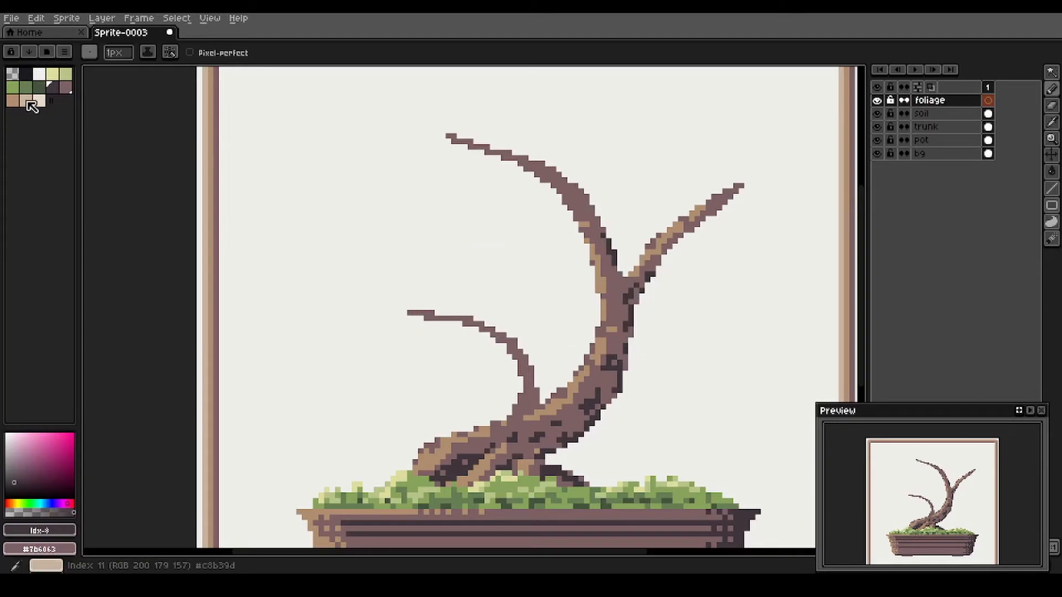
left_click(26, 95)
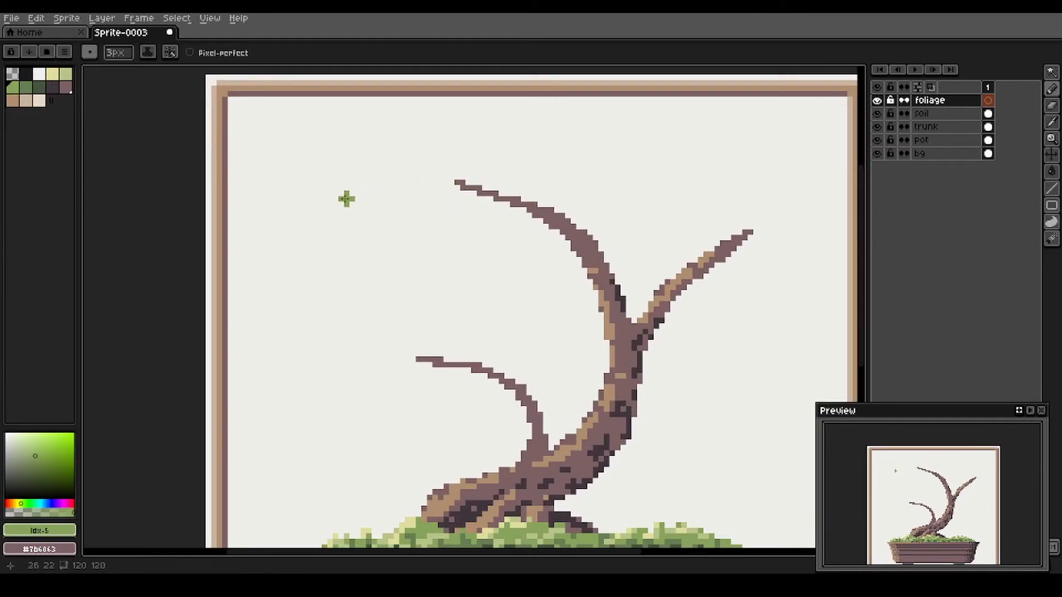
mouse_move(475, 193)
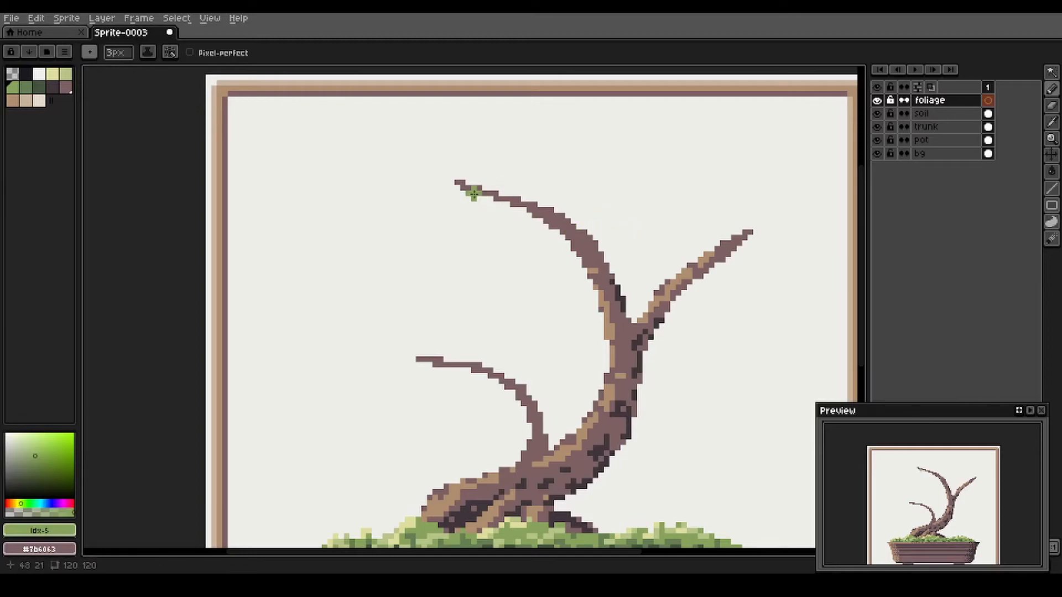
mouse_move(551, 172)
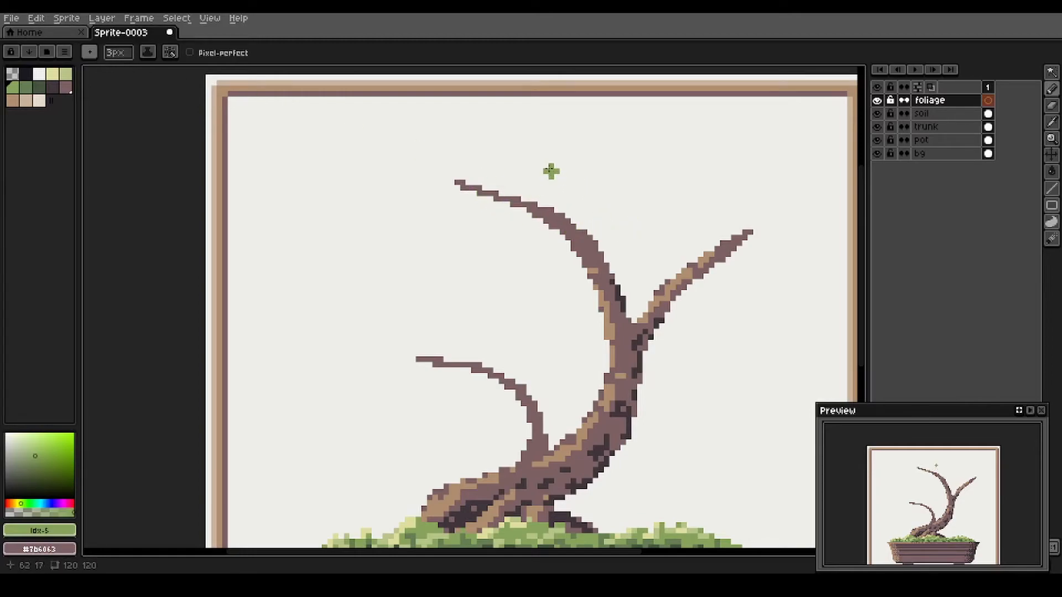
mouse_move(571, 188)
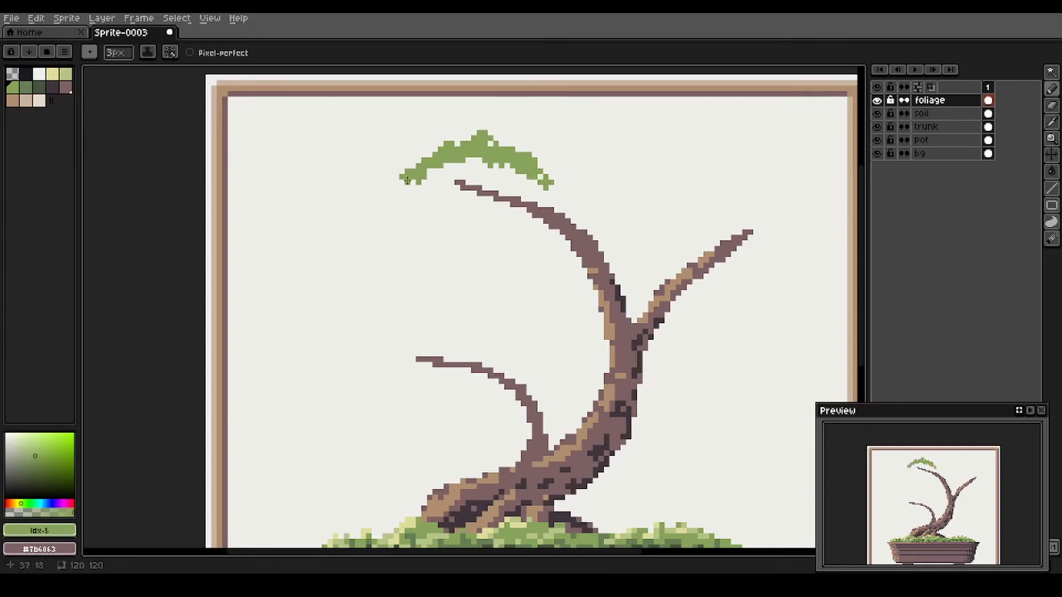
left_click_drag(406, 176, 309, 223)
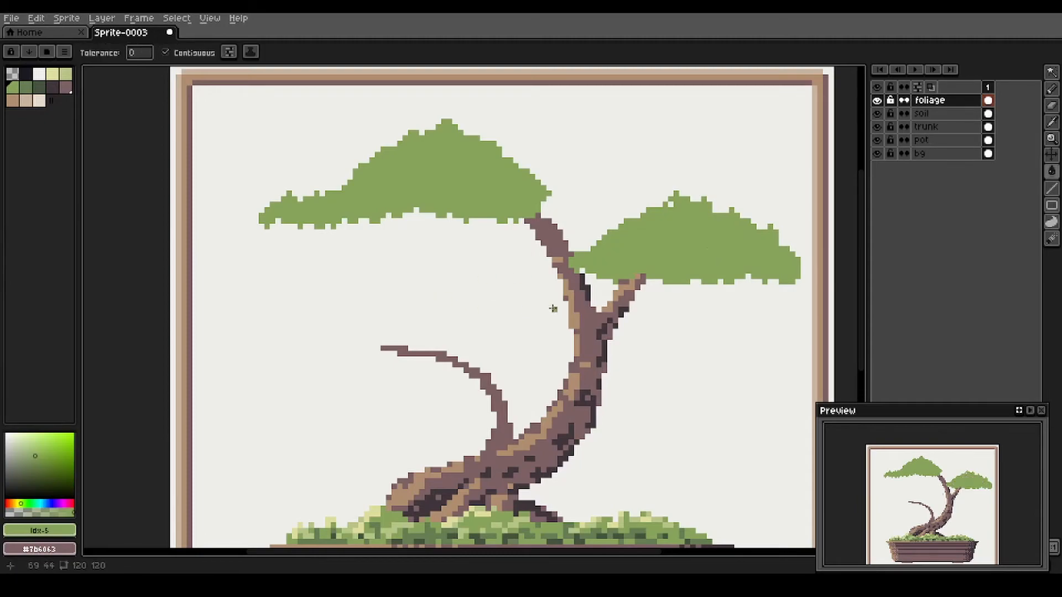
mouse_move(744, 285)
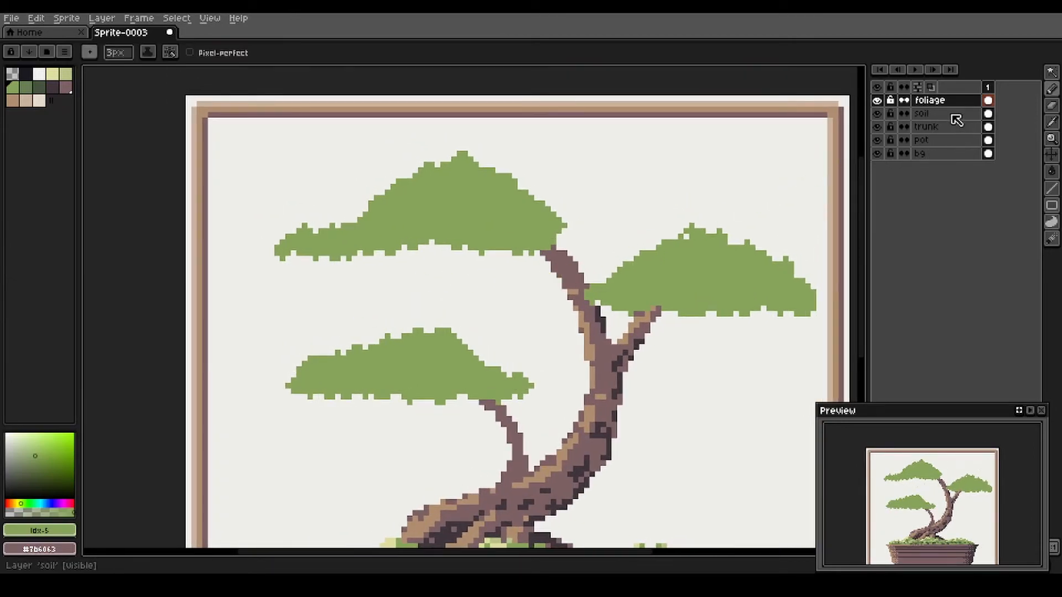
- On the trunk layer, touch up the left branch in brown and darken the branch tips beneath their clumps
left_click(925, 126)
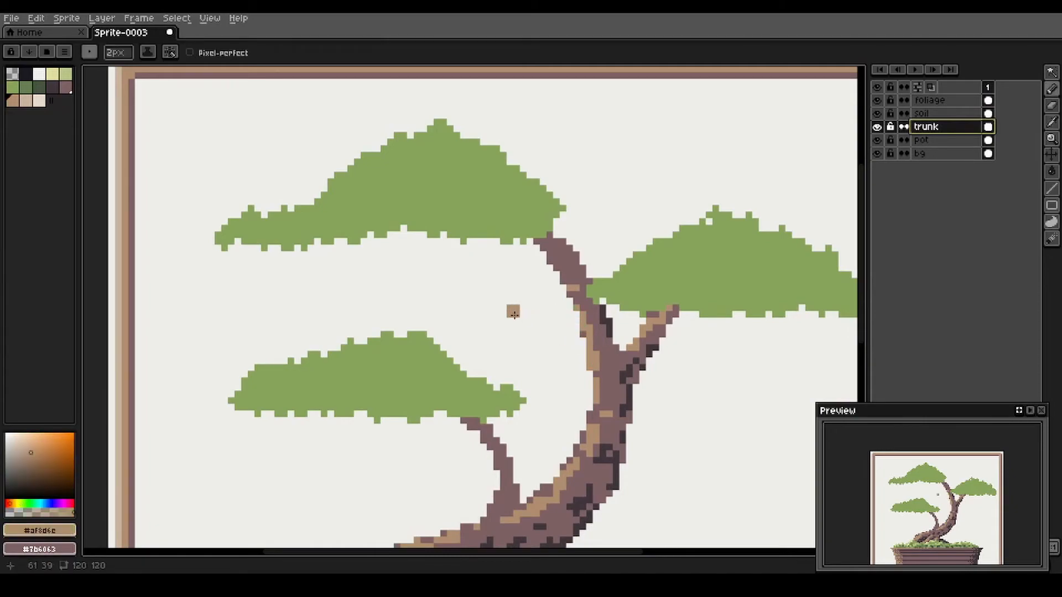
left_click(116, 52)
type("1")
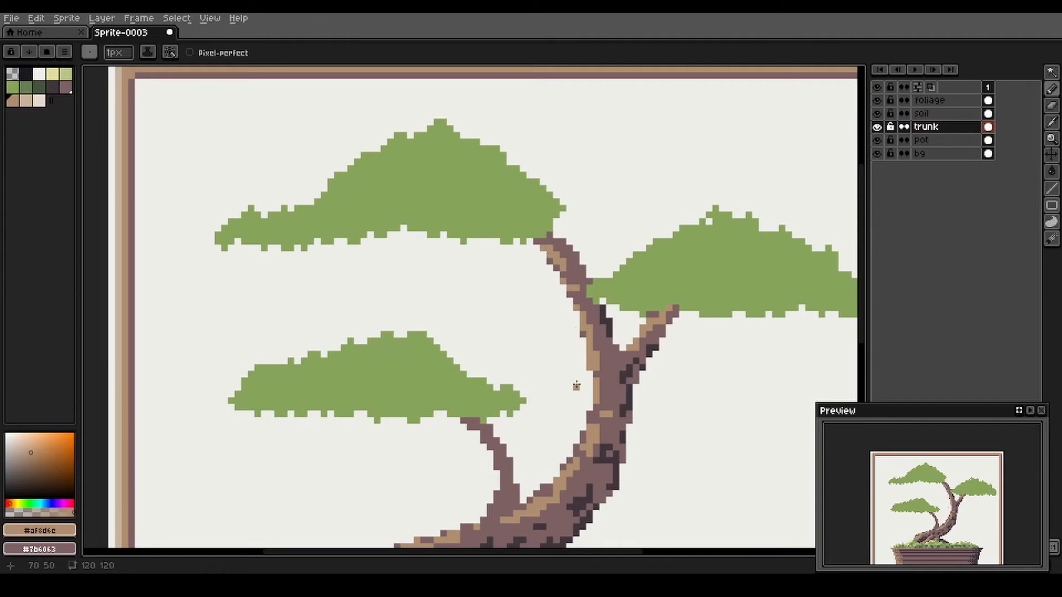
scroll("down", 3)
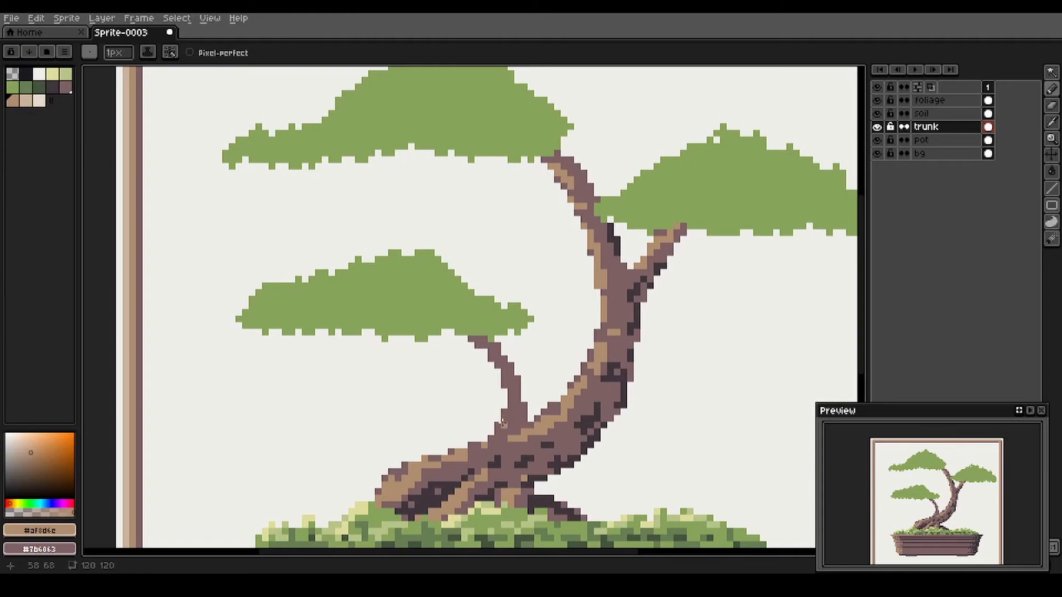
left_click(501, 421)
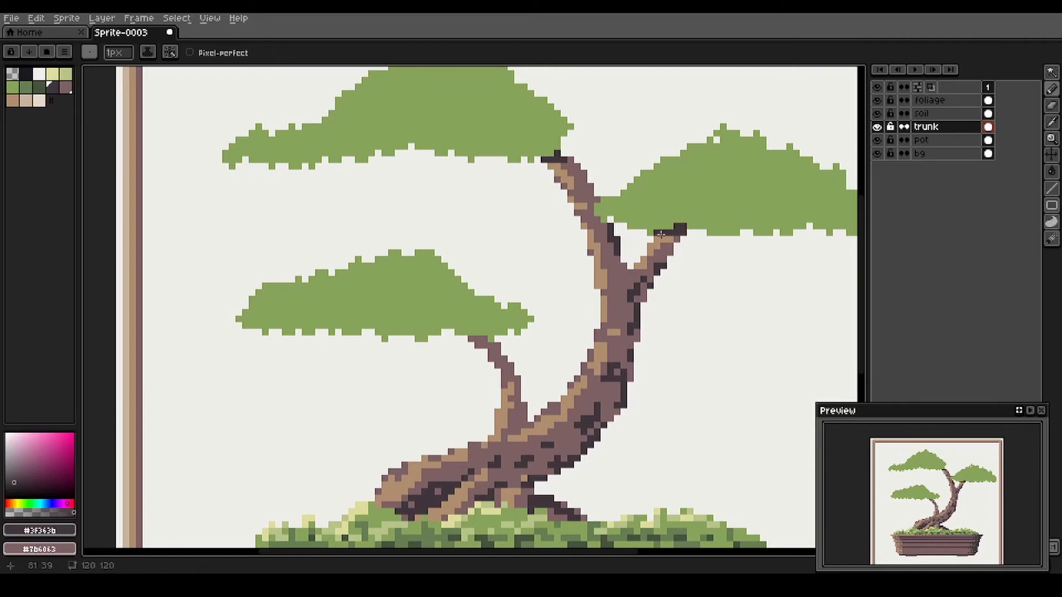
left_click(475, 339)
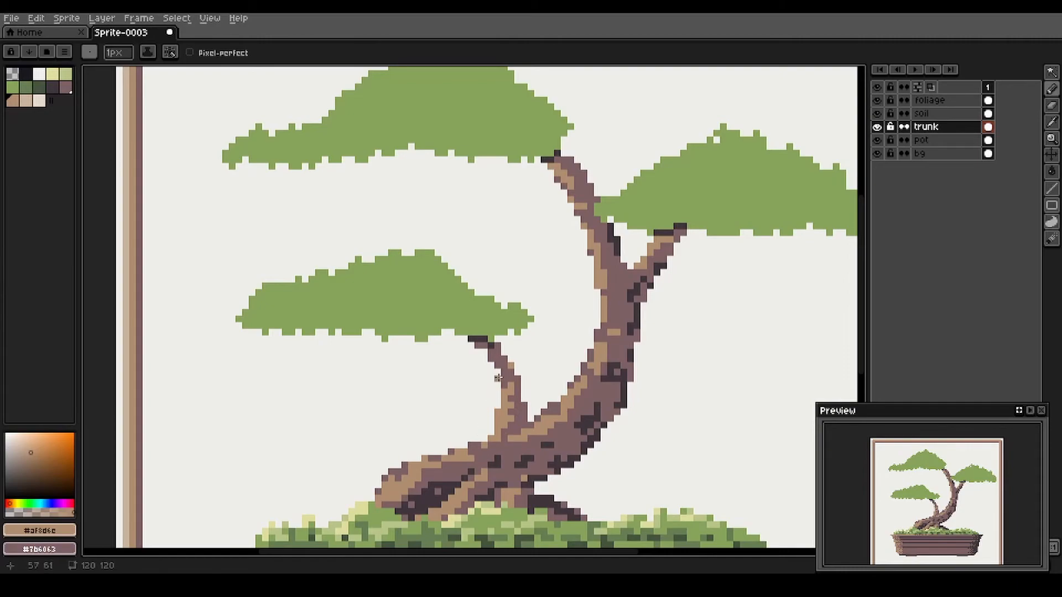
left_click(929, 100)
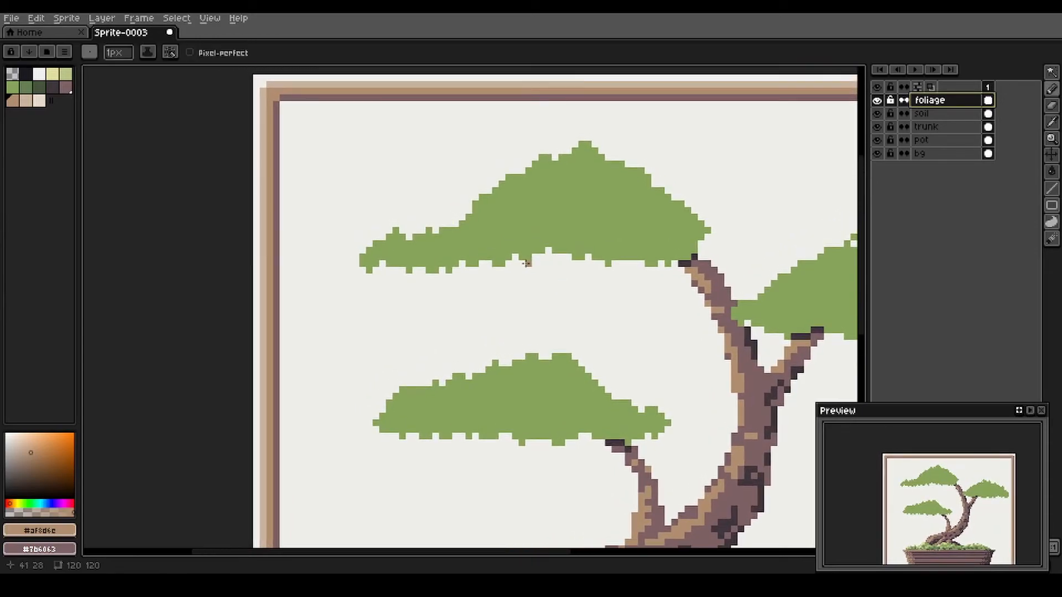
- On the foliage layer, dab darker green shadow into the right clump and pick pale yellow-green for highlights
left_click(535, 237)
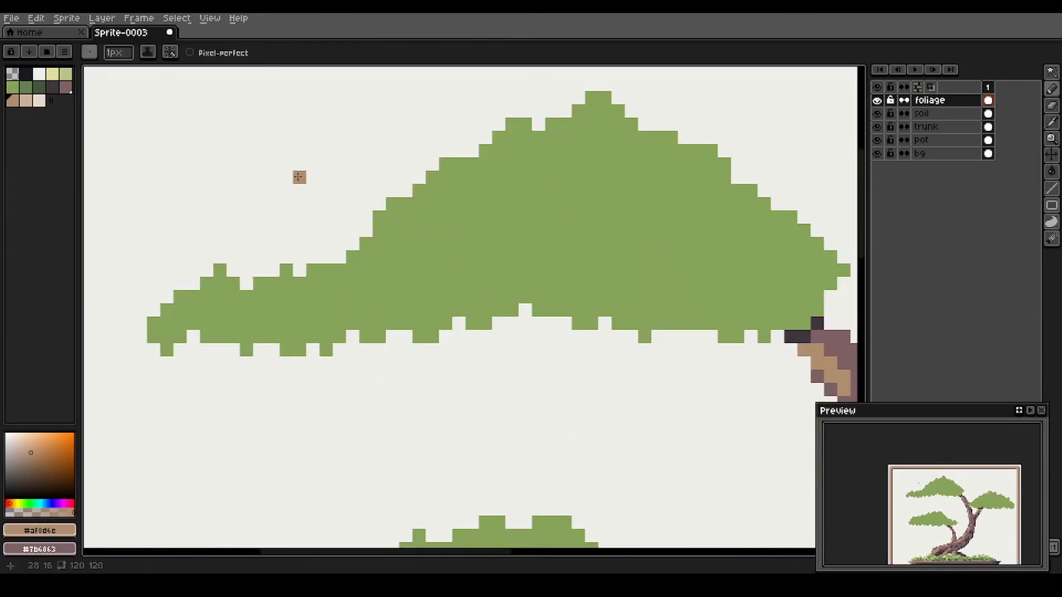
mouse_move(126, 98)
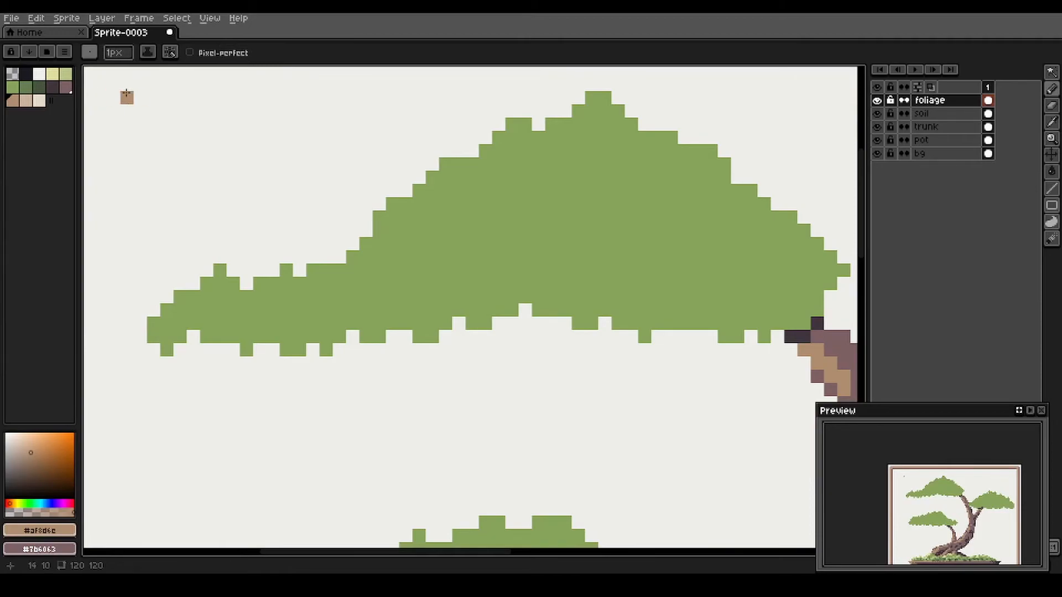
mouse_move(548, 203)
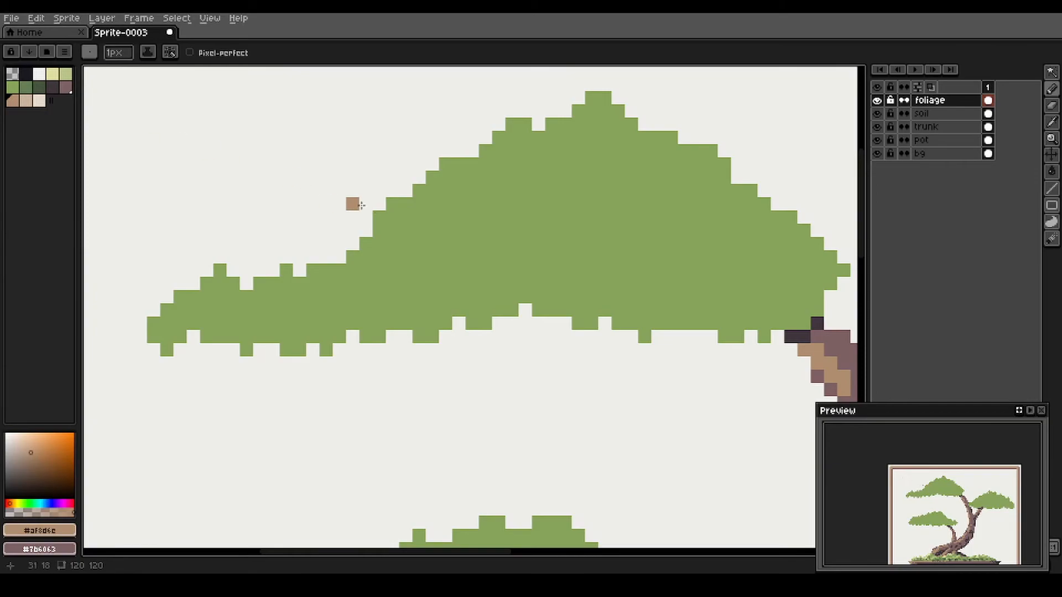
left_click(445, 224)
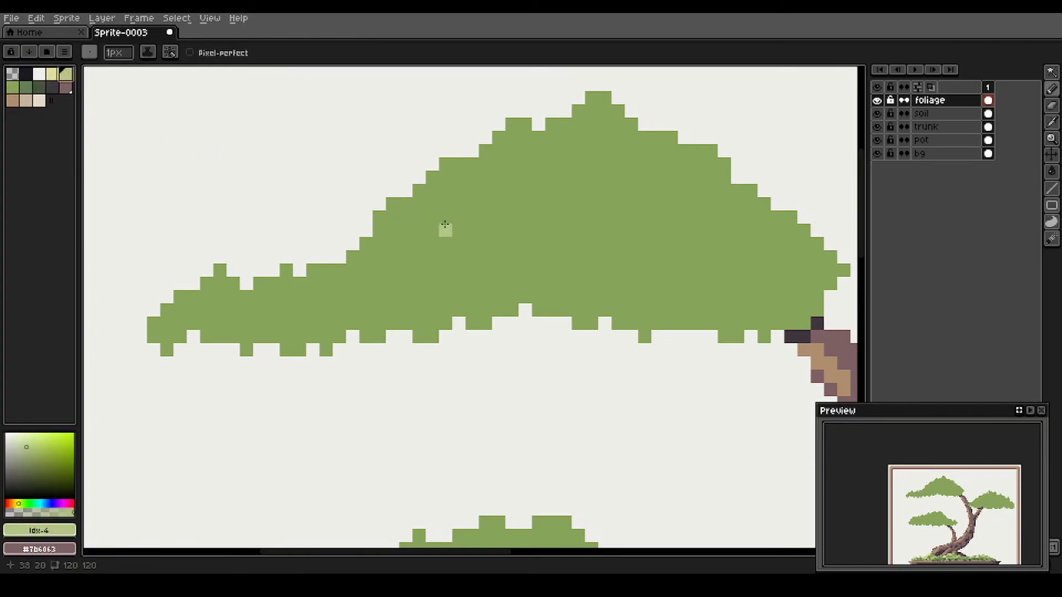
mouse_move(443, 218)
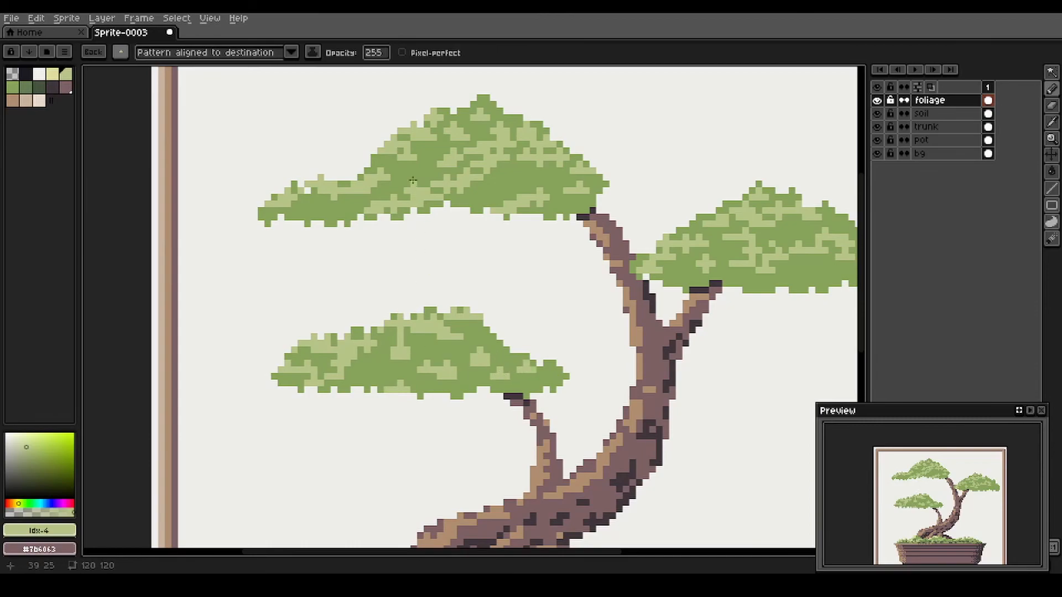
mouse_move(512, 178)
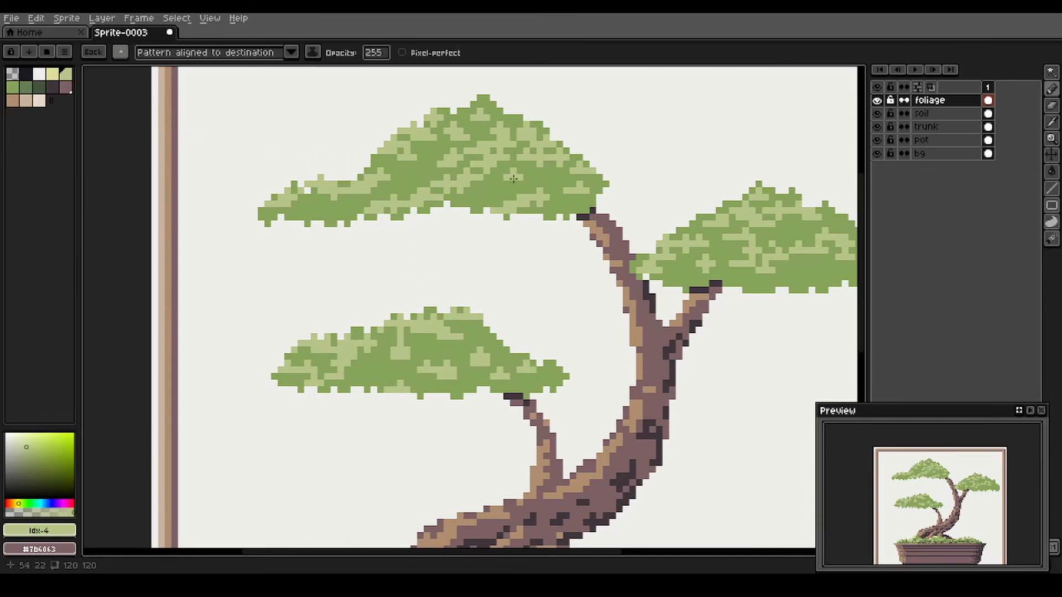
mouse_move(587, 254)
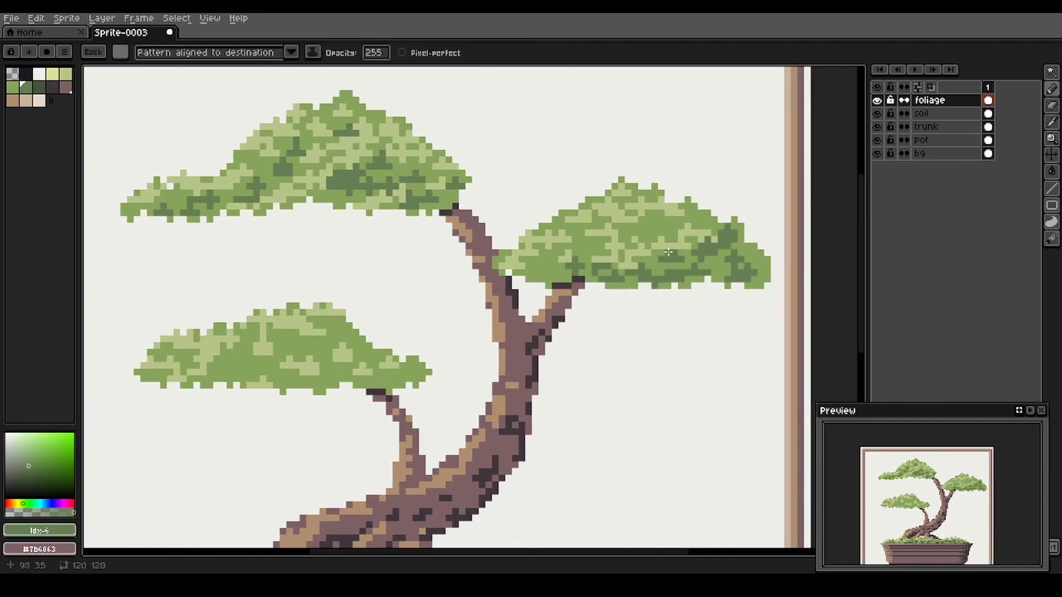
left_click(667, 262)
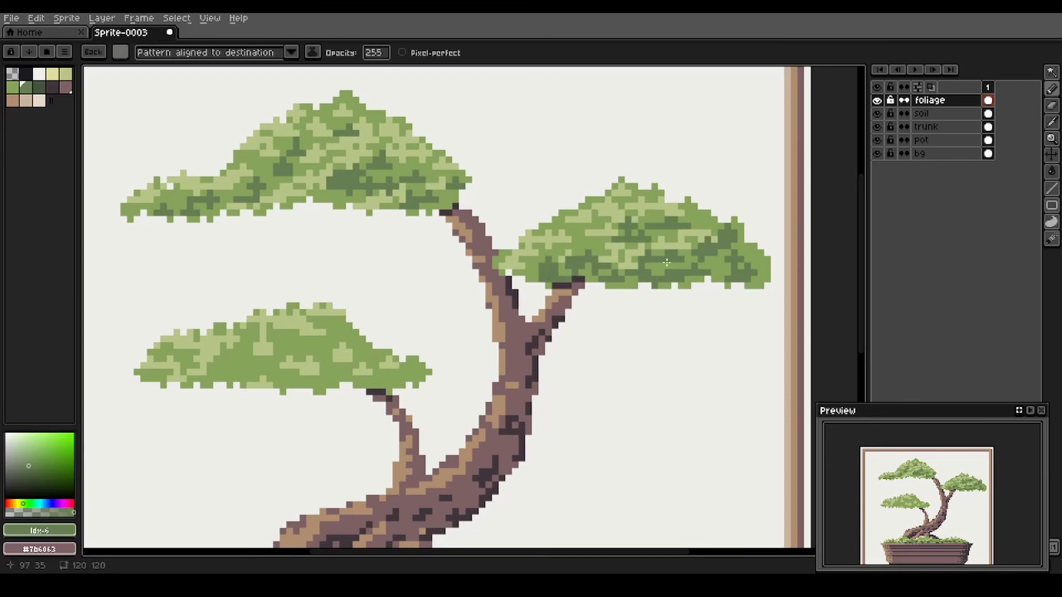
left_click(663, 275)
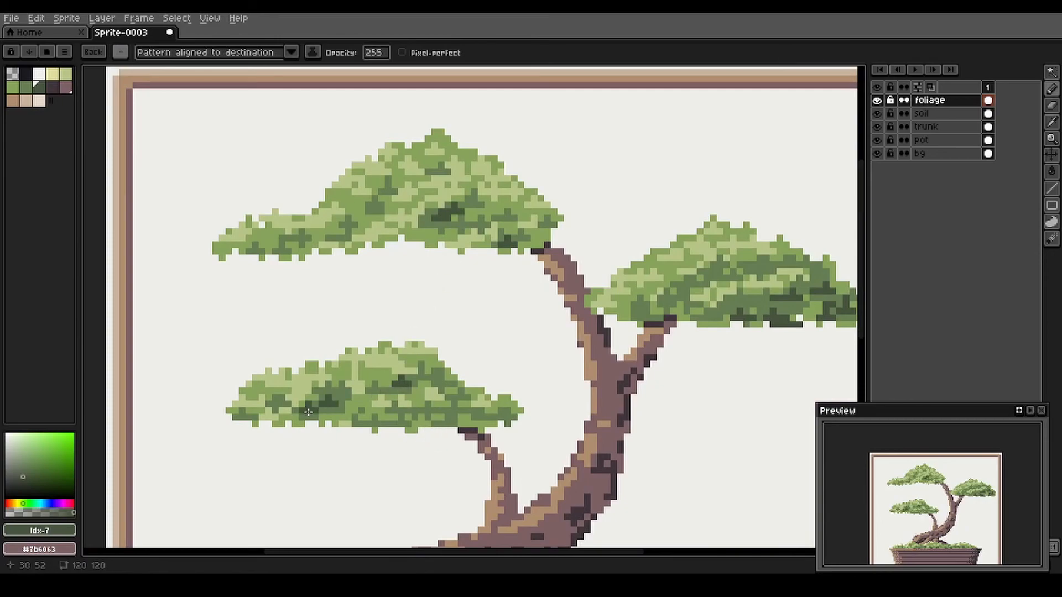
mouse_move(78, 104)
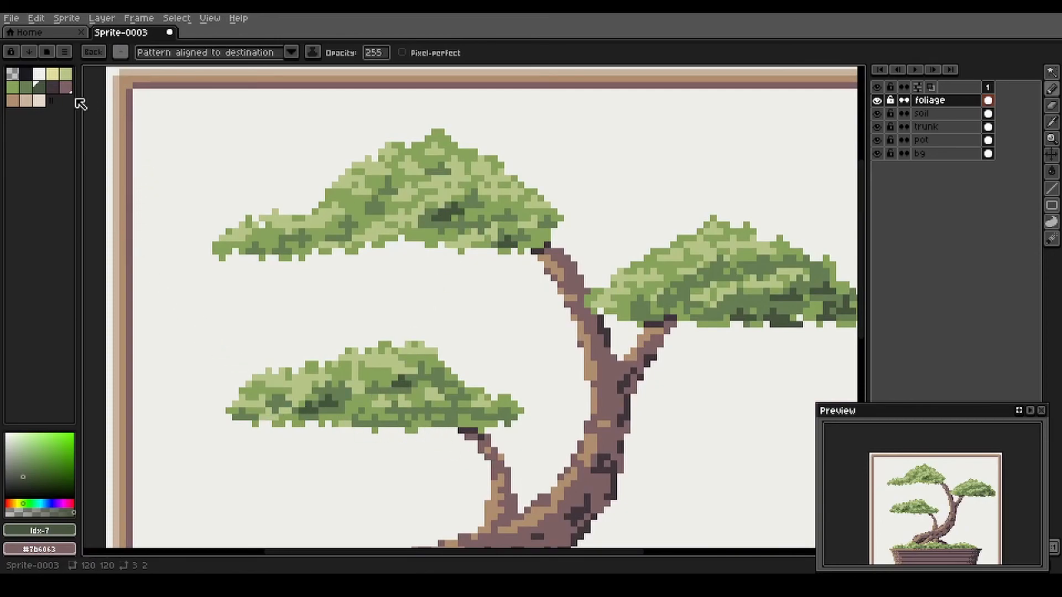
left_click(62, 76)
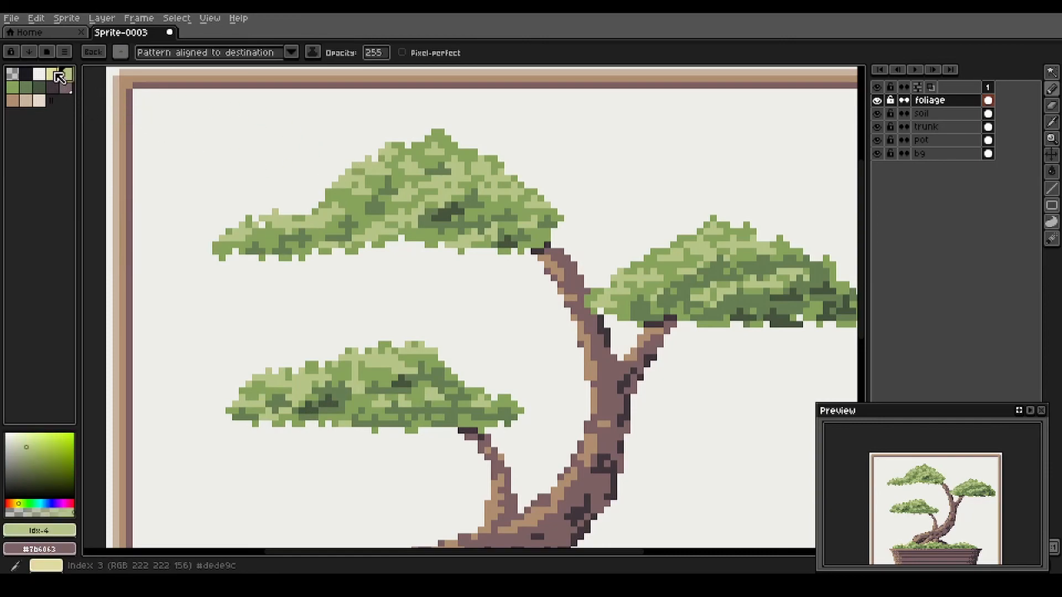